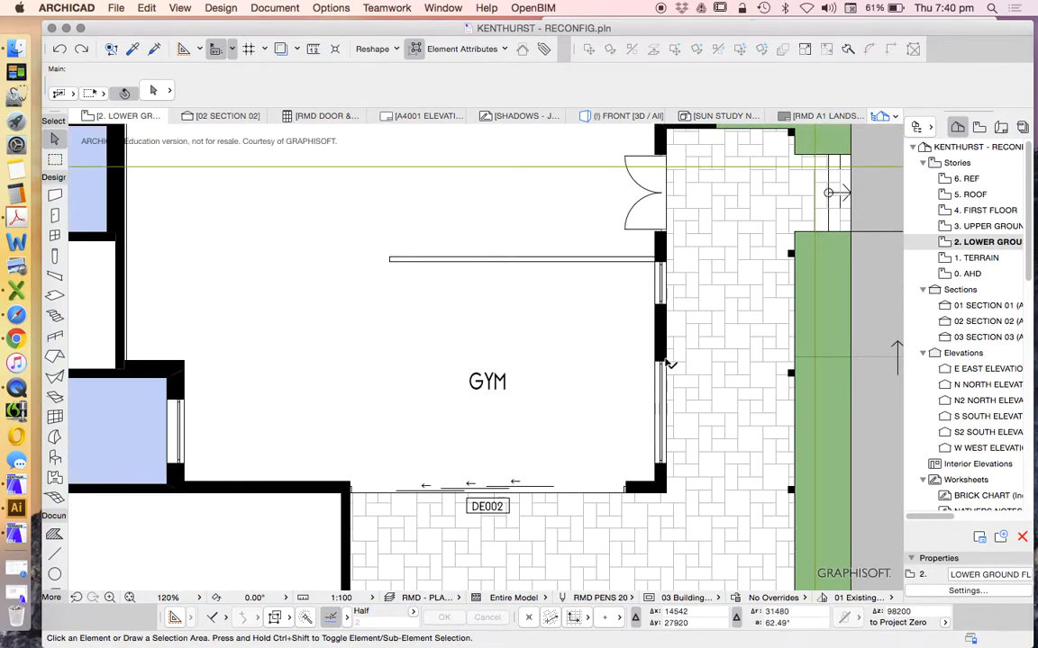
Step: Select the exterior wall, then the window in the gym's east wall
left_click(662, 334)
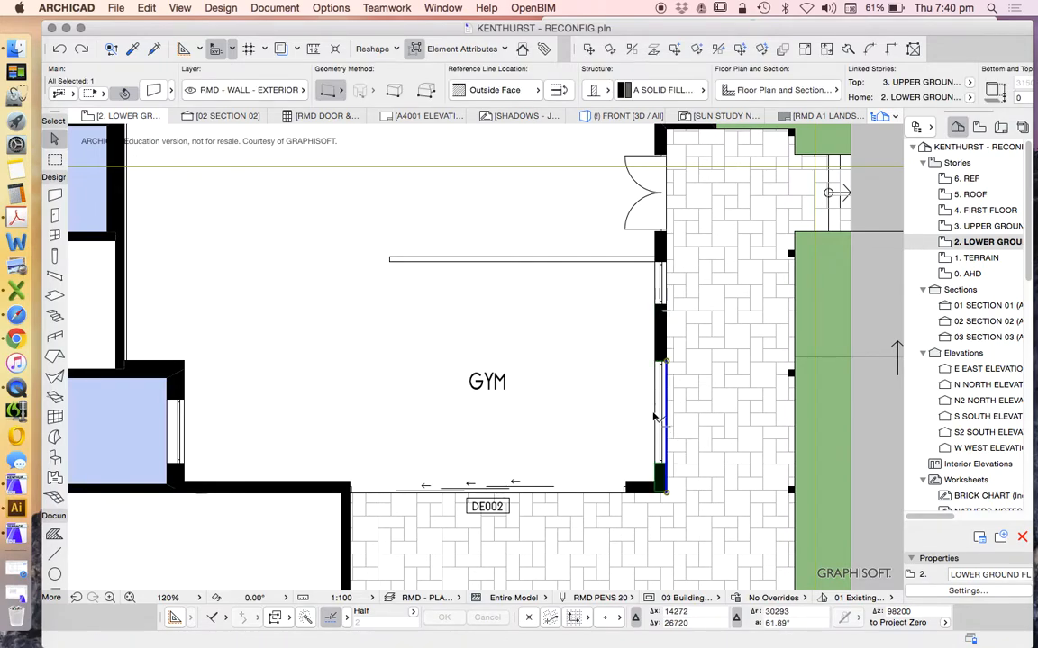
left_click(660, 423)
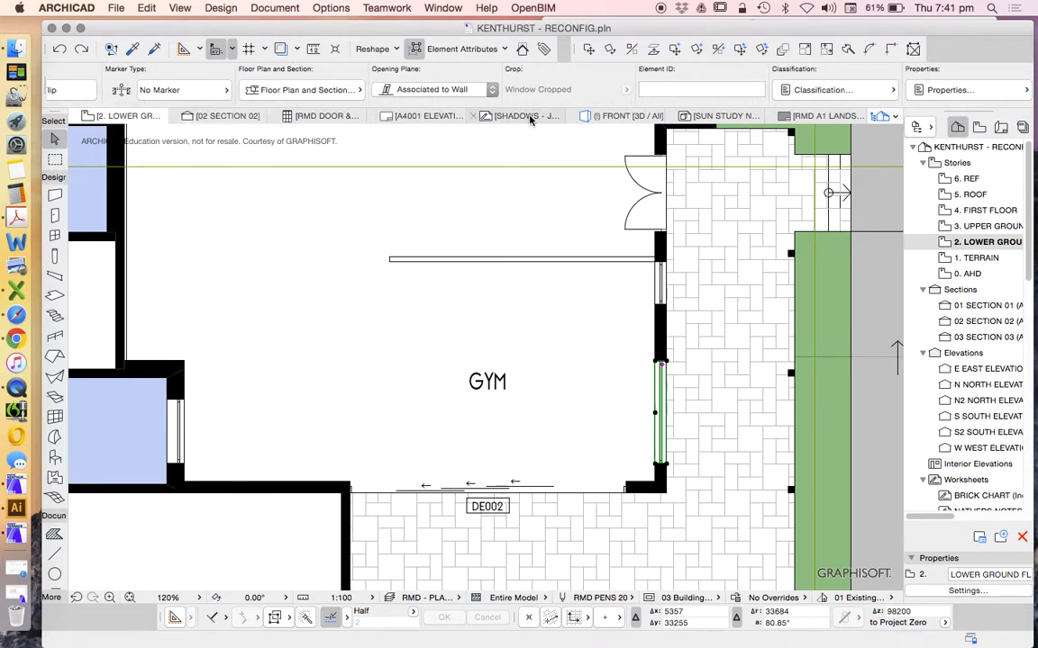
mouse_move(639, 89)
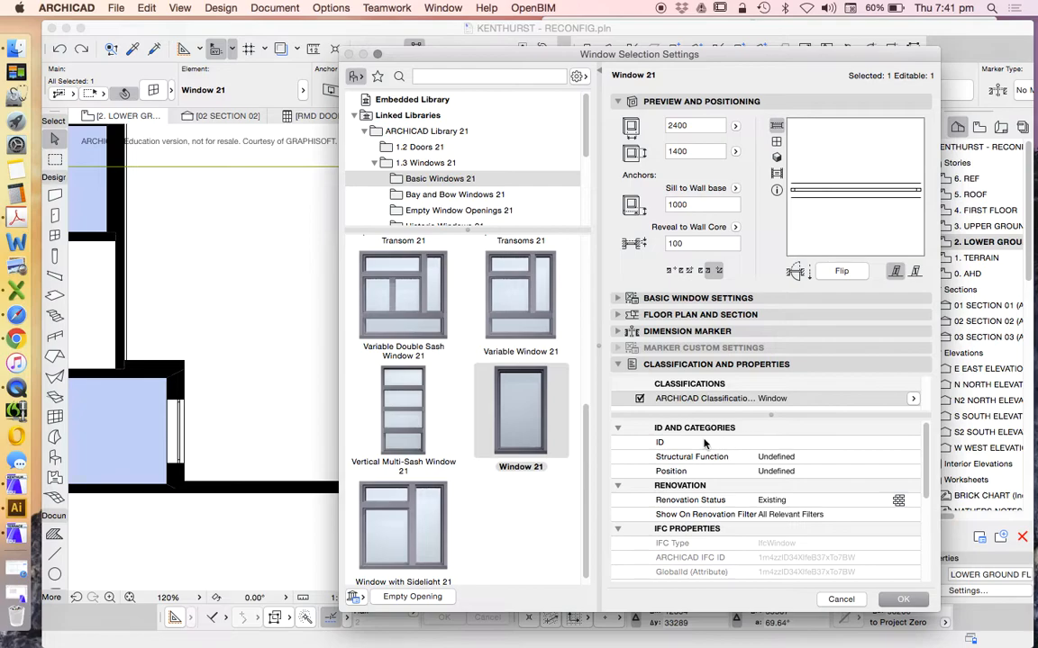
mouse_move(714, 187)
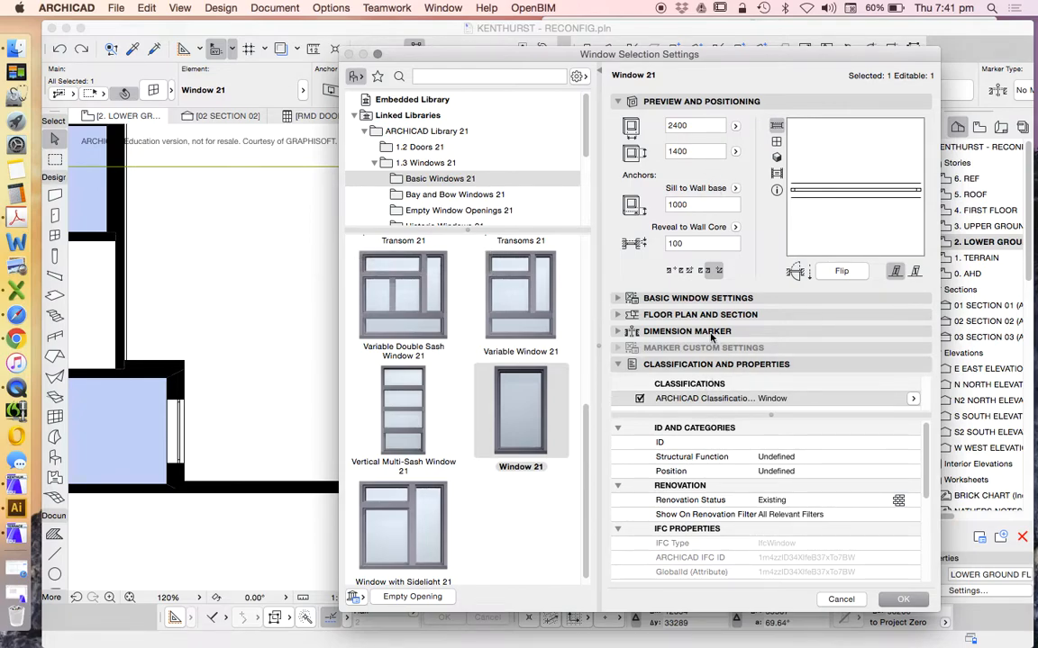
mouse_move(746, 354)
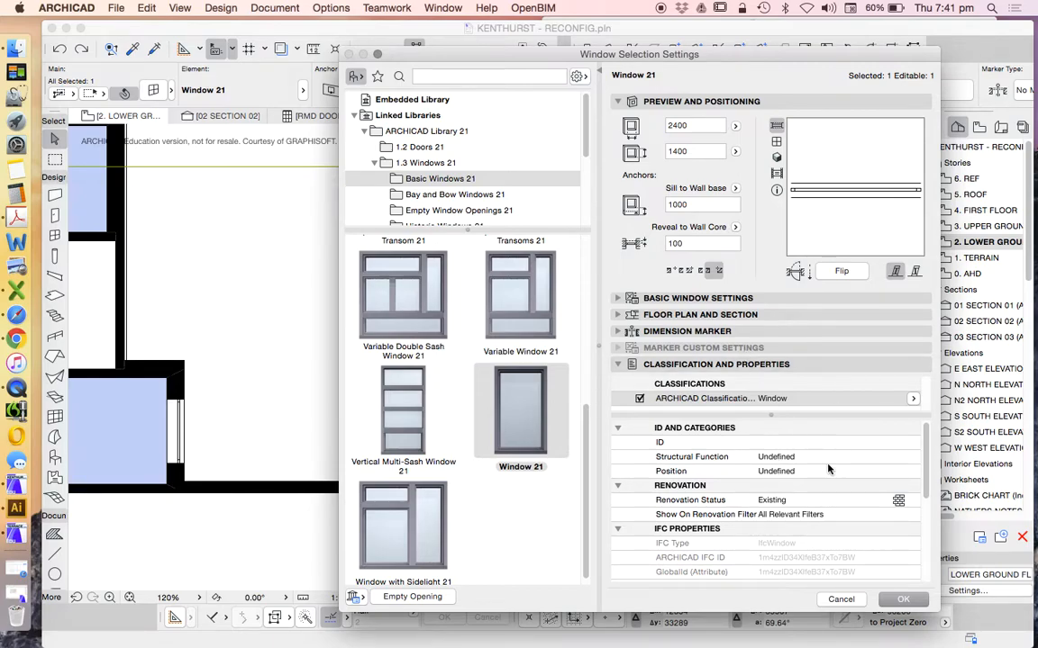
mouse_move(860, 594)
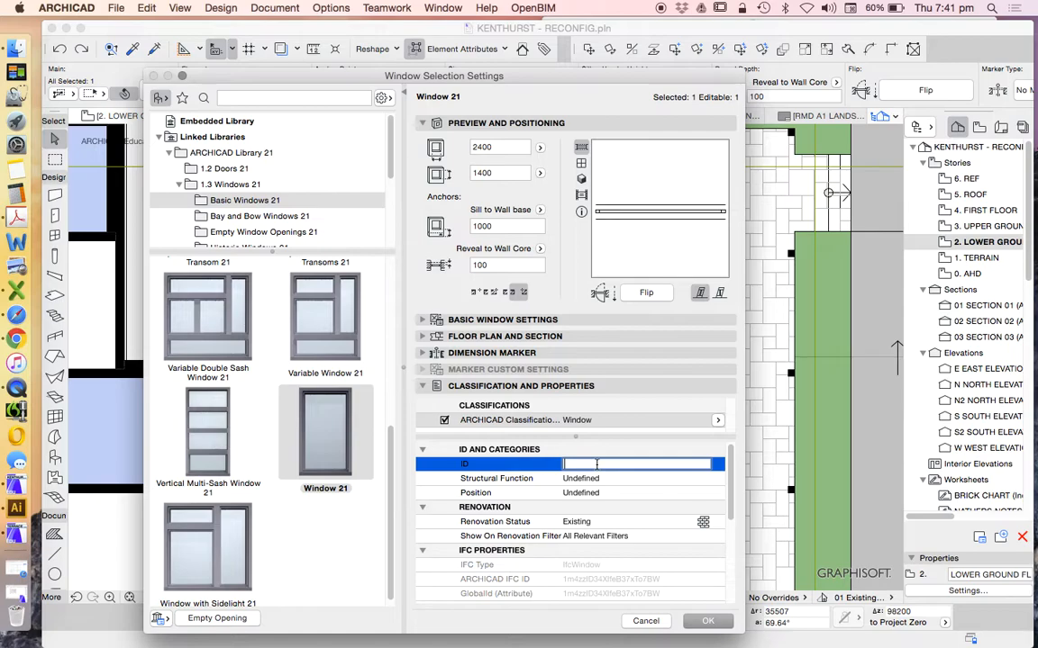
Step: Enter 'W1' as the gym window's ID
type("W")
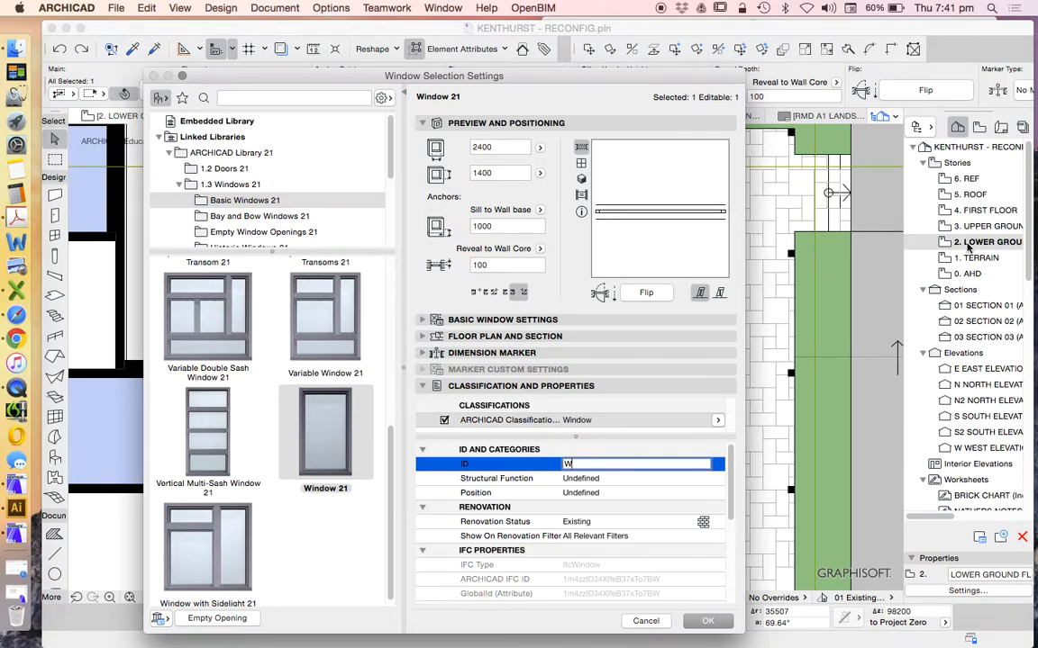
mouse_move(968, 209)
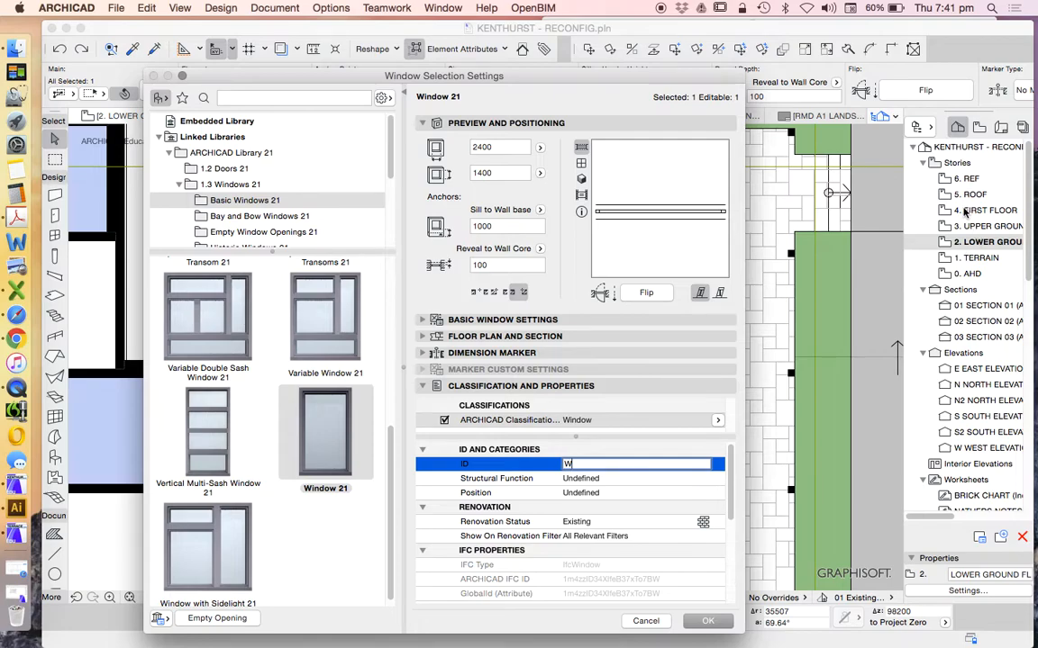
type("1")
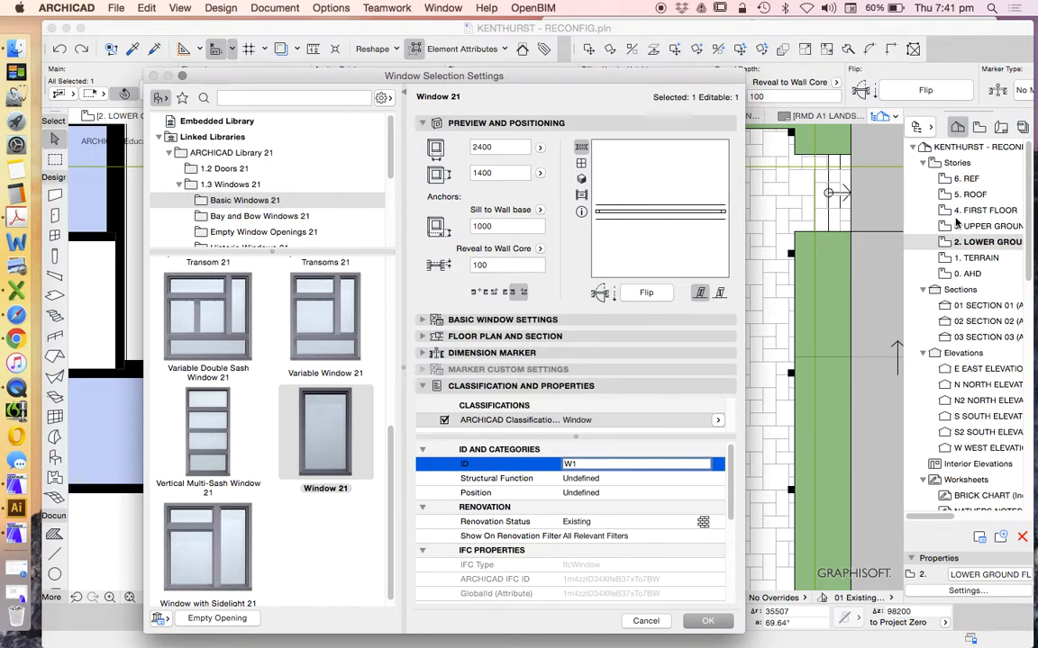
mouse_move(991, 219)
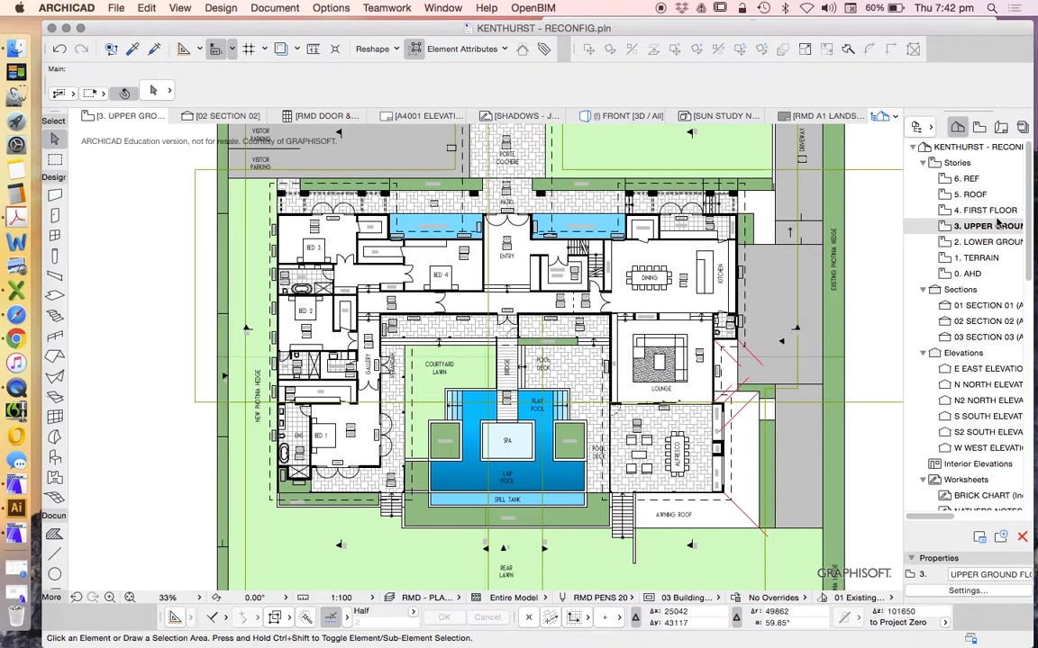
Step: Go back to 2. LOWER GROUND, where the gym window's ID reads W101
left_click(982, 242)
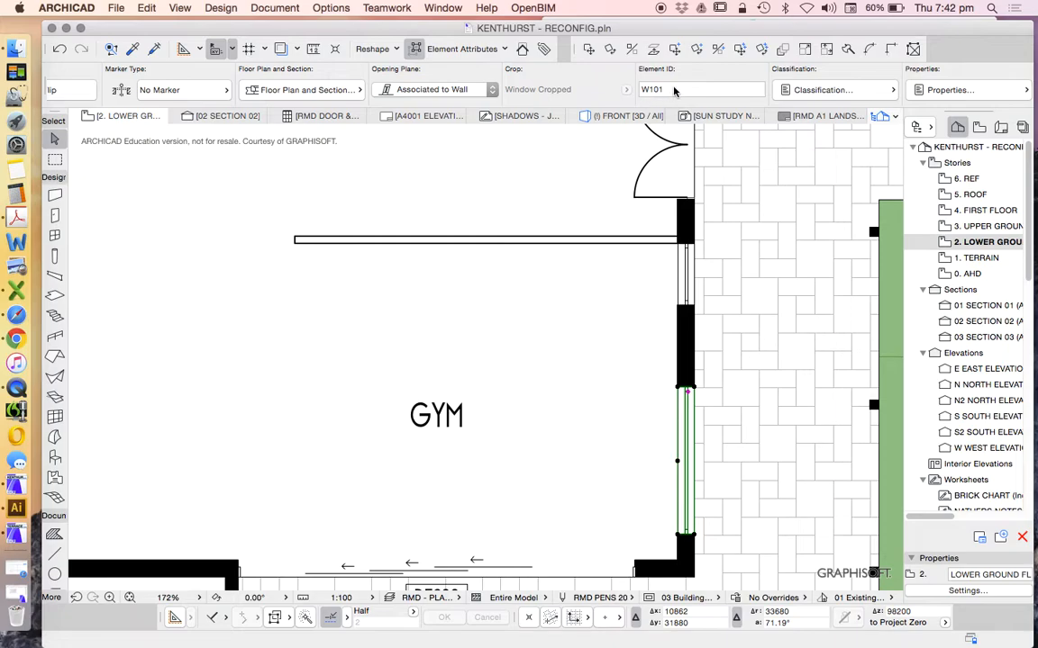
mouse_move(750, 309)
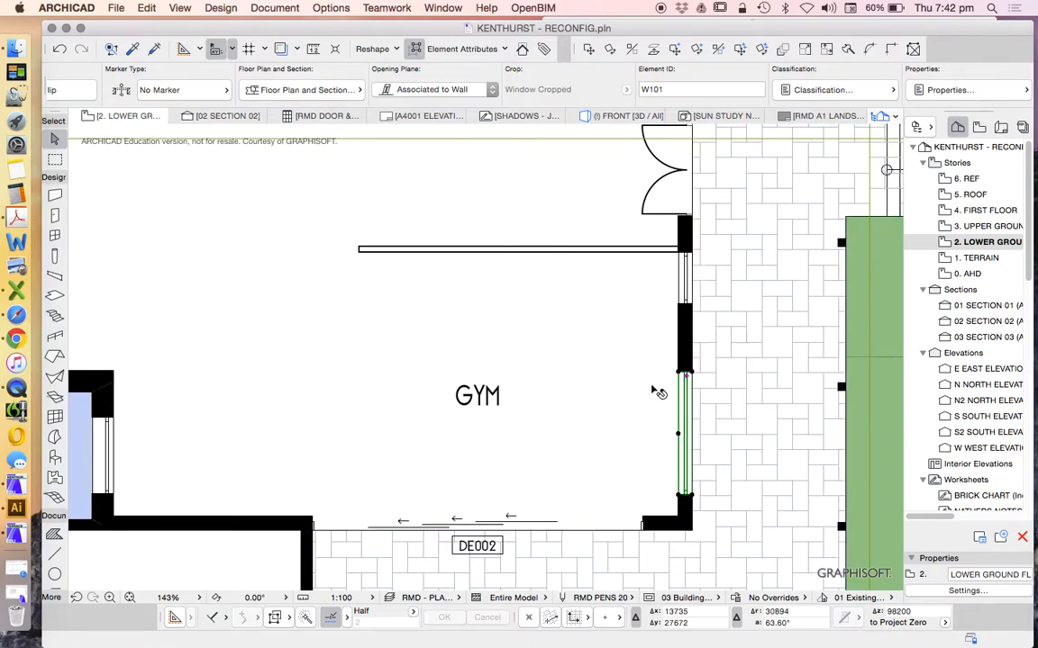
mouse_move(773, 438)
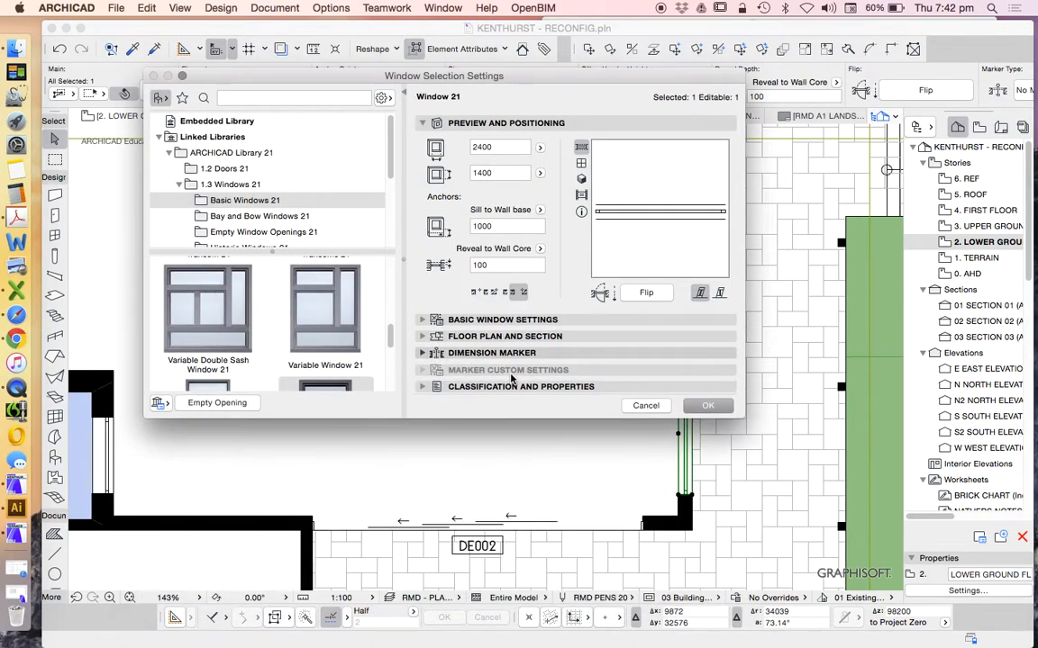
Step: Choose Window Stamp 21 as the gym window's Dimension Marker
left_click(492, 352)
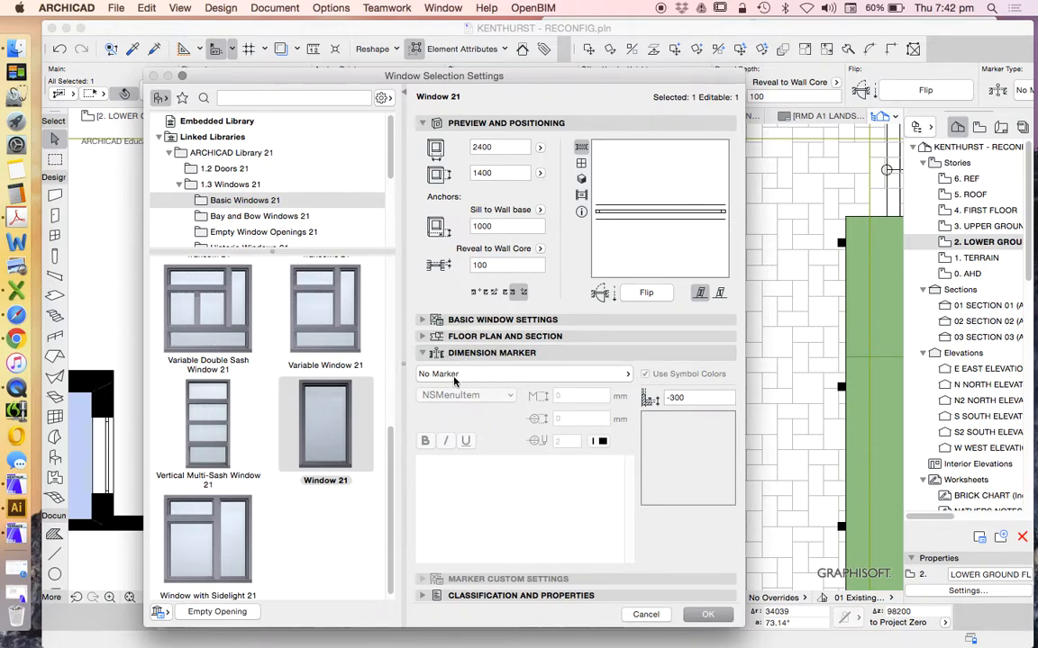
left_click(522, 374)
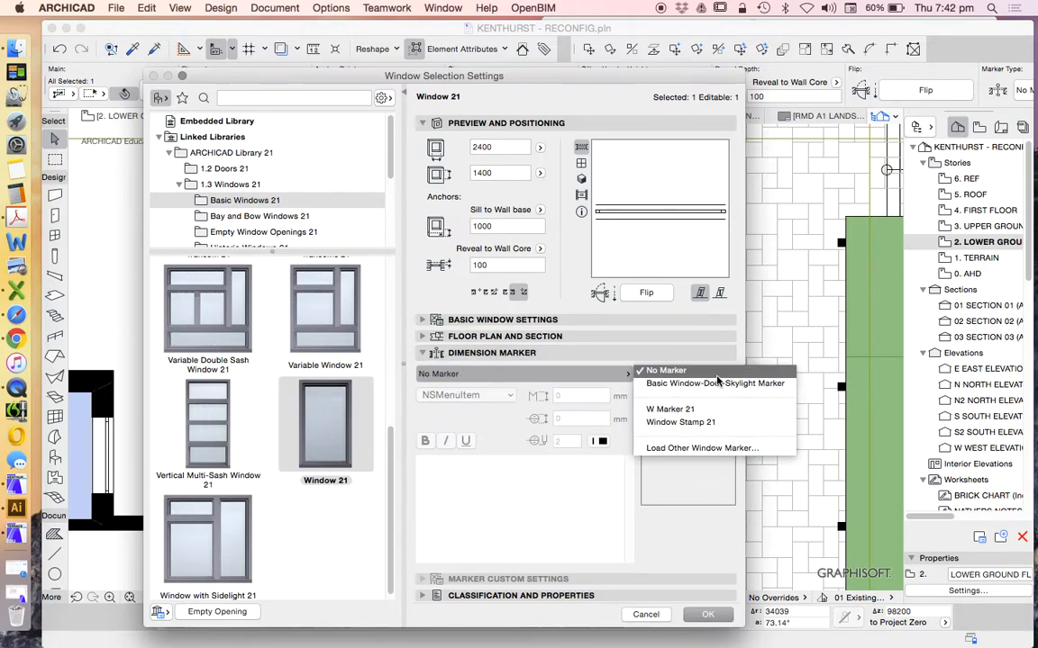
left_click(715, 382)
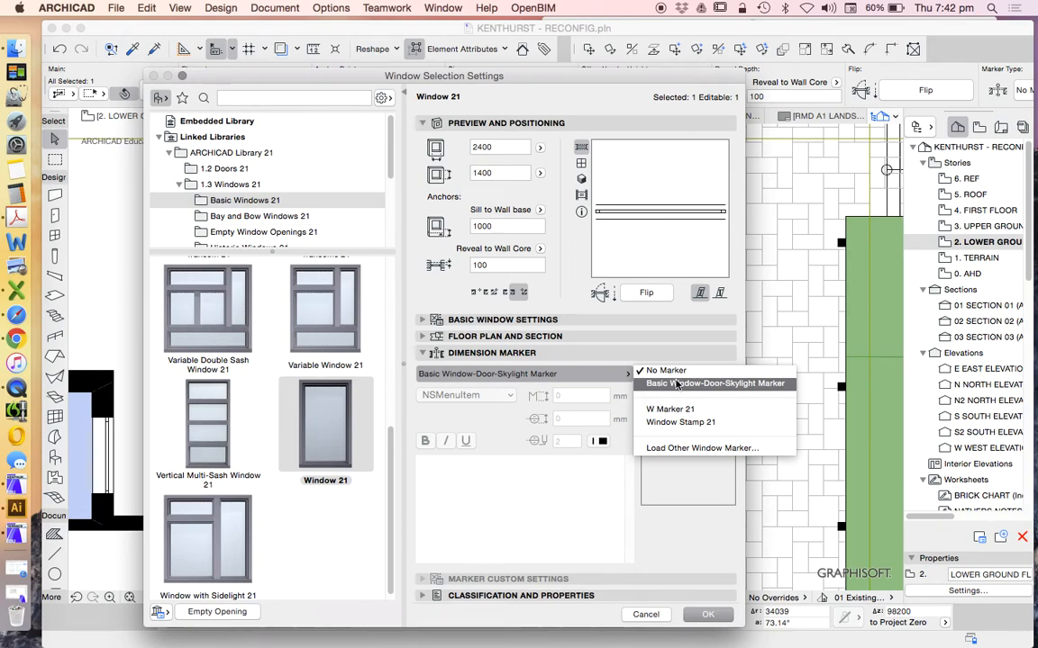
mouse_move(706, 391)
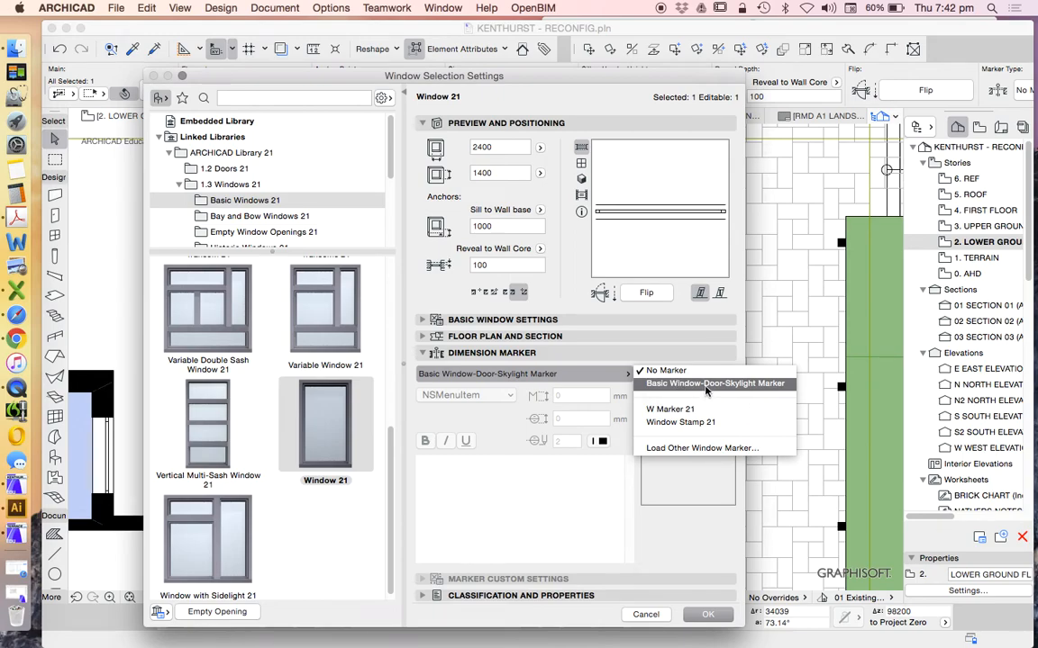
left_click(680, 422)
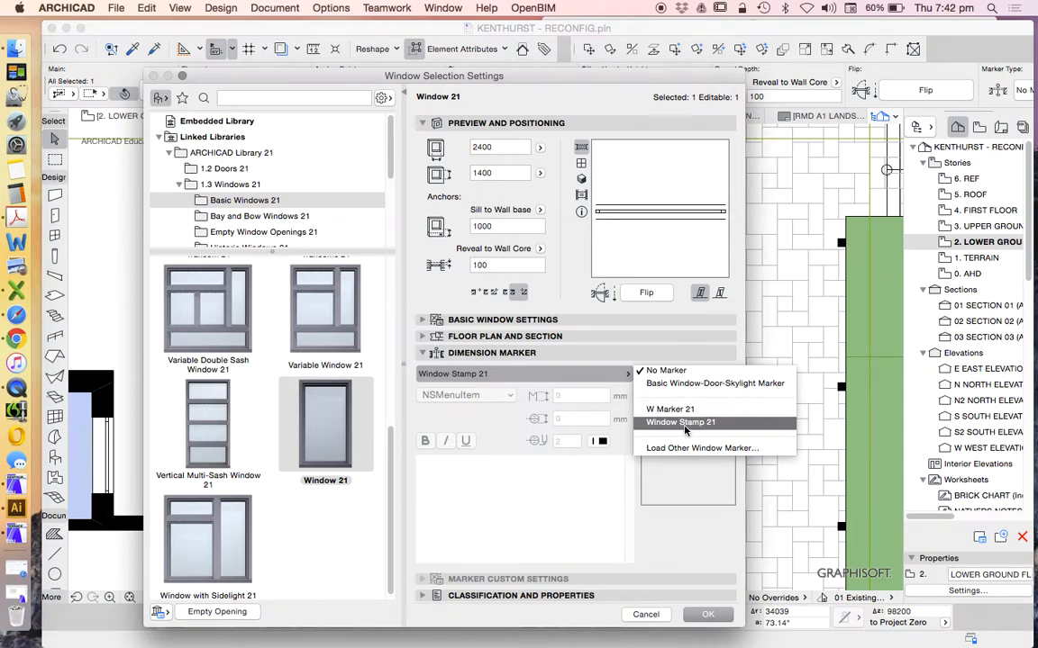
left_click(680, 422)
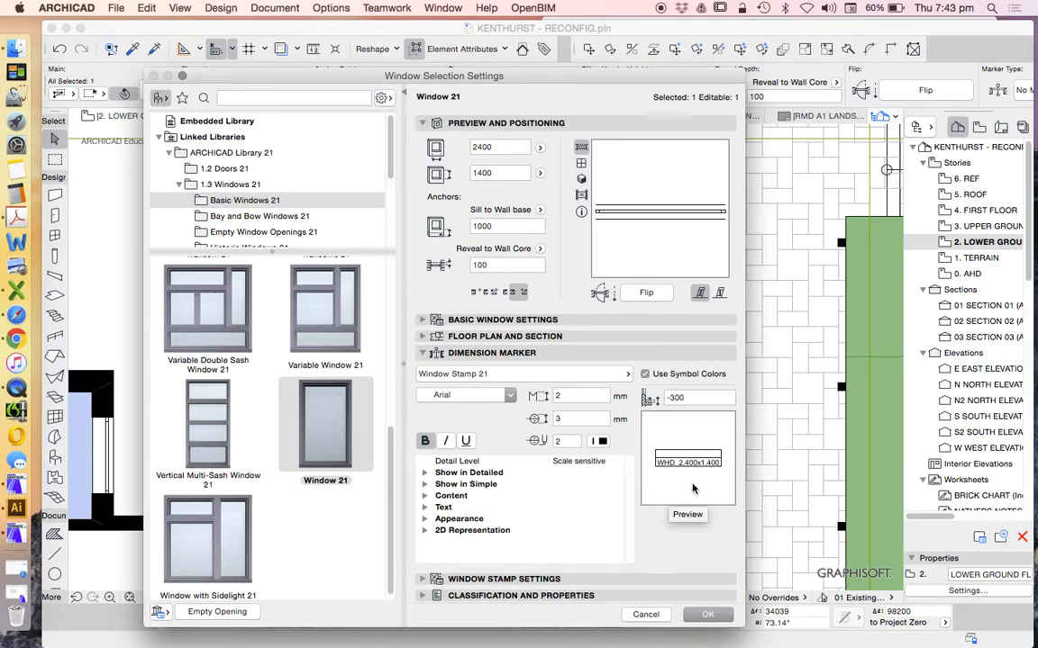
mouse_move(689, 254)
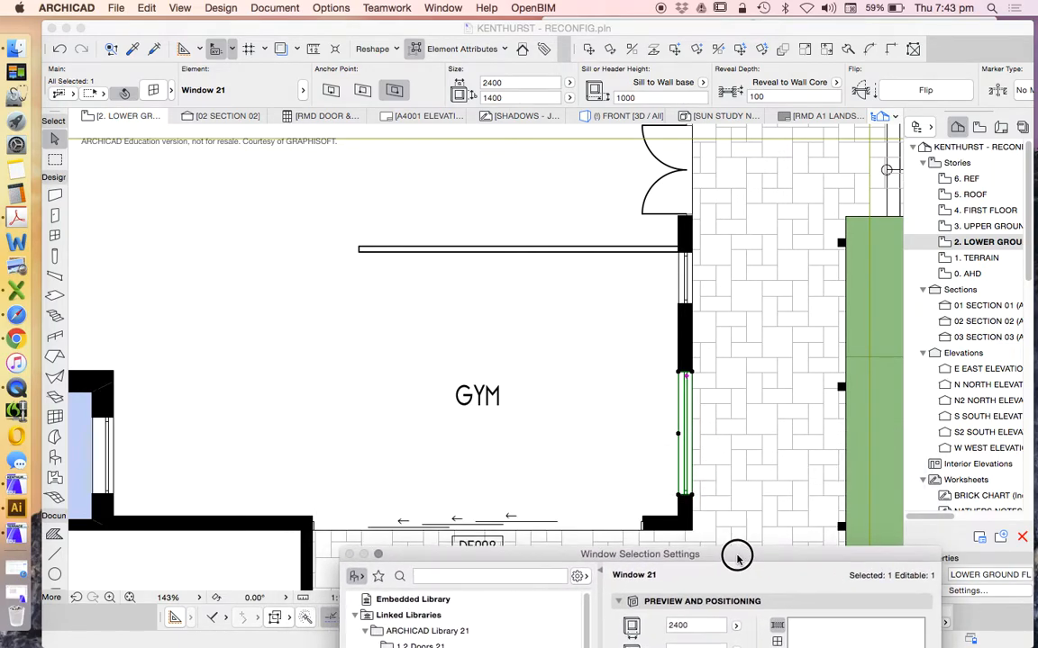
Step: Drag Window Selection Settings back into full view, showing the Window Stamp 21 preview
left_click_drag(737, 557, 704, 557)
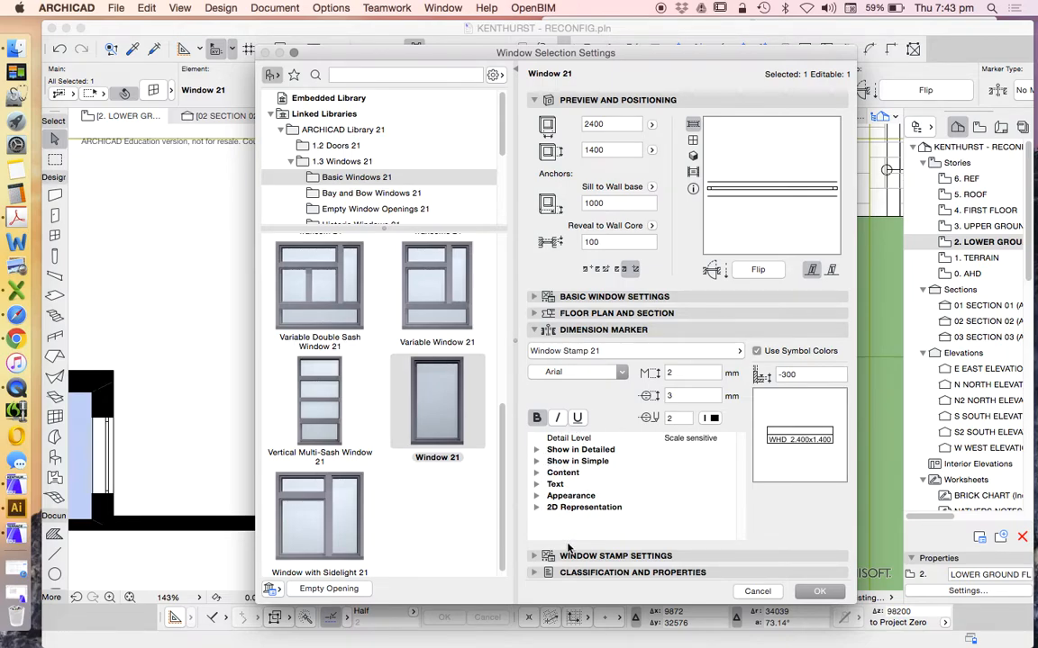
mouse_move(621, 526)
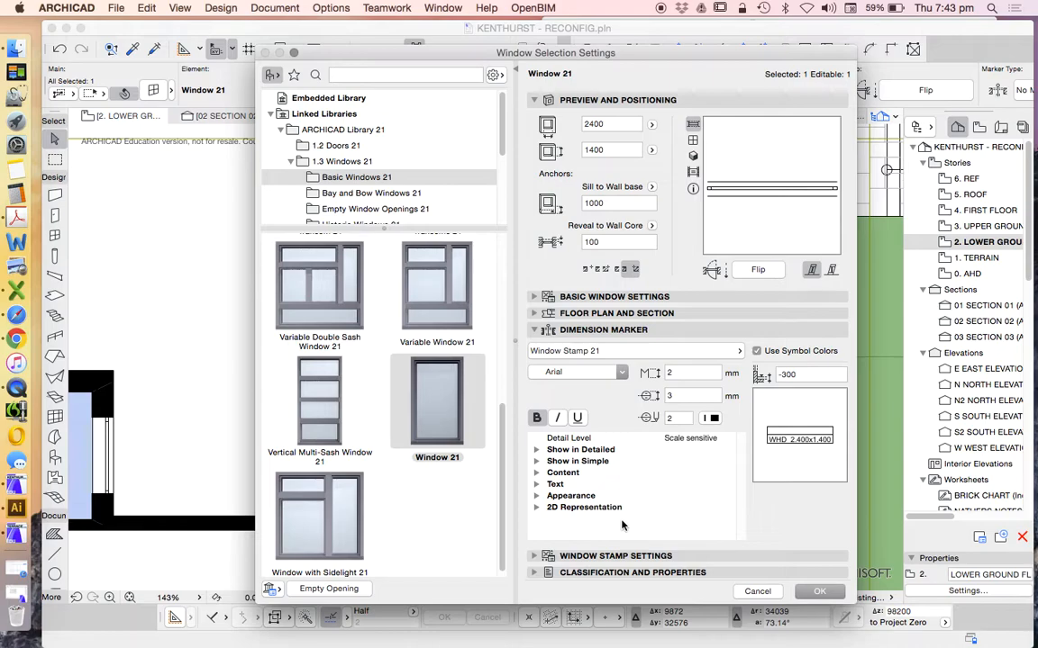
Step: Turn off dimensions in the detailed-level stamp display options
left_click(537, 449)
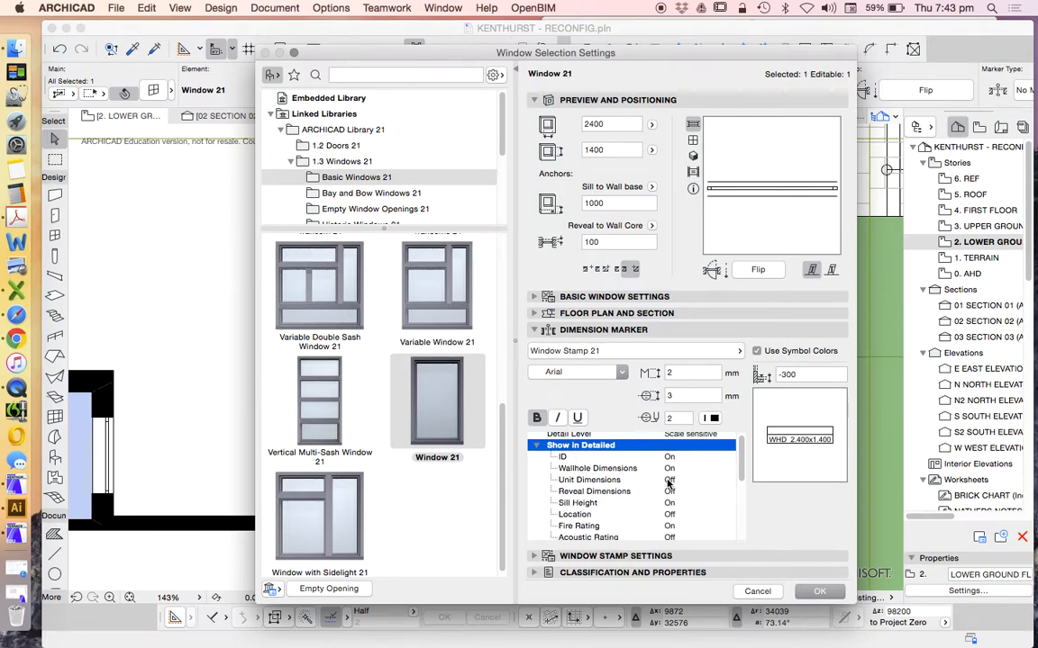
left_click(597, 466)
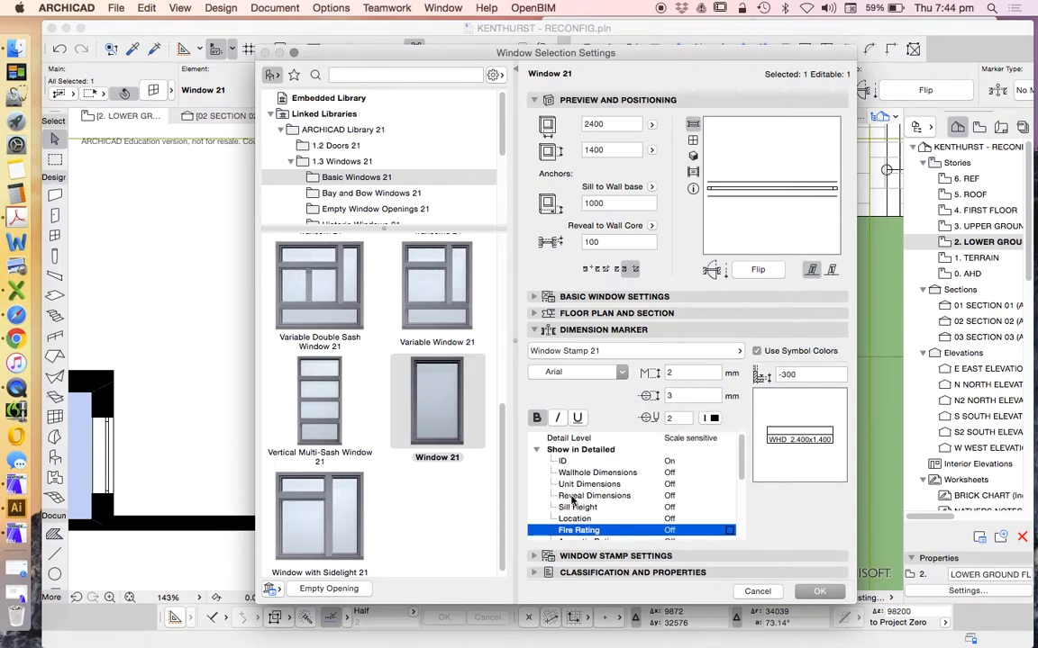
left_click(536, 450)
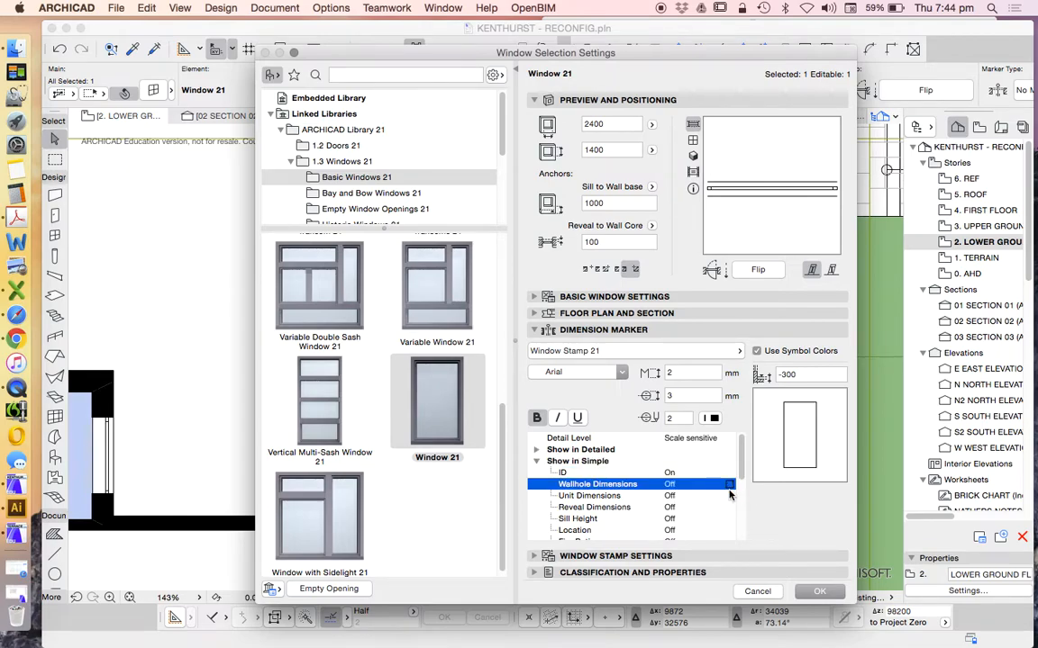
Step: Expand Window Stamp Settings to show Content by Scale
scroll("down", 3)
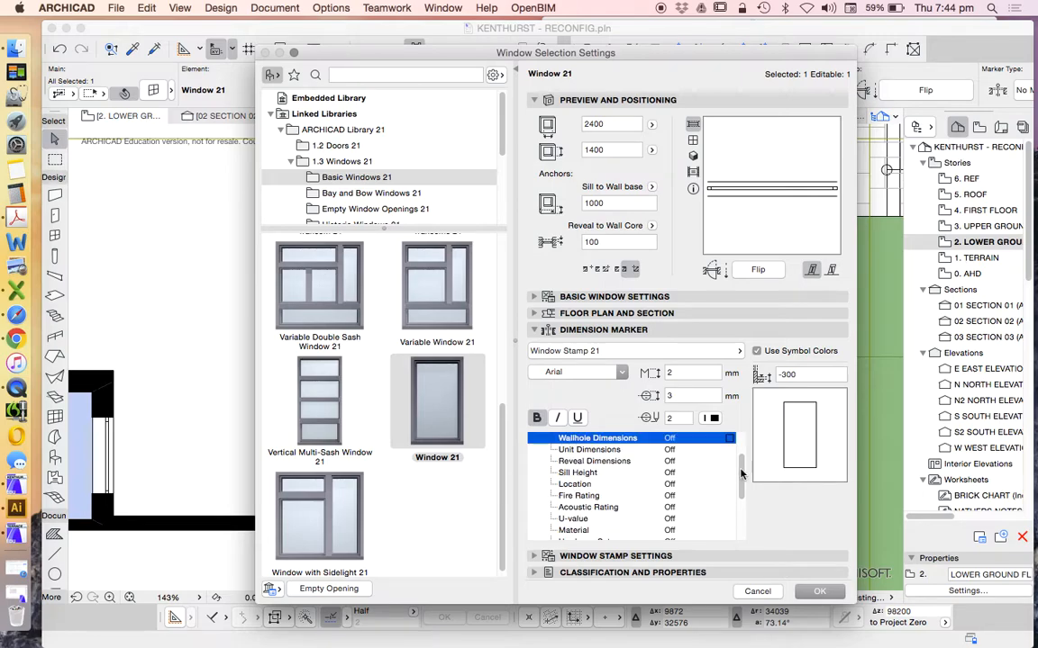
scroll("down", 3)
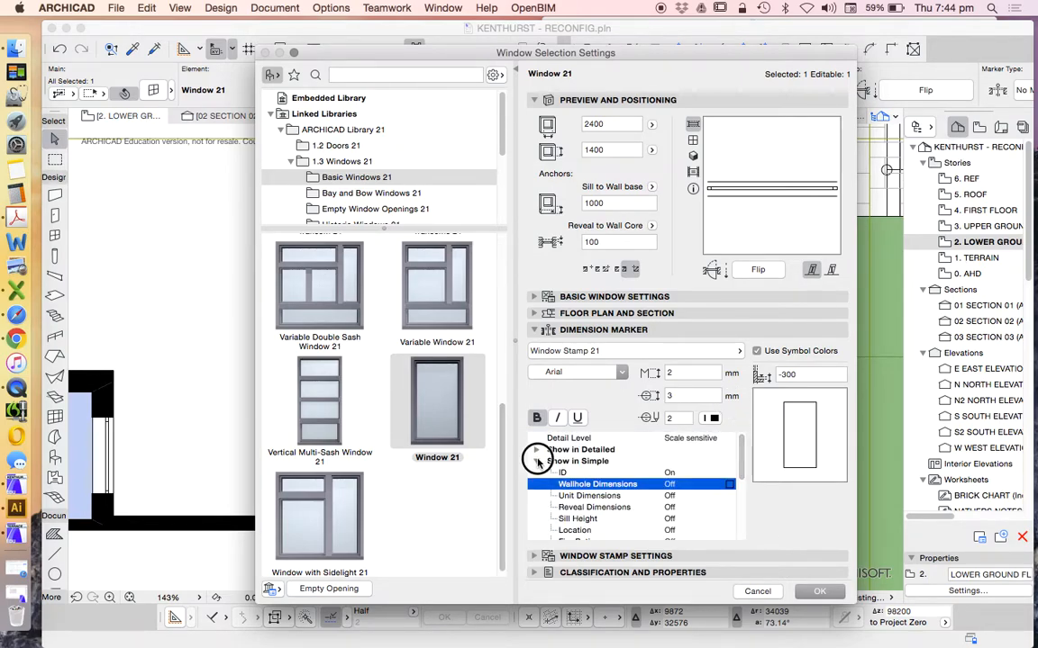
left_click(536, 463)
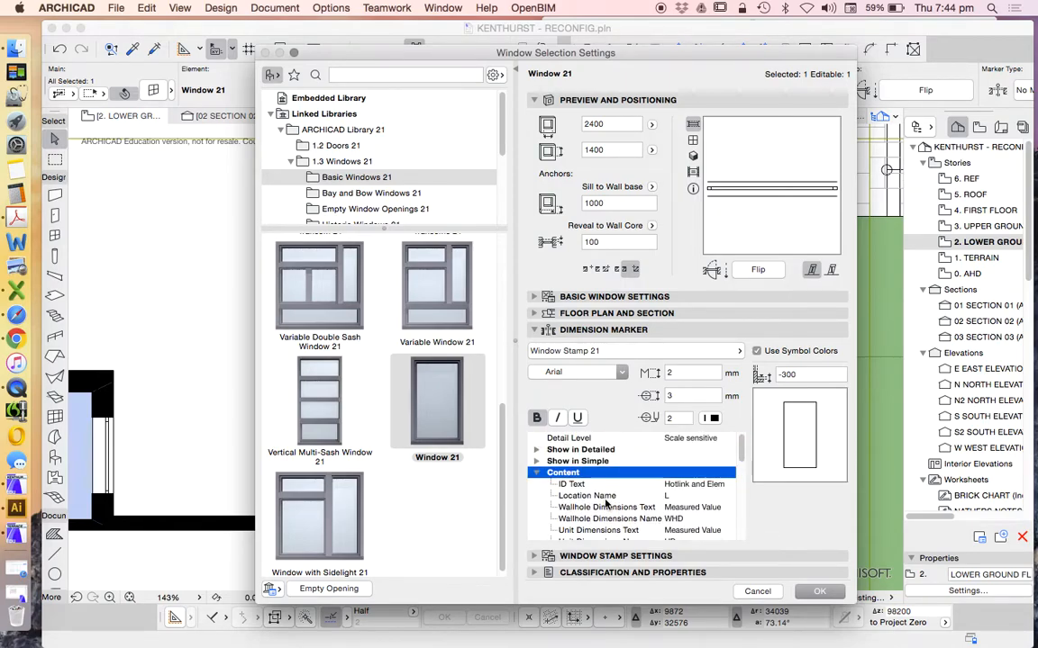
left_click(555, 484)
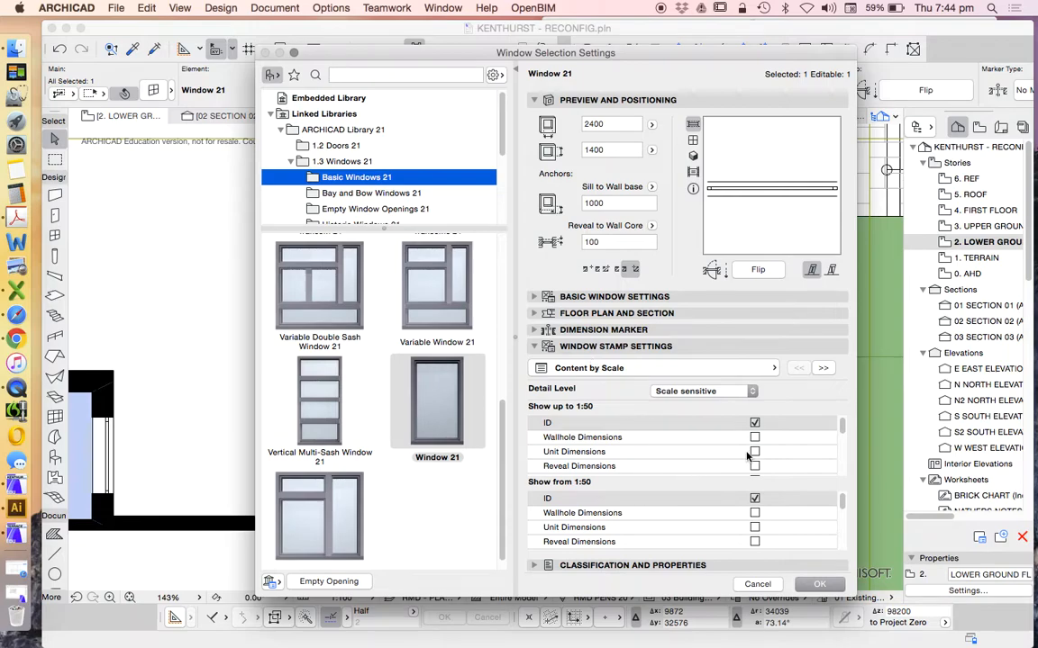
Step: Keep Window Stamp 21's detail level Scale sensitive, showing only the ID
scroll("down", 3)
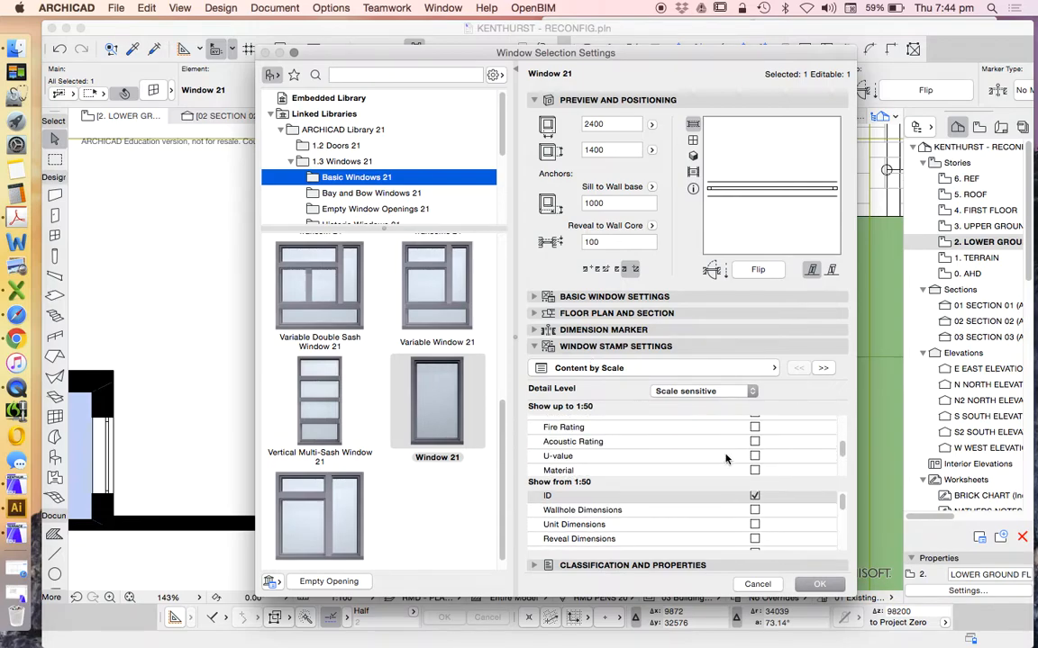
mouse_move(601, 407)
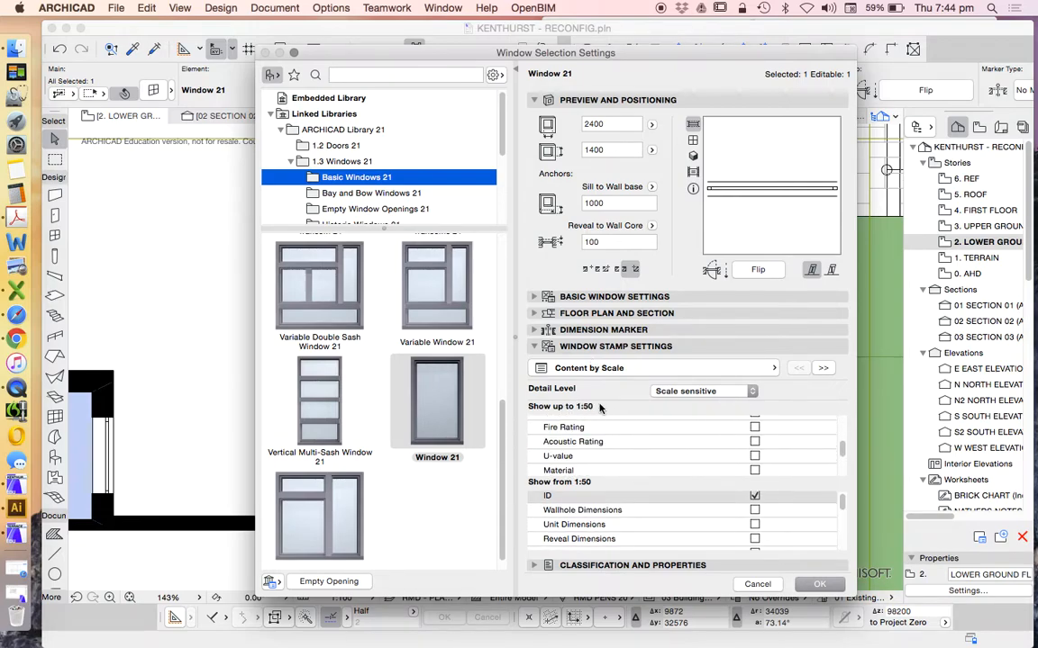
left_click(703, 391)
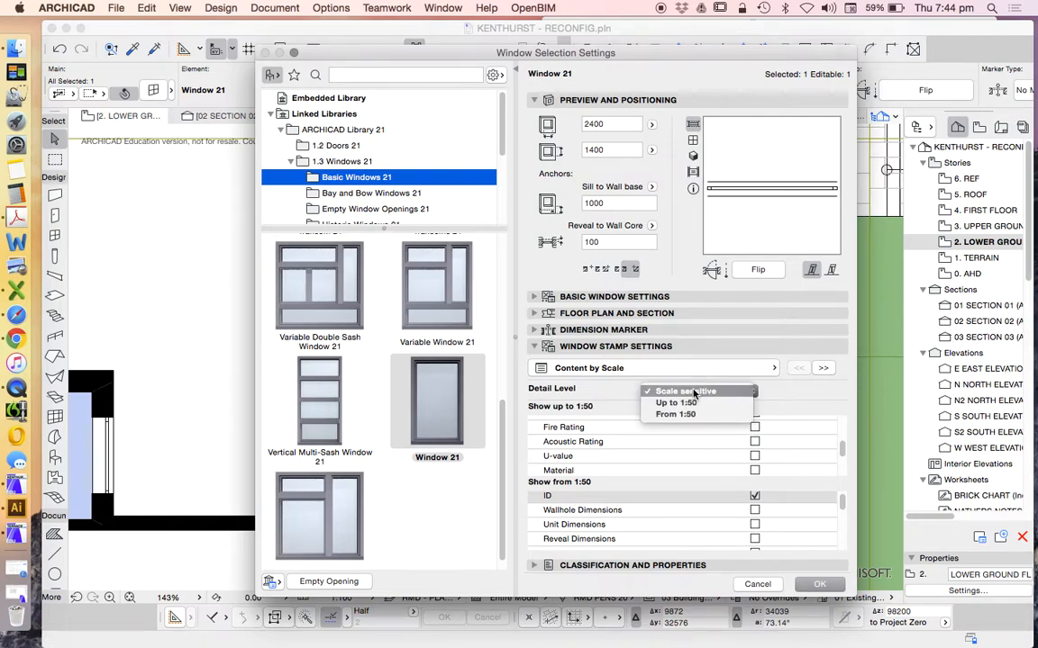
left_click(685, 391)
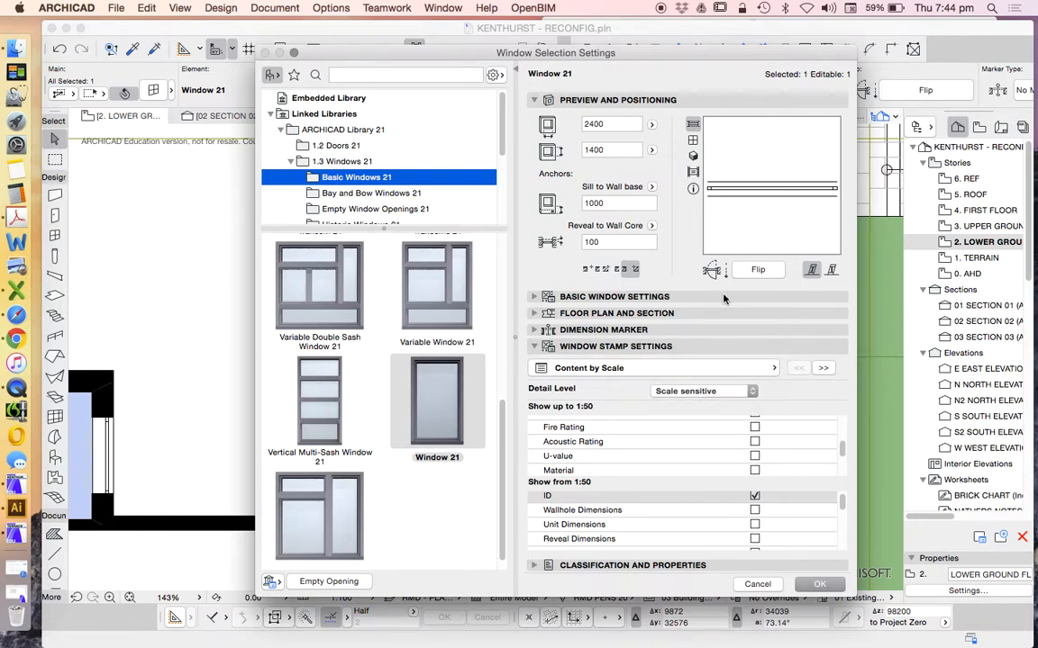
mouse_move(765, 470)
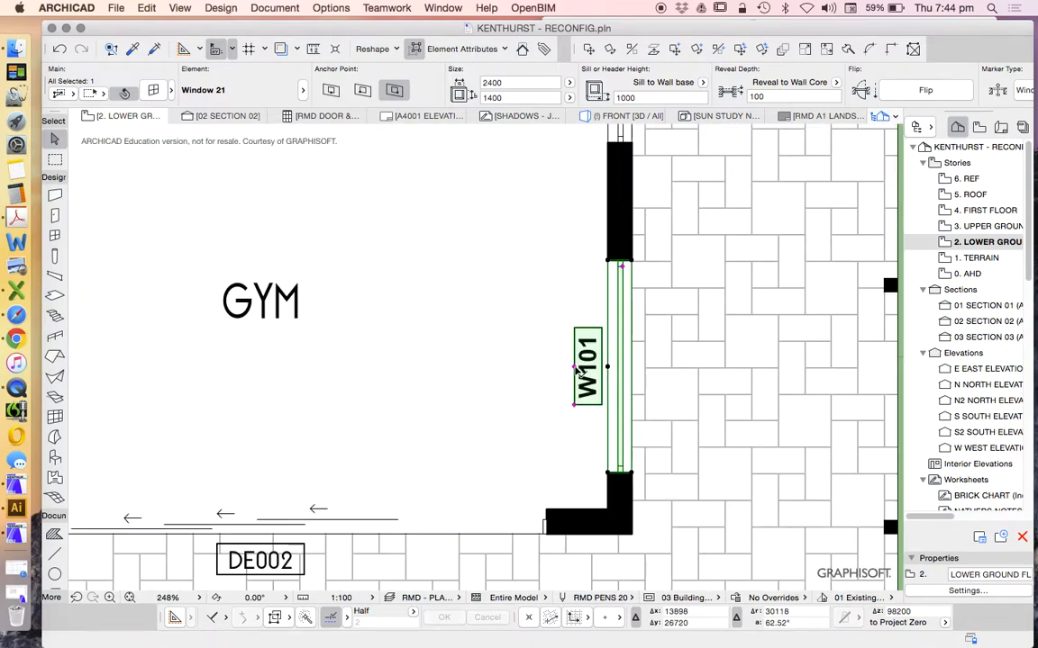
Step: Select the gym window stamped W101 on the floor plan
left_click(576, 368)
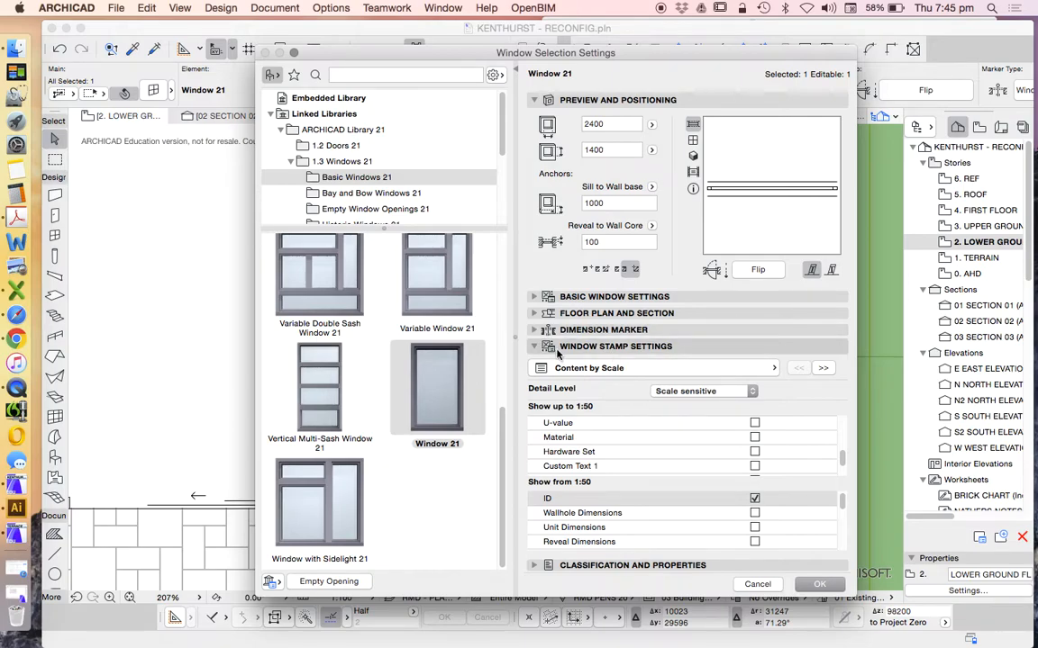
Step: Set the stamp's ID font from Arial to Essence Sans
left_click(533, 347)
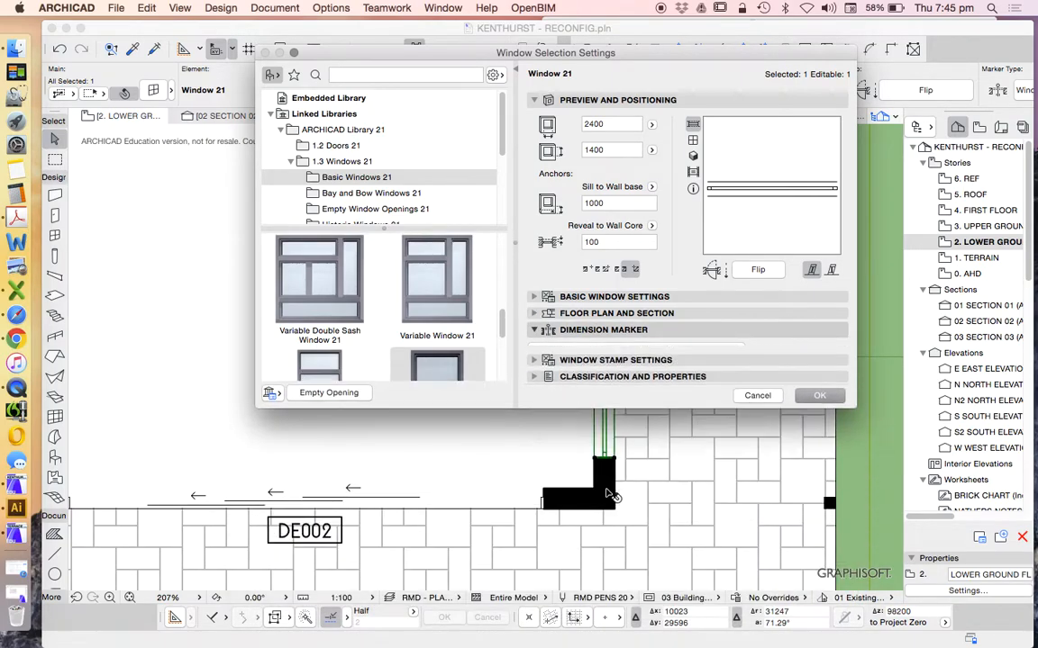
left_click(533, 330)
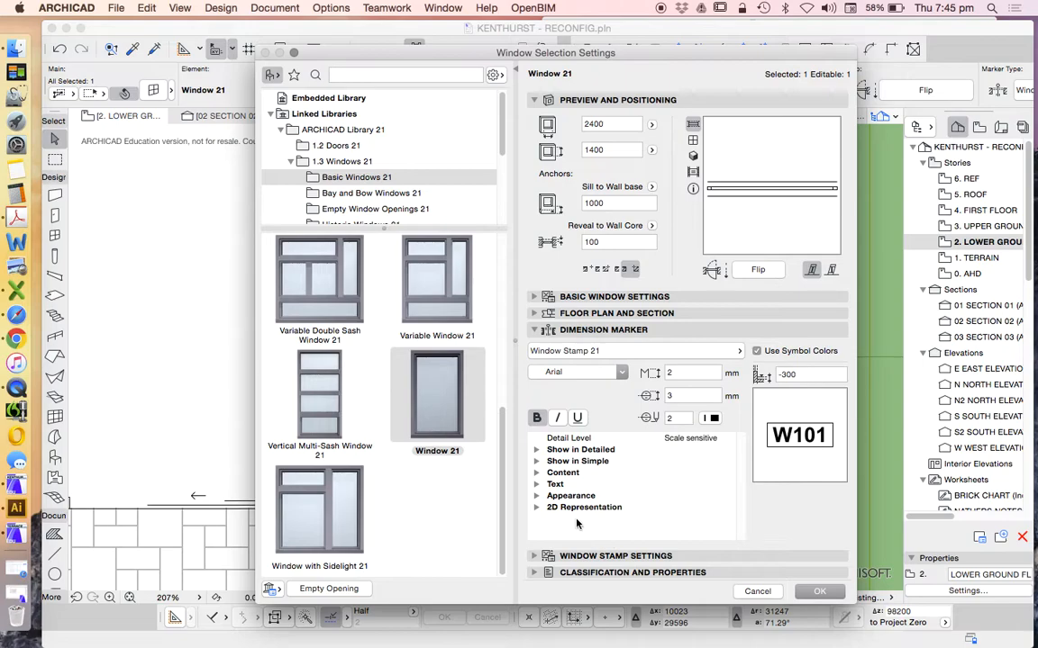
left_click(555, 484)
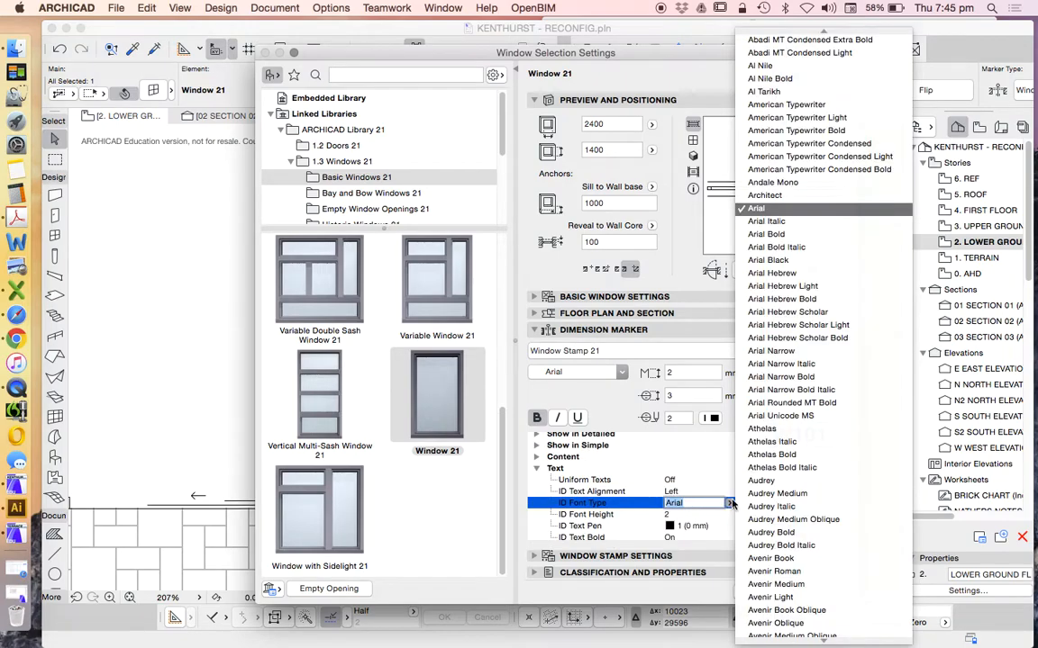
scroll("down", 3)
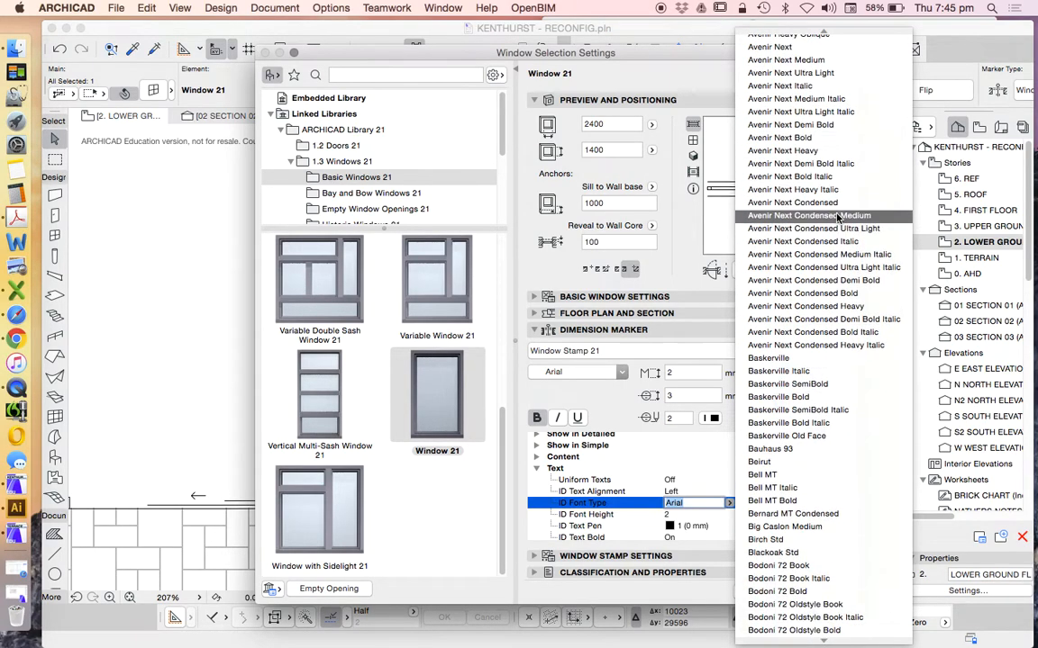
scroll("down", 3)
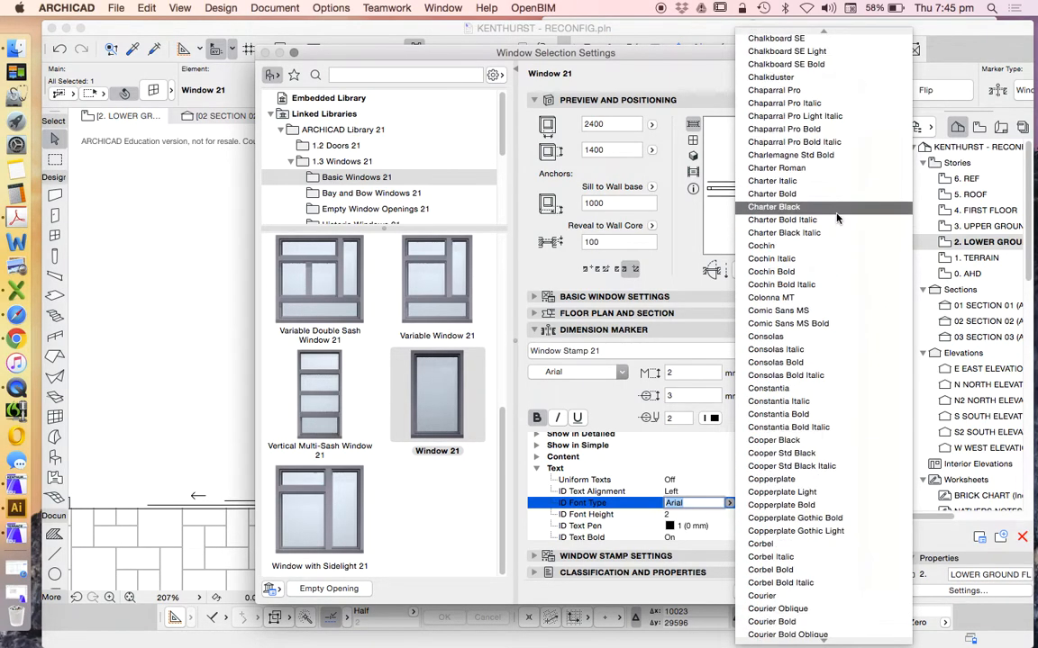
scroll("down", 3)
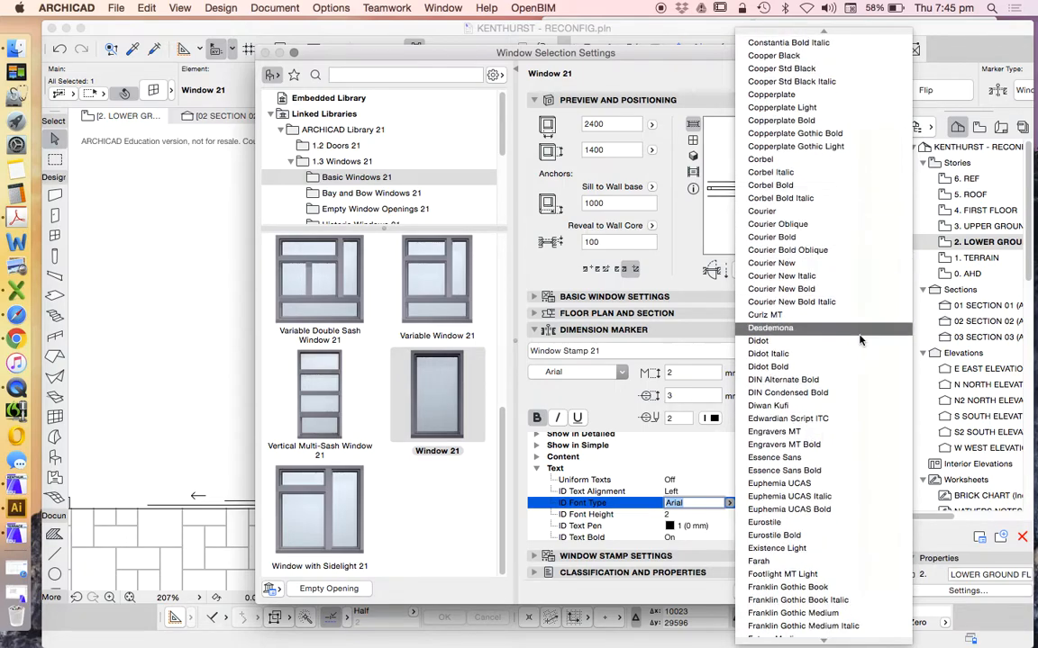
mouse_move(832, 431)
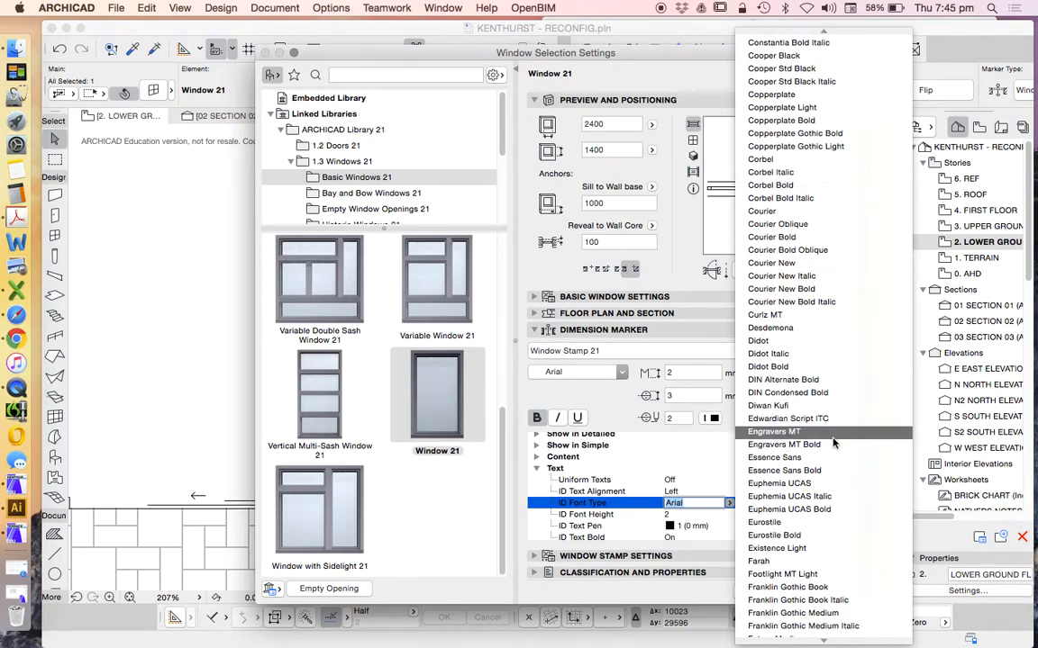
mouse_move(797, 458)
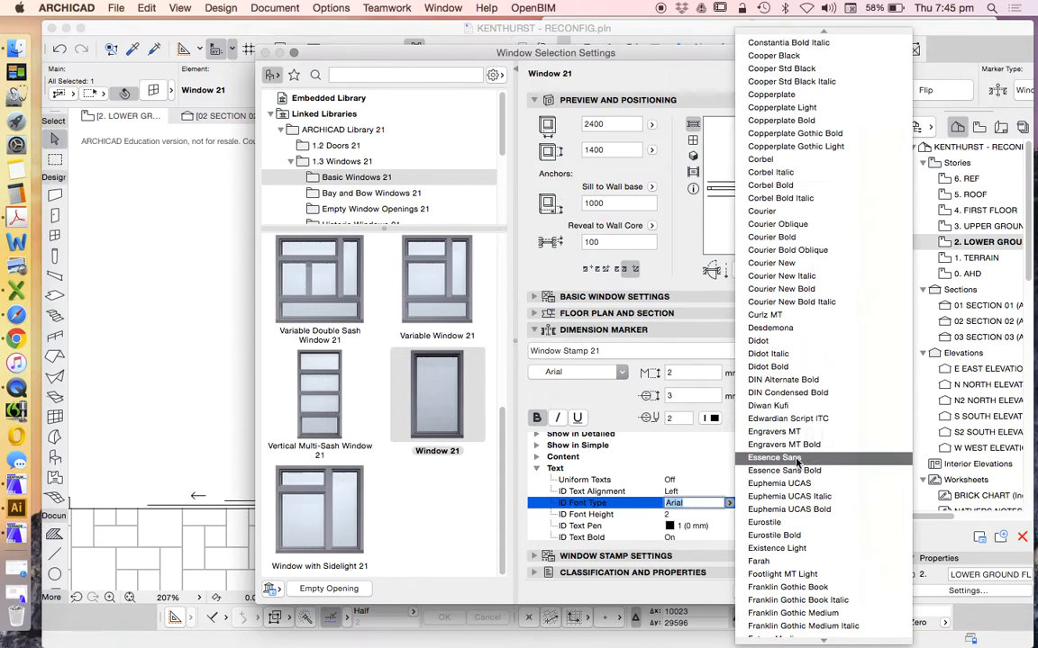
left_click(775, 458)
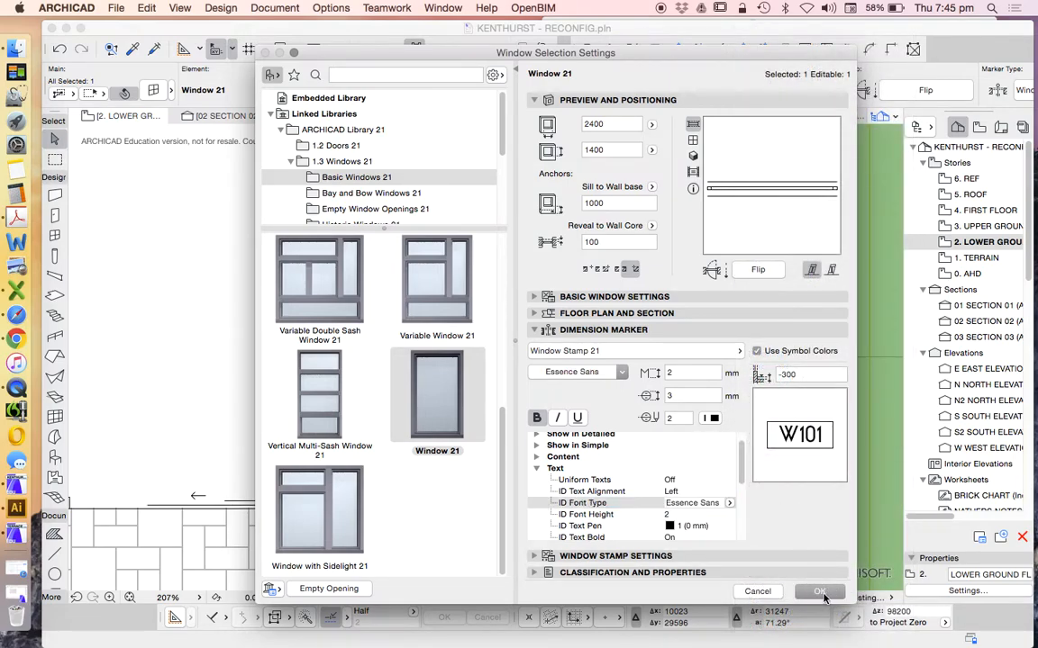
Step: Apply the Essence Sans font, then reselect the W101 gym window and zoom out
left_click(818, 592)
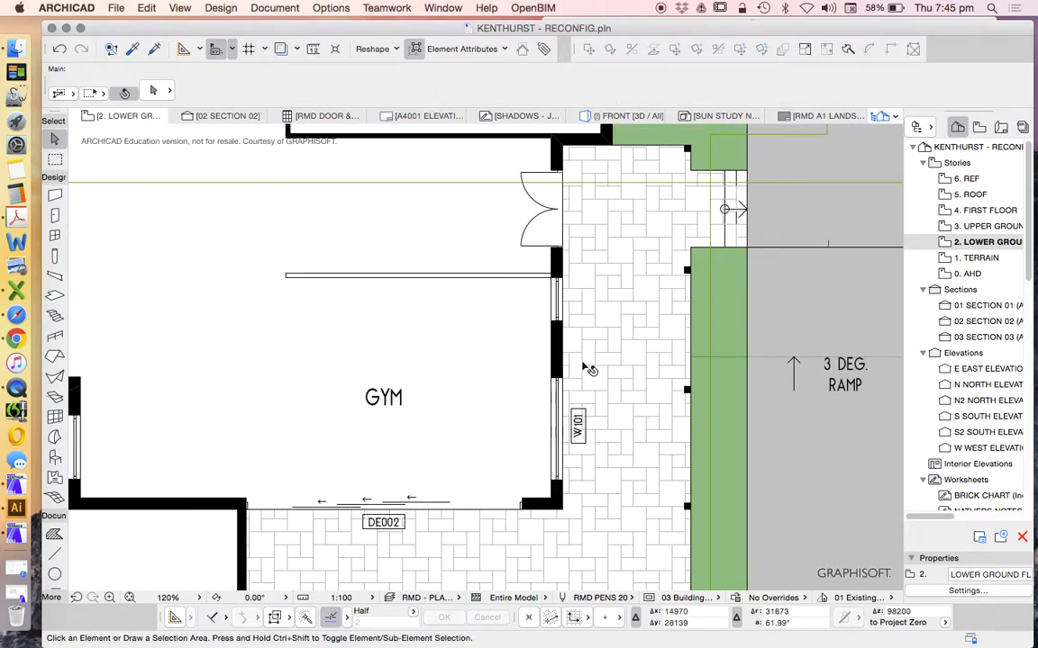
left_click(558, 351)
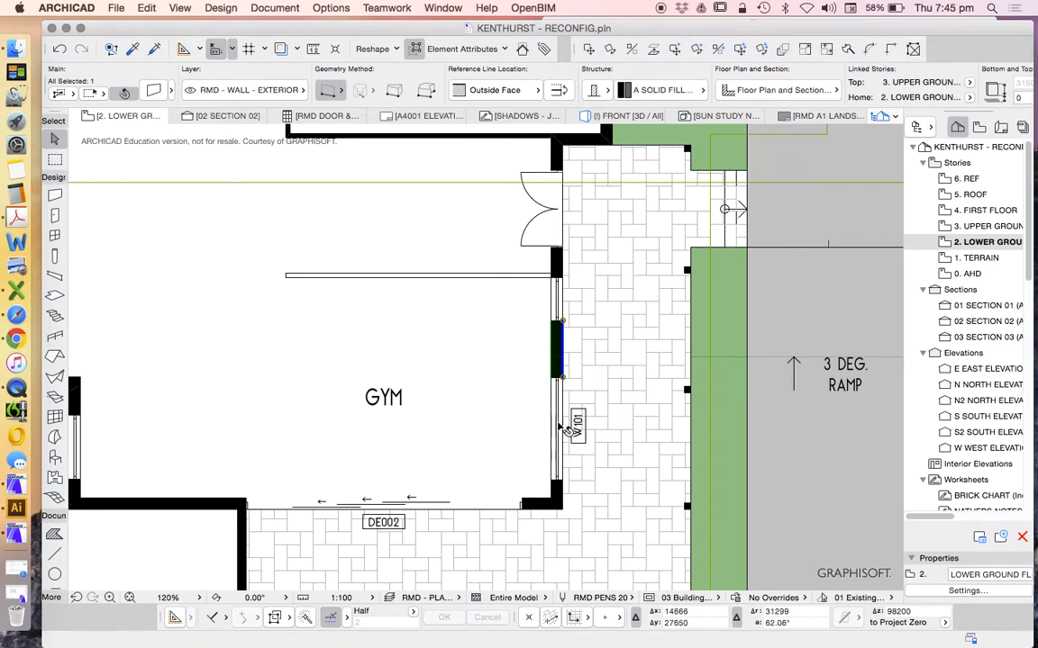
left_click(558, 423)
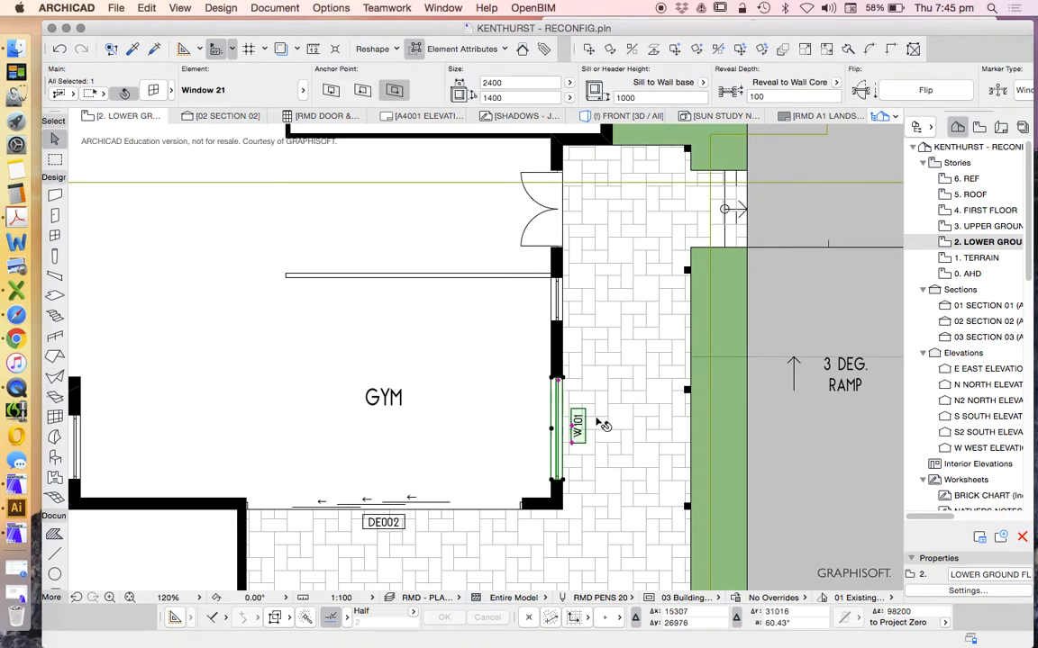
scroll("down", 3)
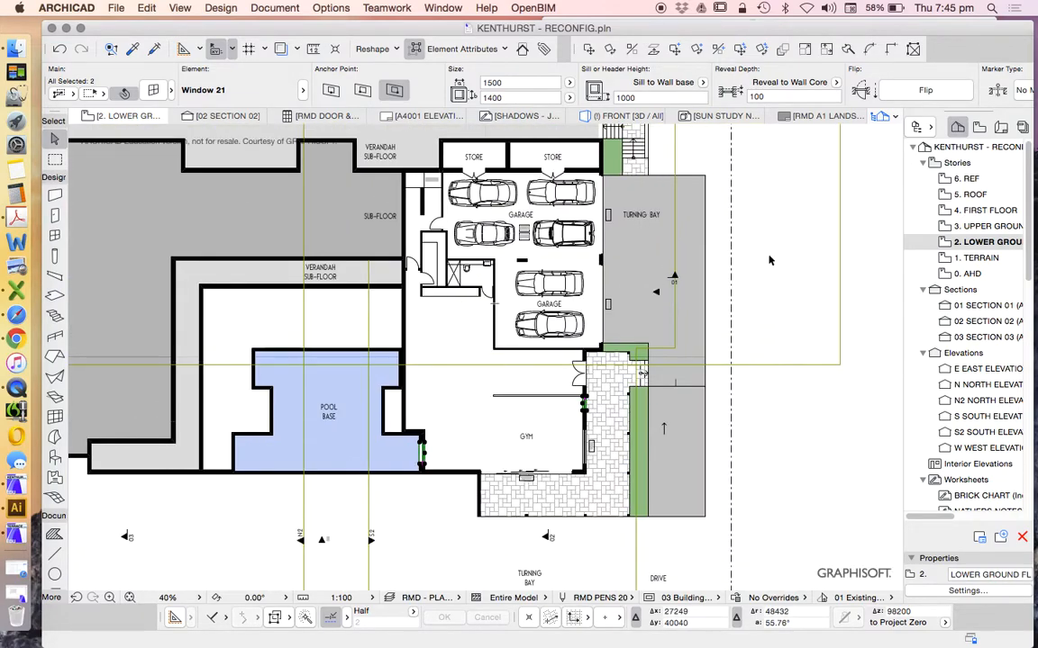
Step: Show the whole model in 3D and open Window Selection Settings for the 35 selected windows
right_click(770, 261)
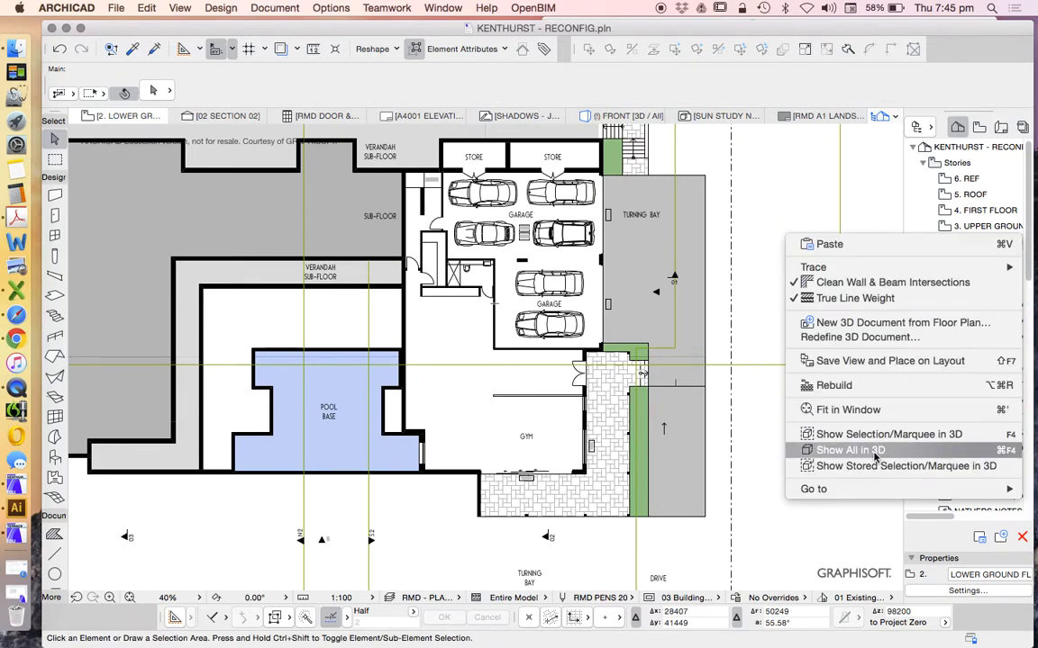
left_click(850, 450)
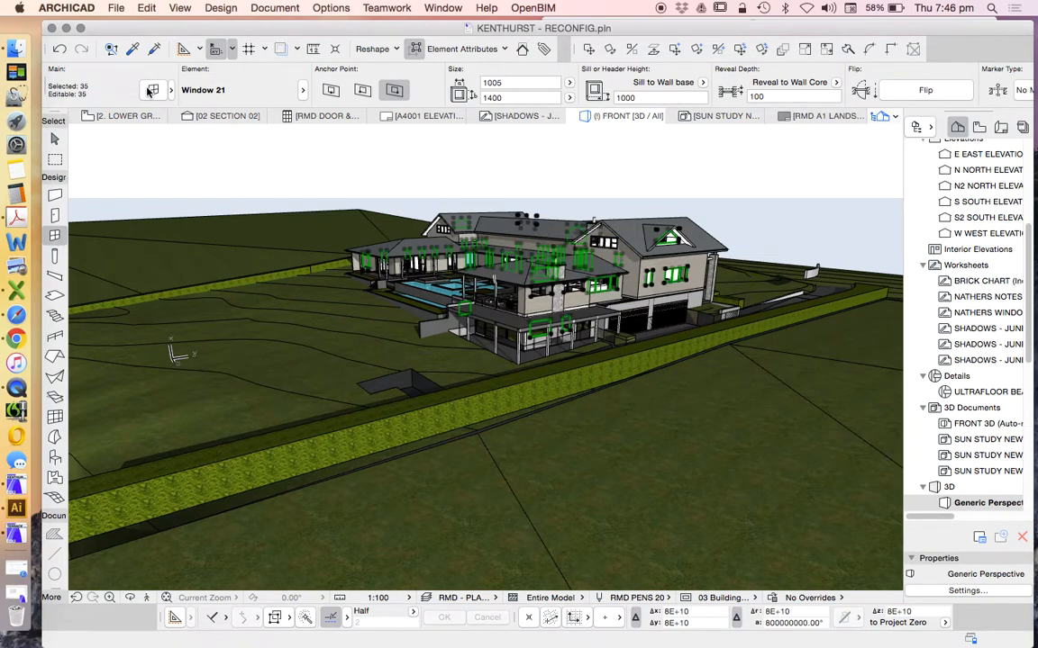
mouse_move(153, 89)
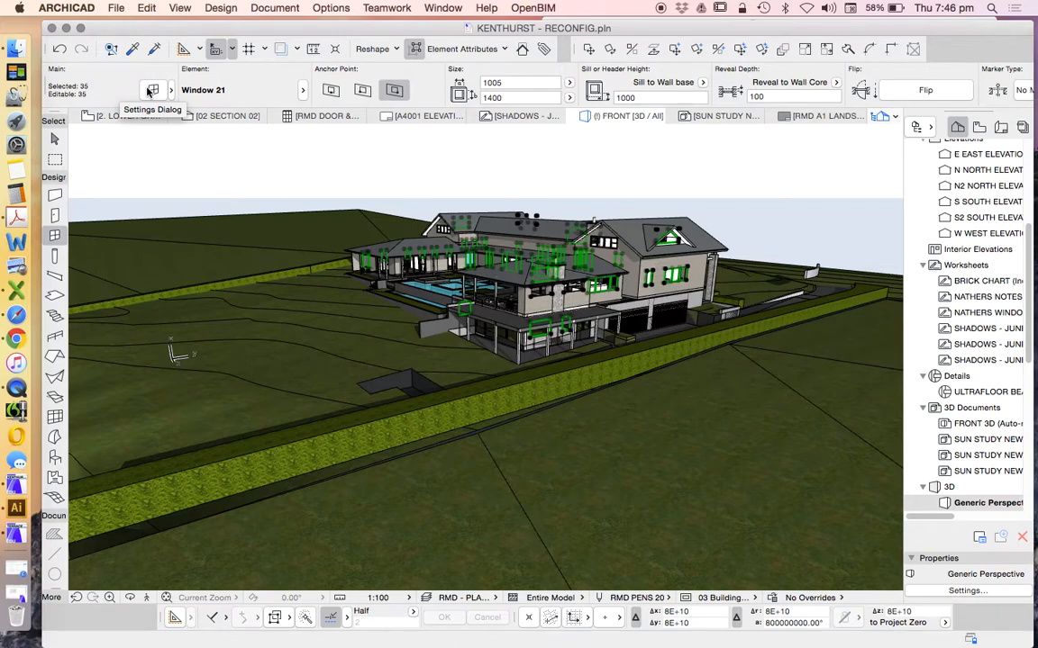
left_click(152, 90)
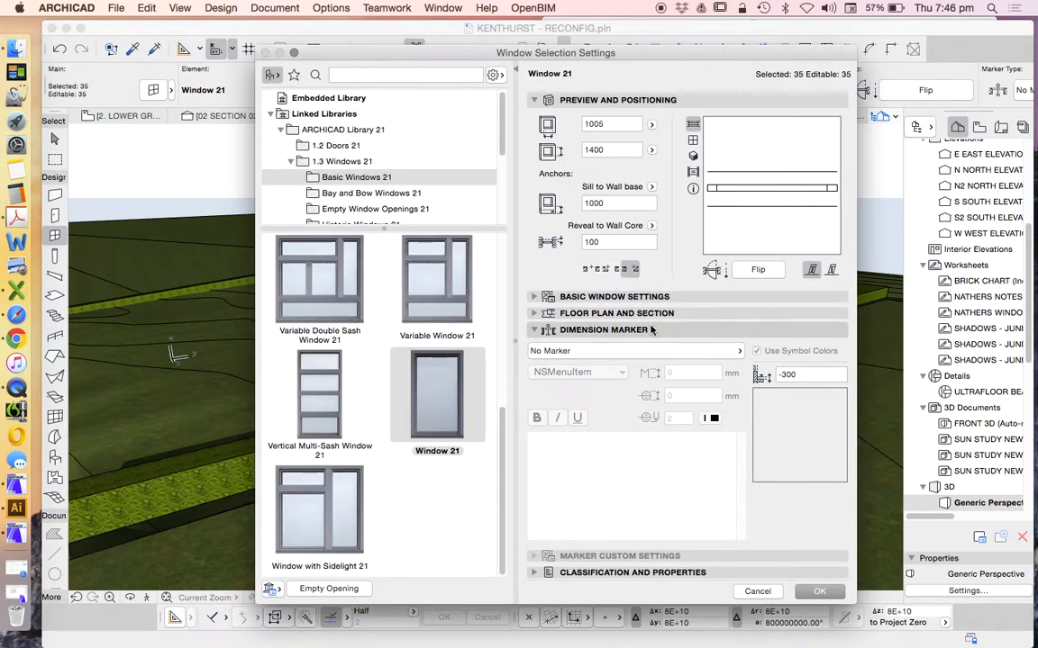
Step: Give the 35 windows the Window Stamp 21 marker showing only the window ID
left_click(635, 350)
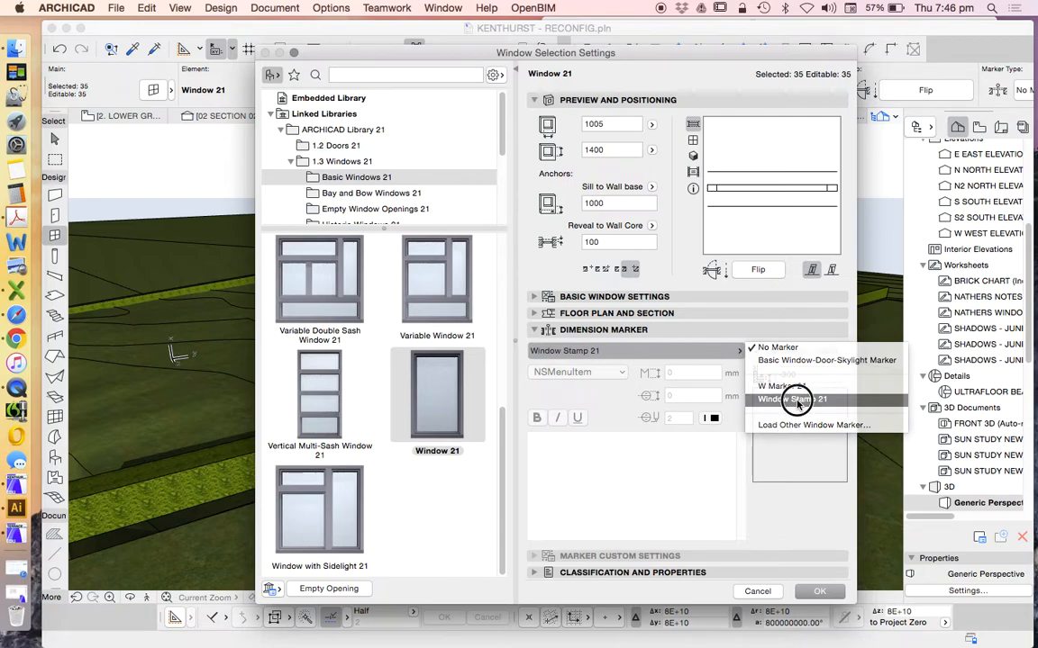
left_click(790, 399)
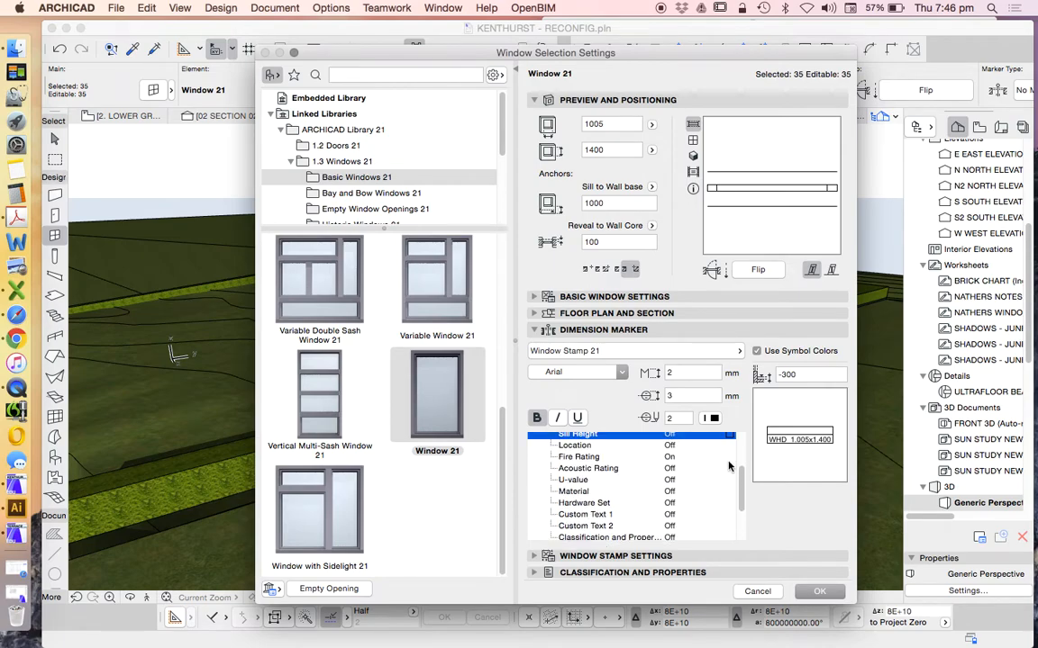
left_click(578, 457)
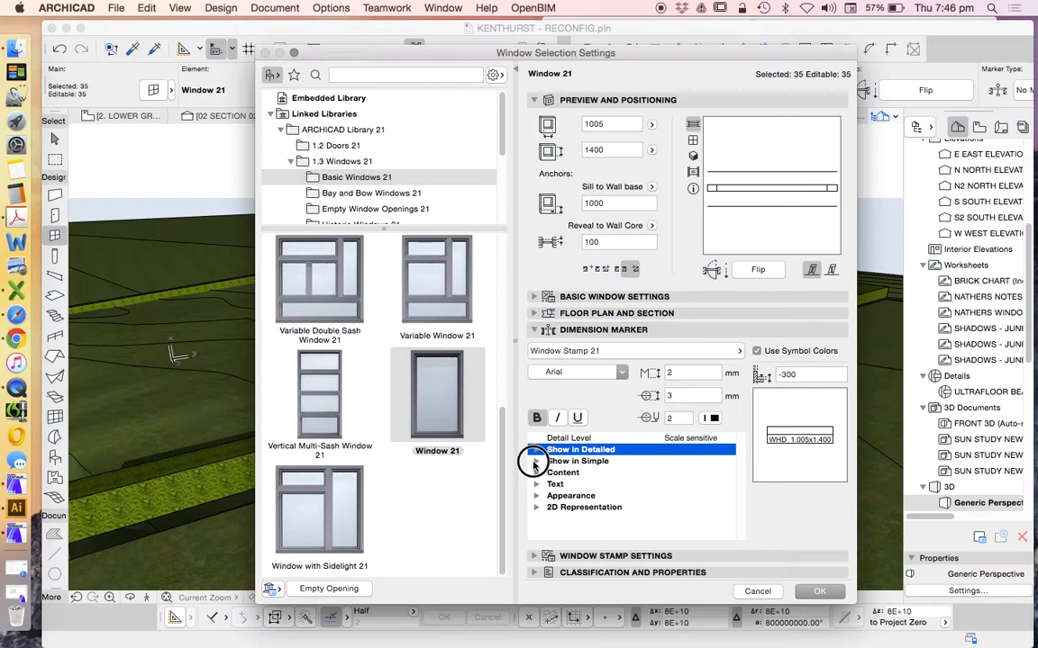
left_click(537, 450)
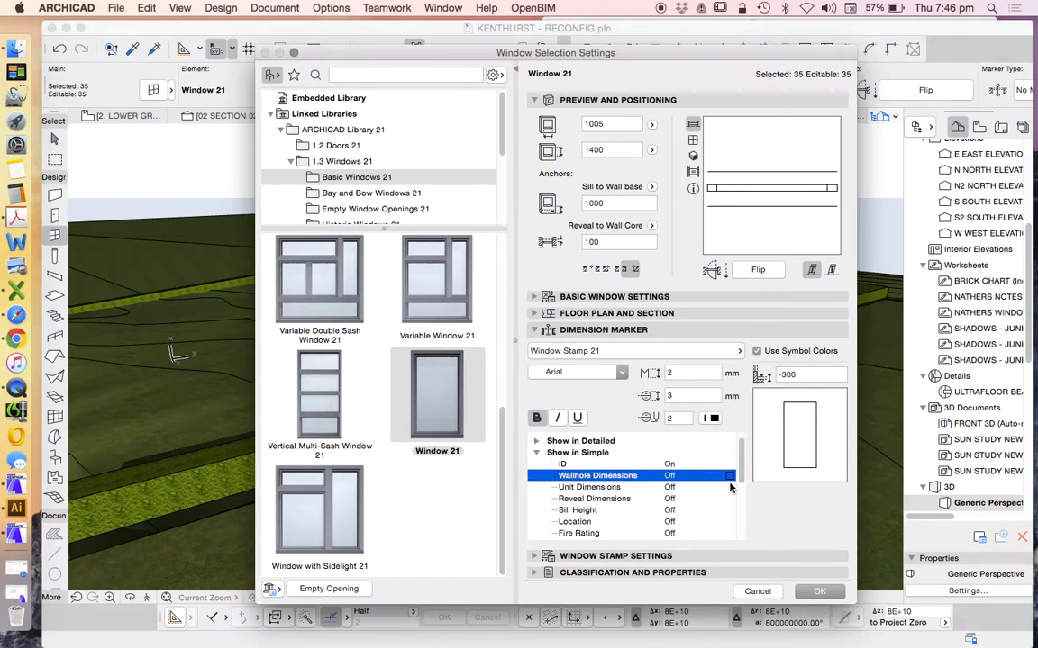
scroll("down", 3)
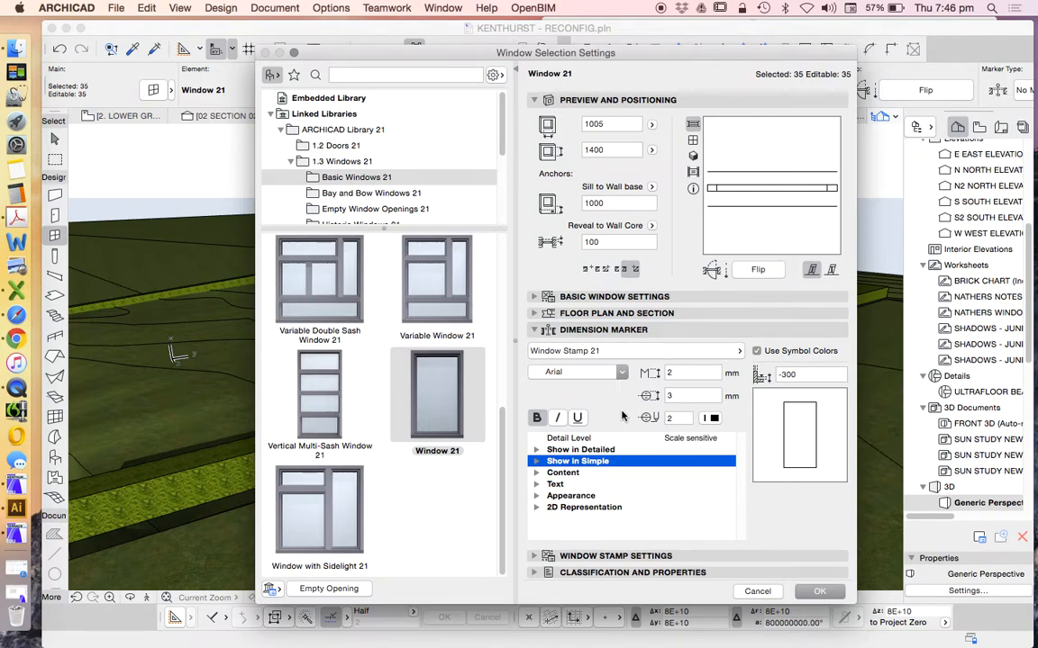
mouse_move(678, 491)
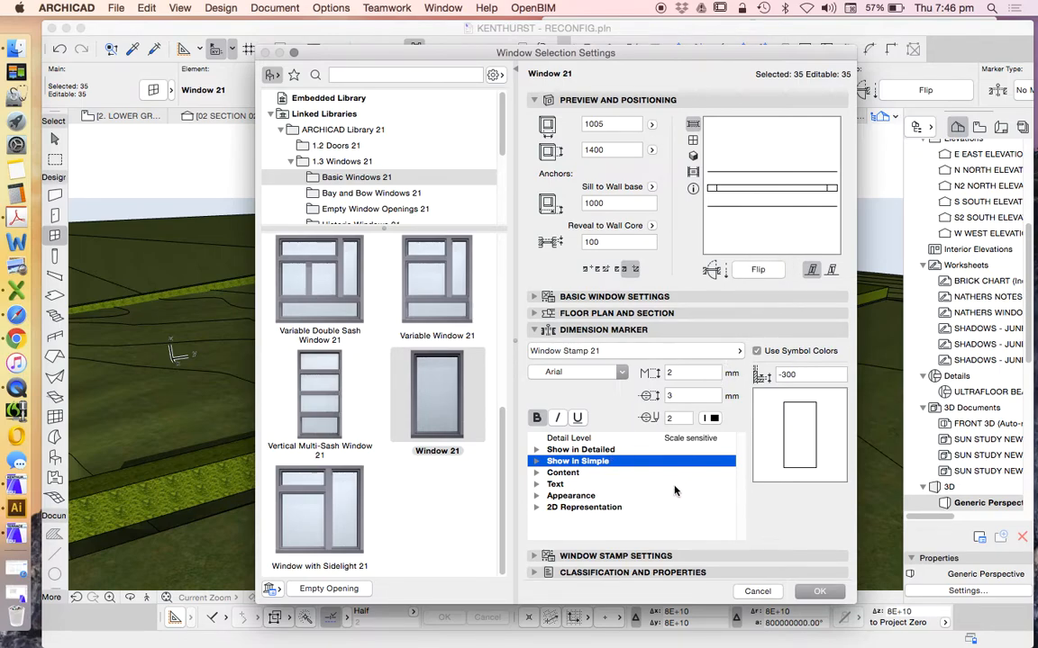
mouse_move(729, 425)
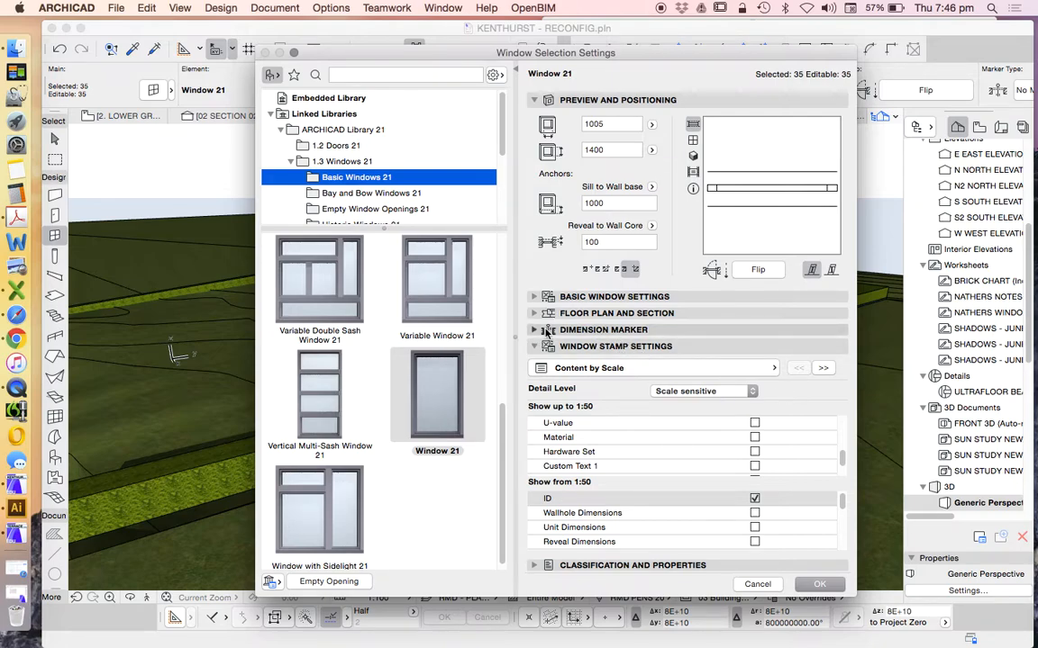
left_click(533, 330)
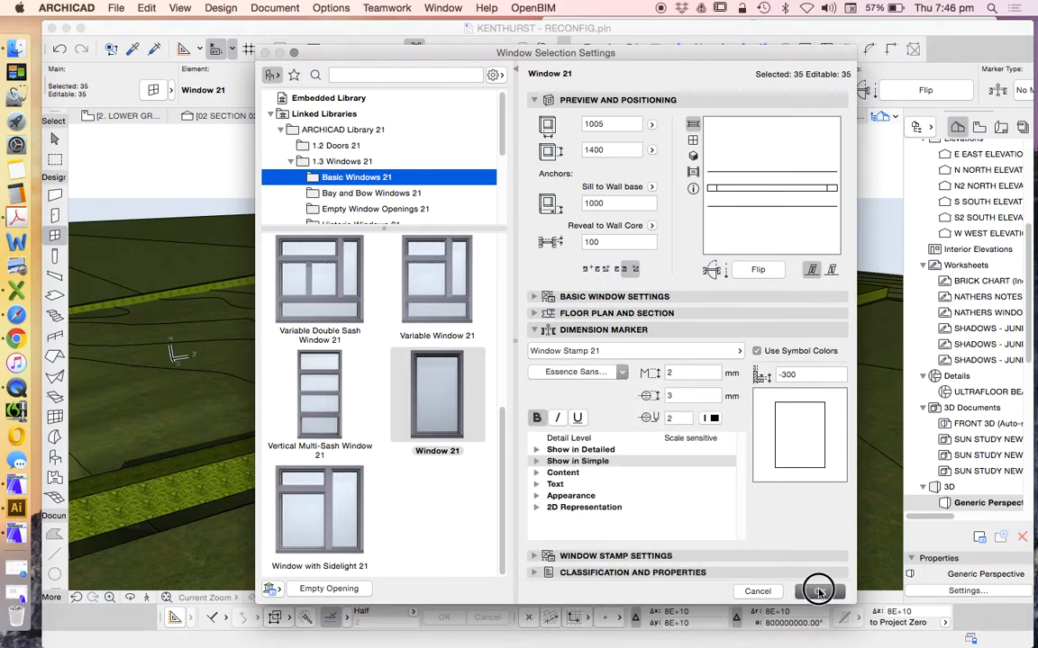
Step: Apply the ID-only stamps and inspect window tags like WE103 on the Upper Ground plan
left_click(818, 592)
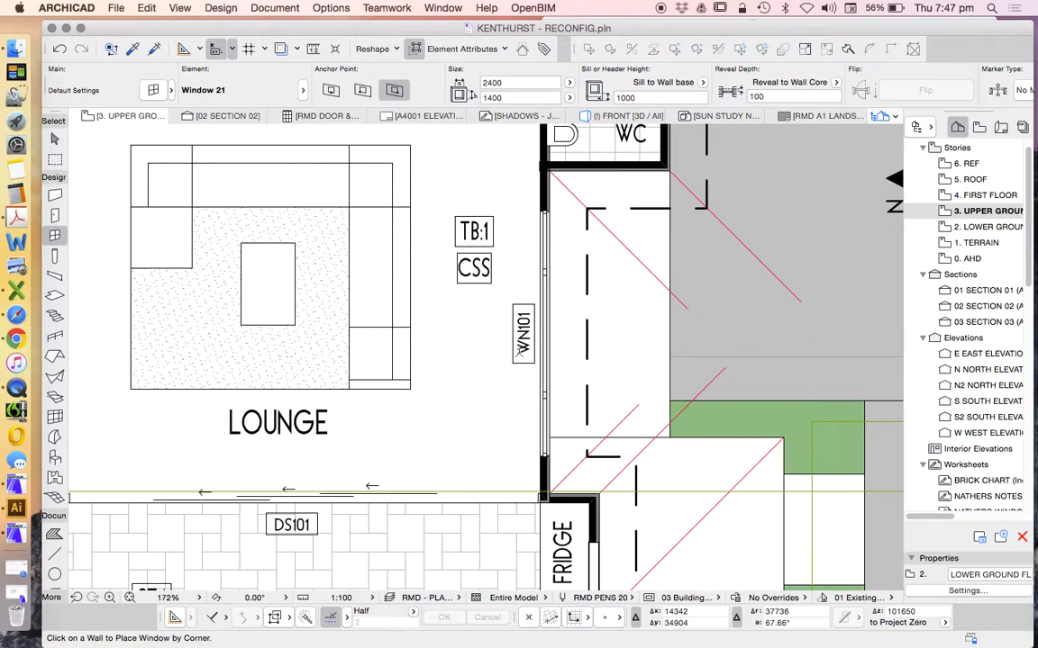
scroll("down", 3)
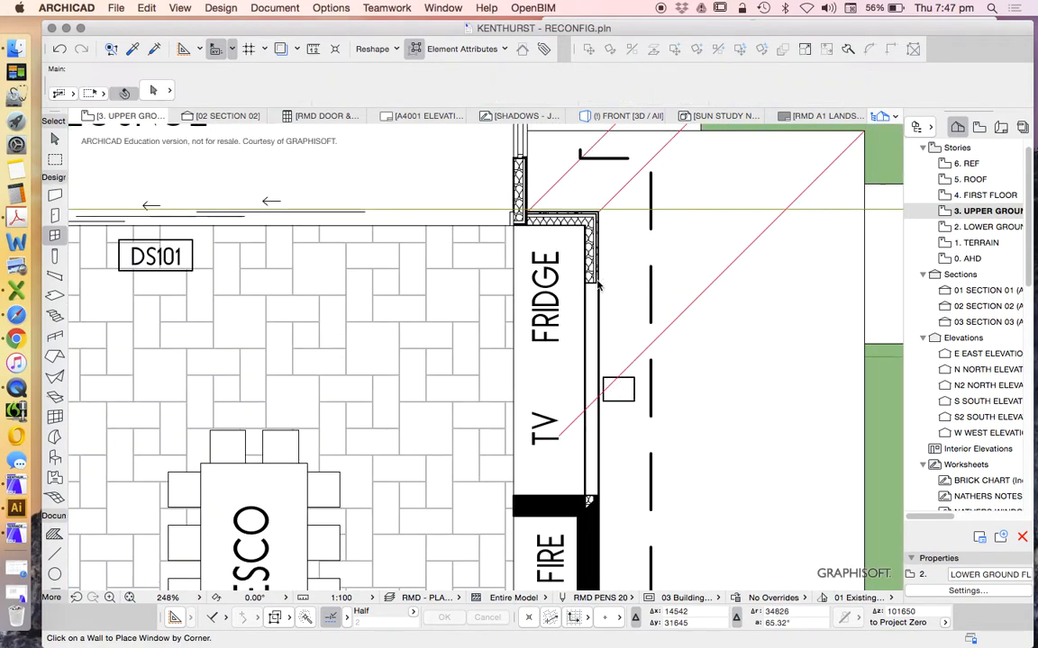
left_click(593, 392)
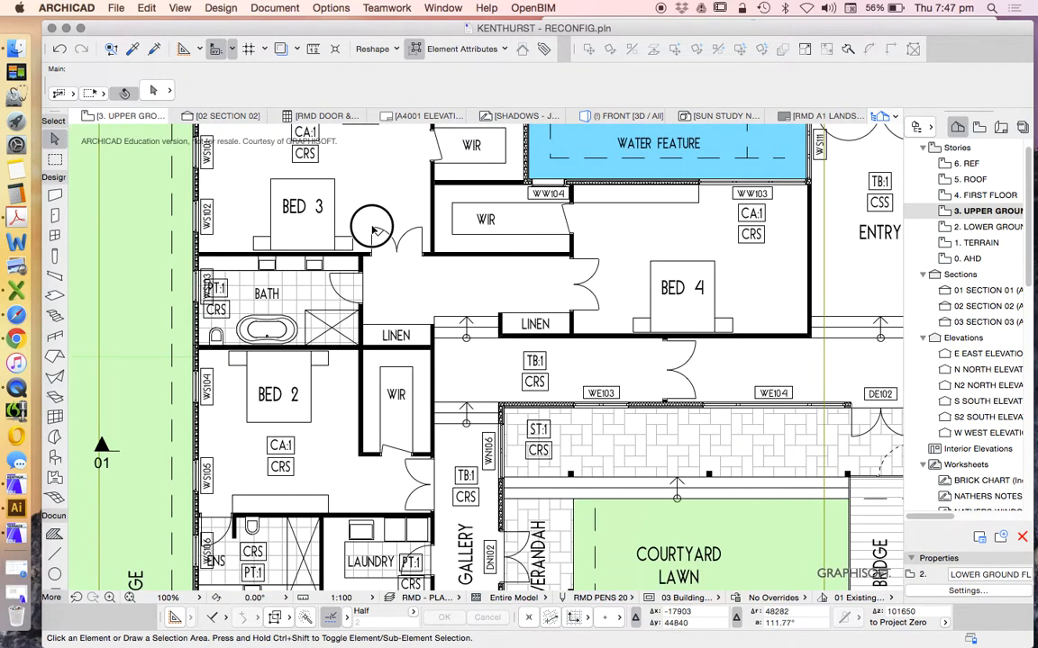
left_click(371, 227)
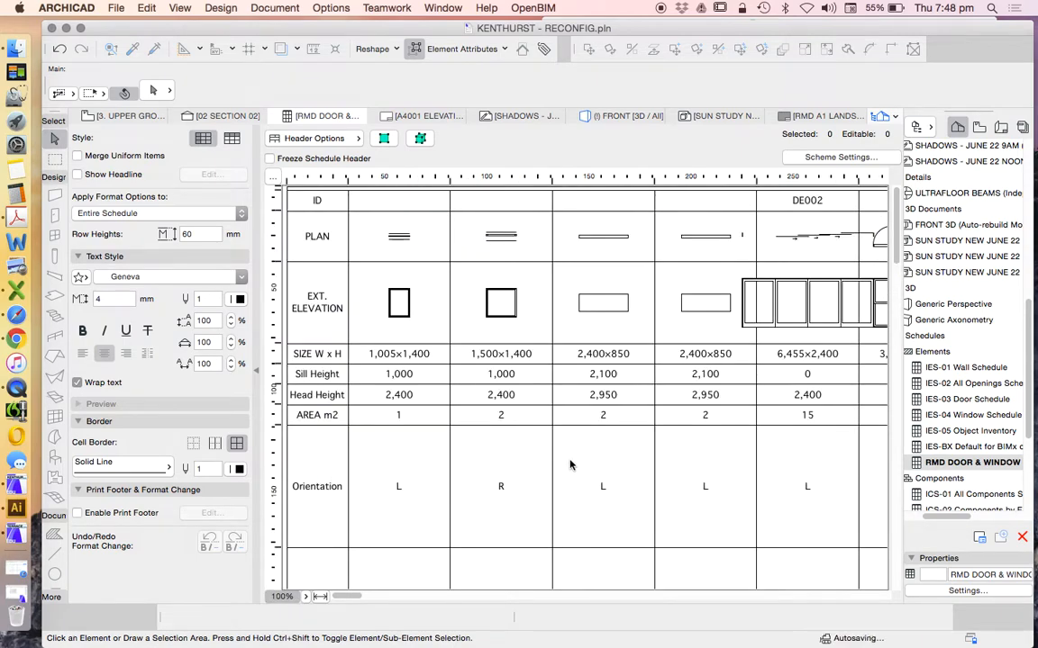
mouse_move(324, 192)
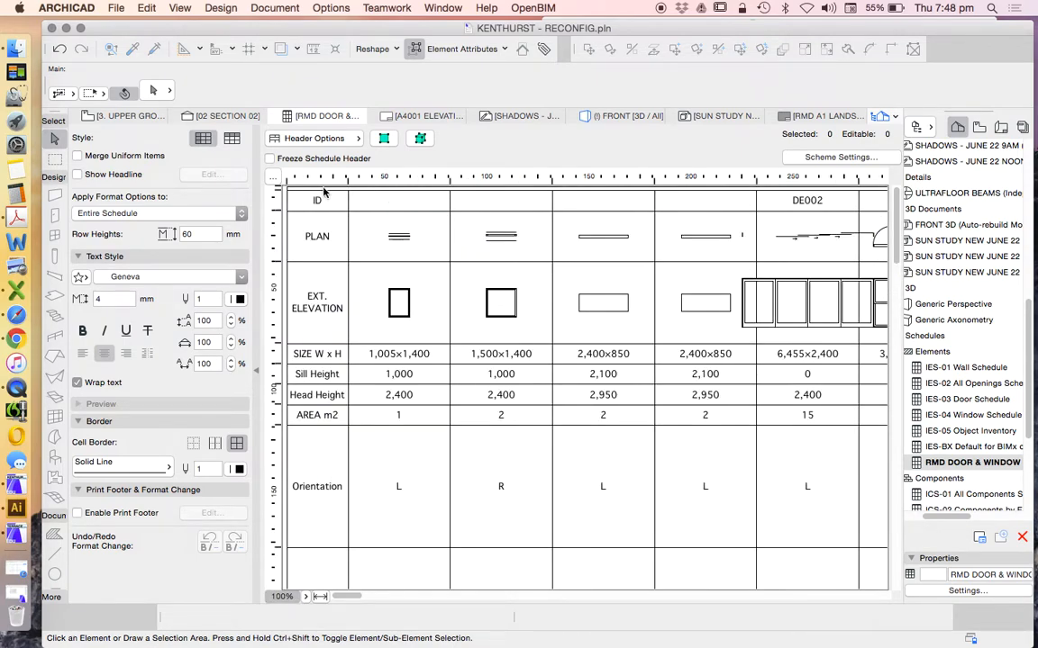
mouse_move(800, 201)
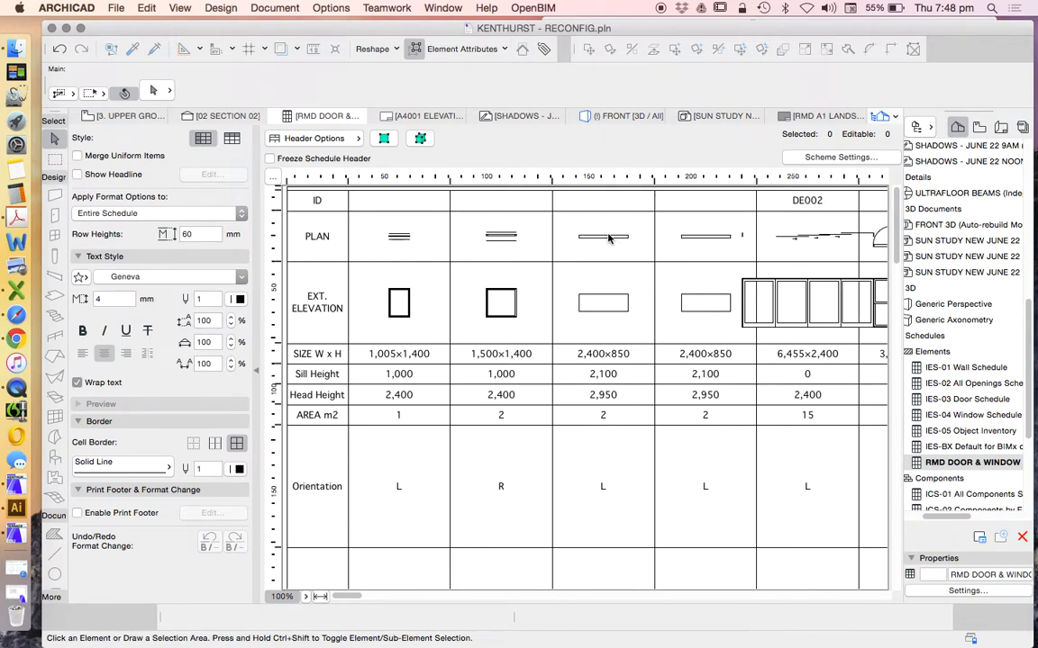
mouse_move(530, 304)
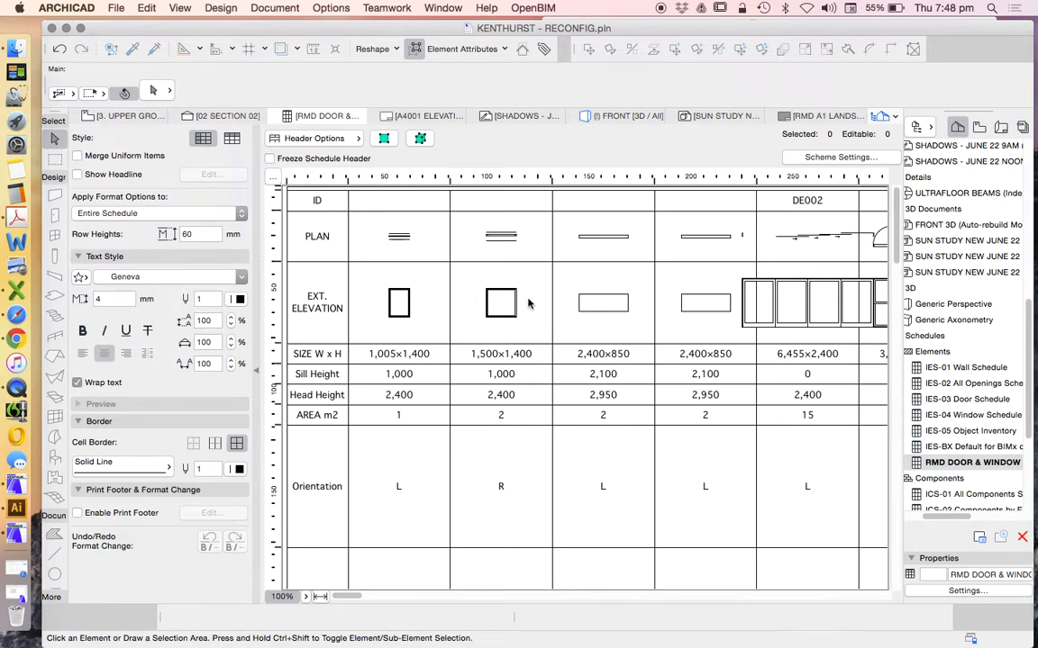
mouse_move(316, 361)
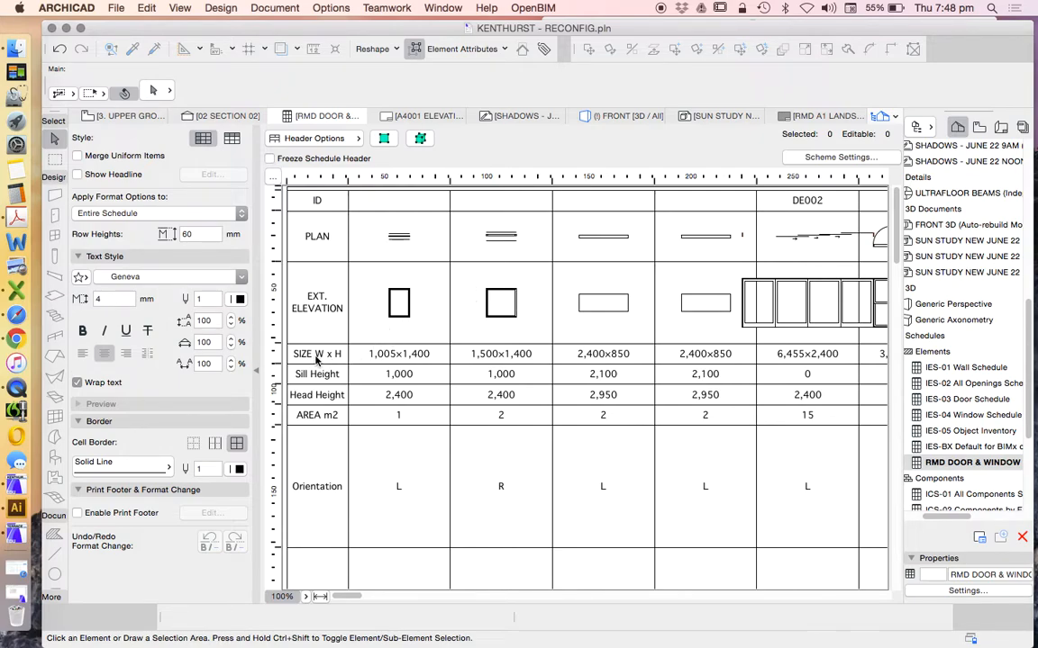
mouse_move(402, 362)
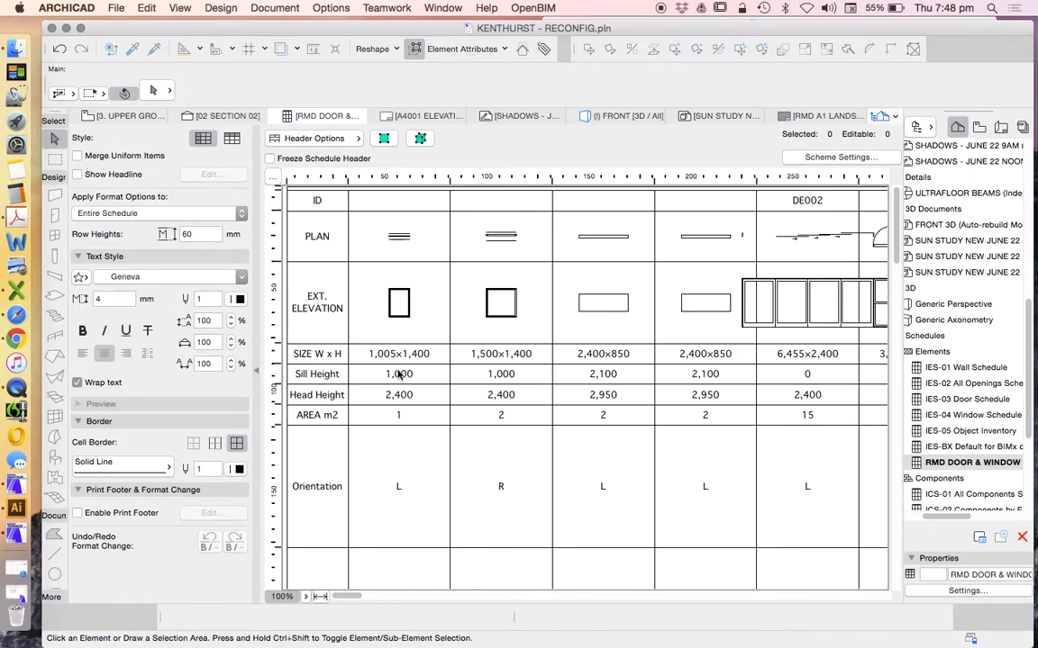
mouse_move(412, 400)
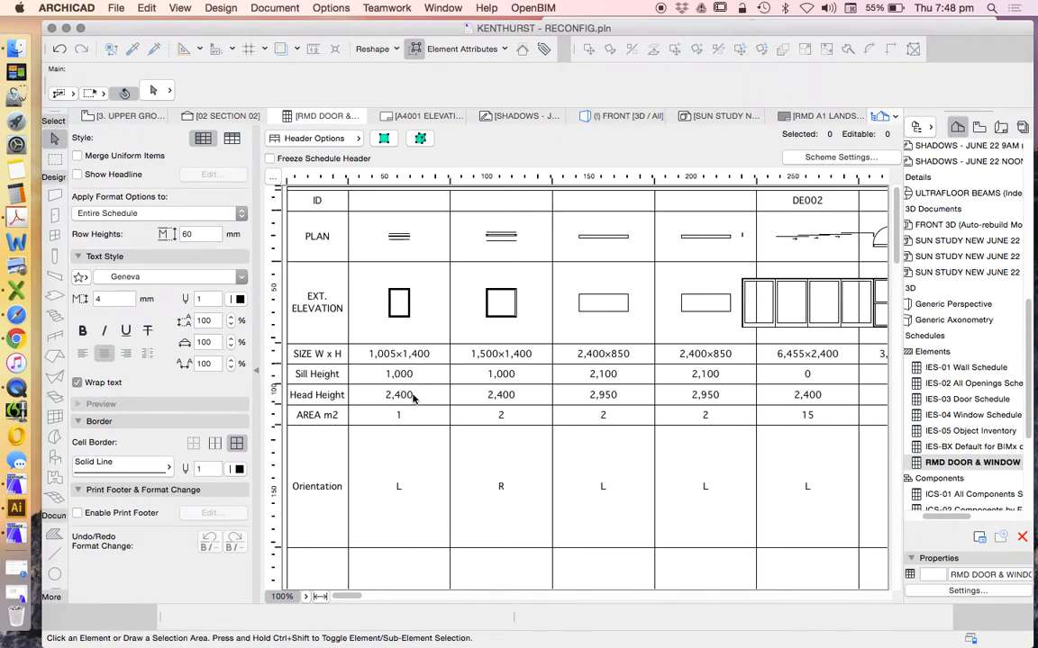
mouse_move(401, 400)
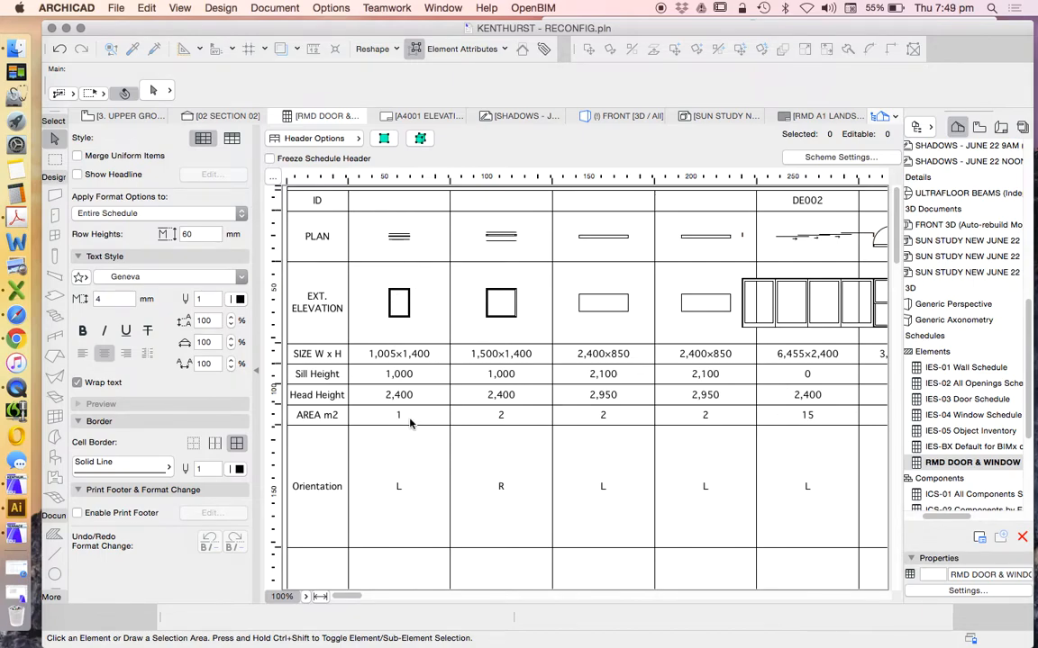
mouse_move(404, 424)
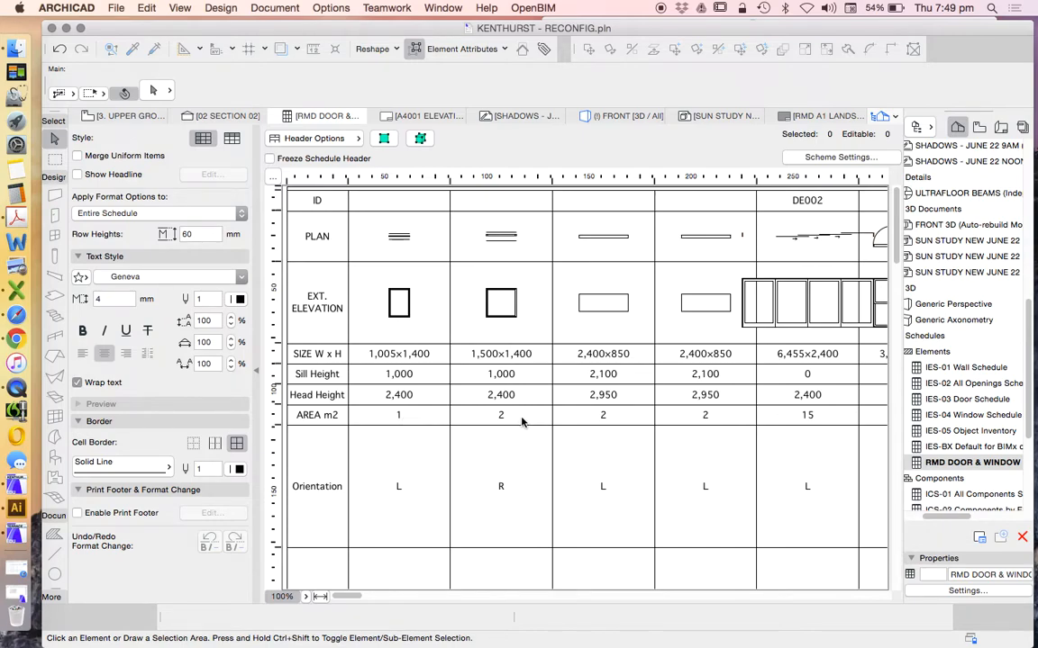
mouse_move(419, 353)
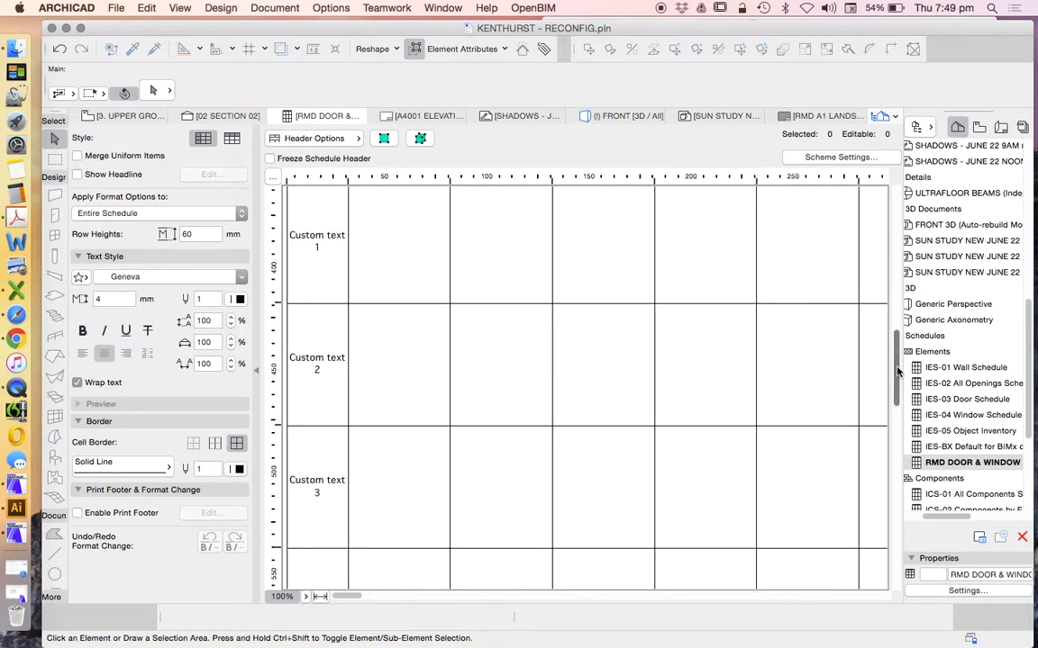
scroll("down", 3)
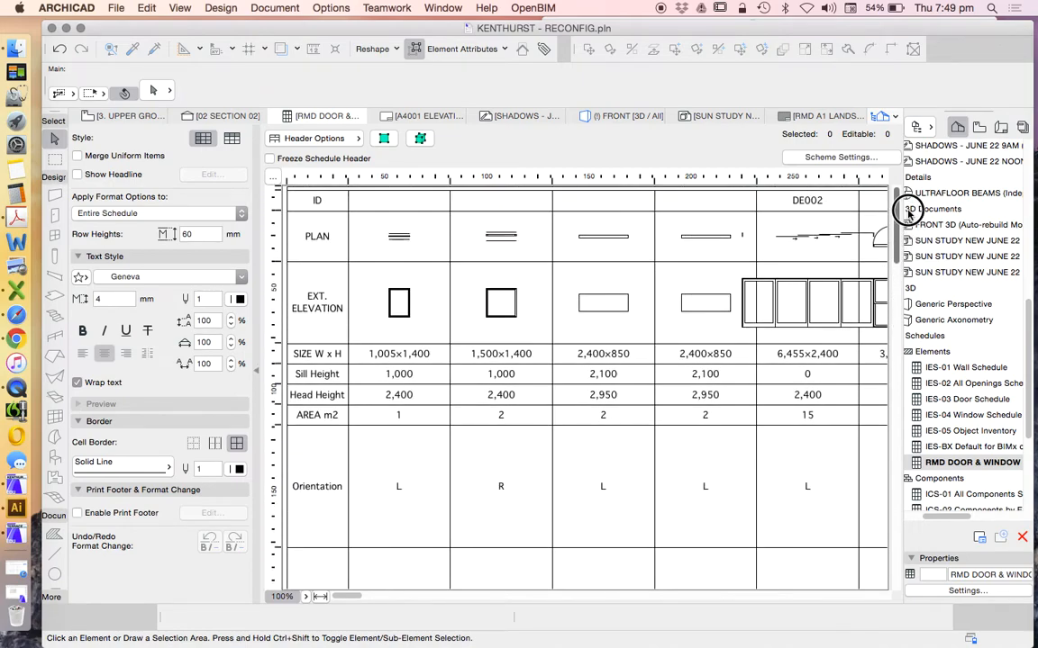
scroll("down", 3)
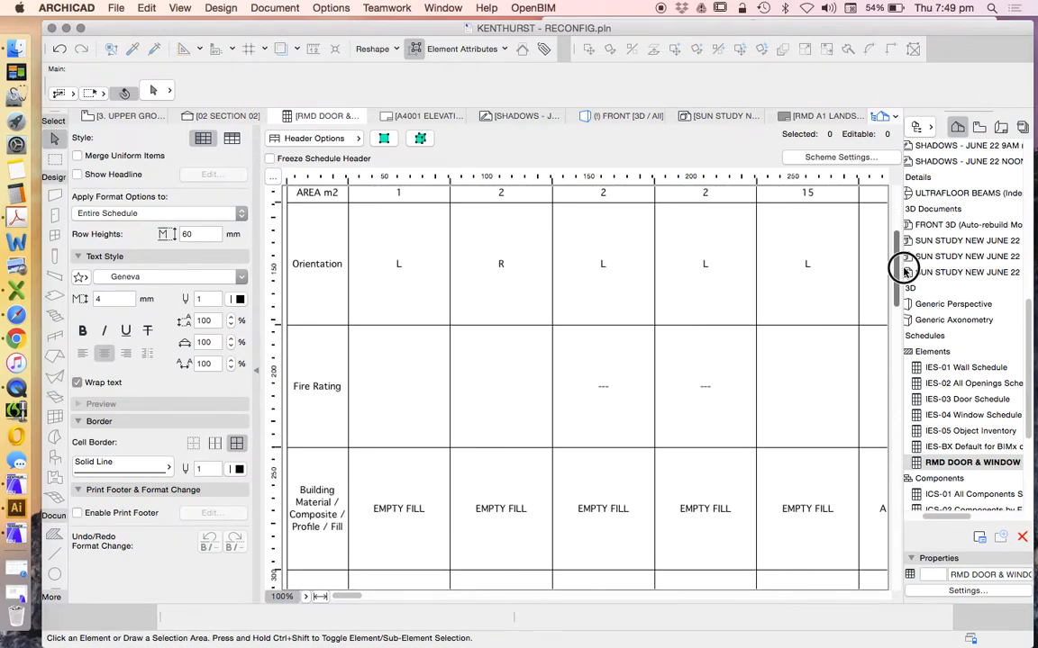
scroll("down", 3)
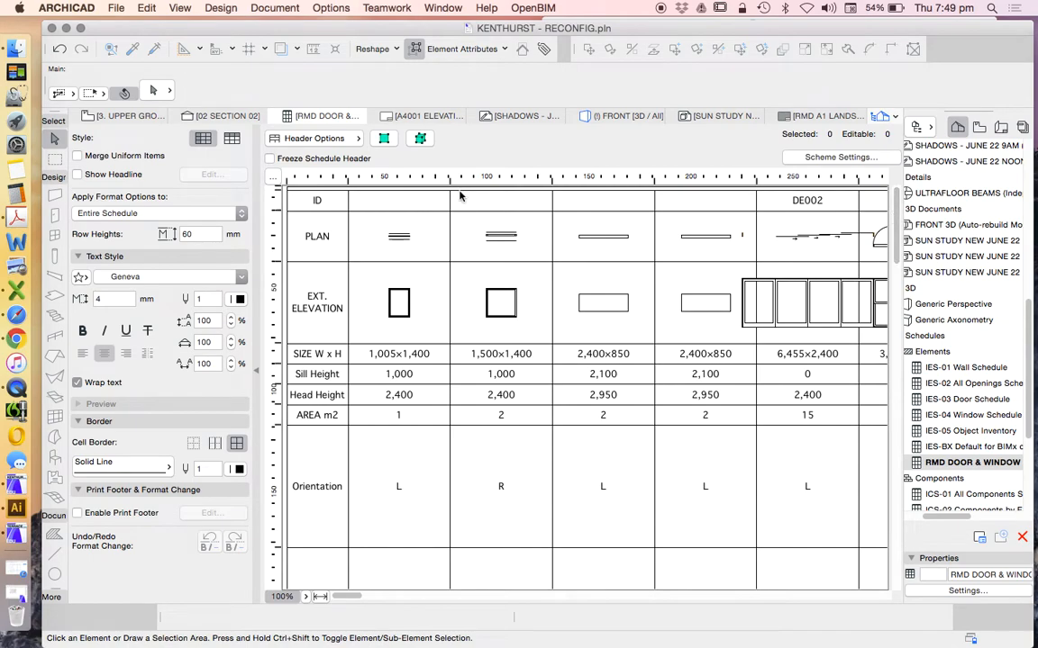
Step: Open Scheme Settings for RMD DOOR & WINDOW SCHEDULE 01 and browse the Add Fields list
left_click(840, 156)
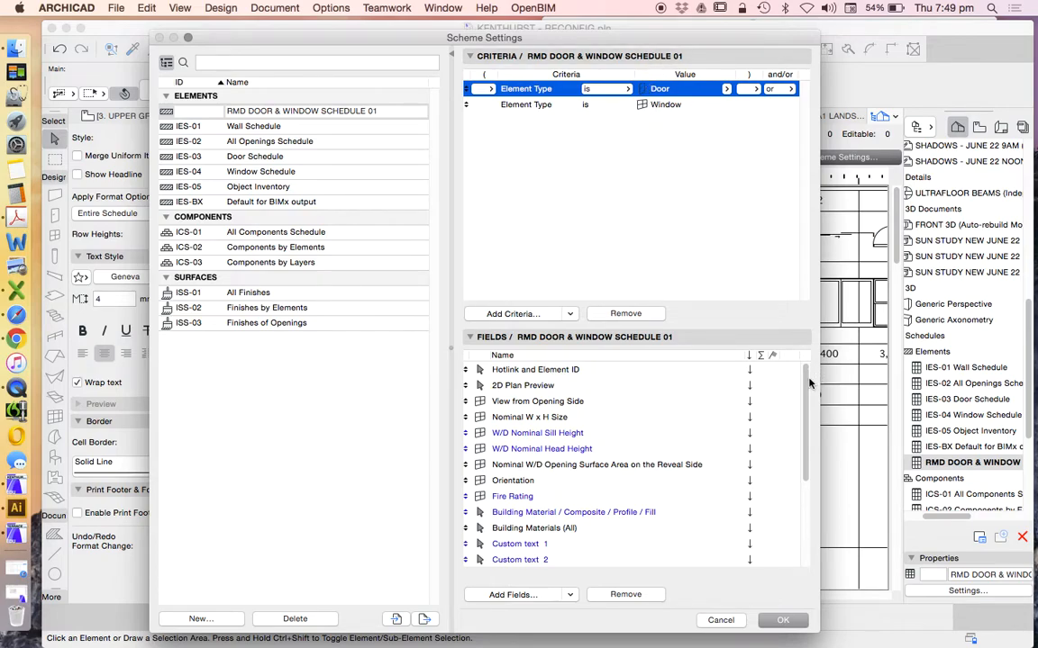
mouse_move(536, 324)
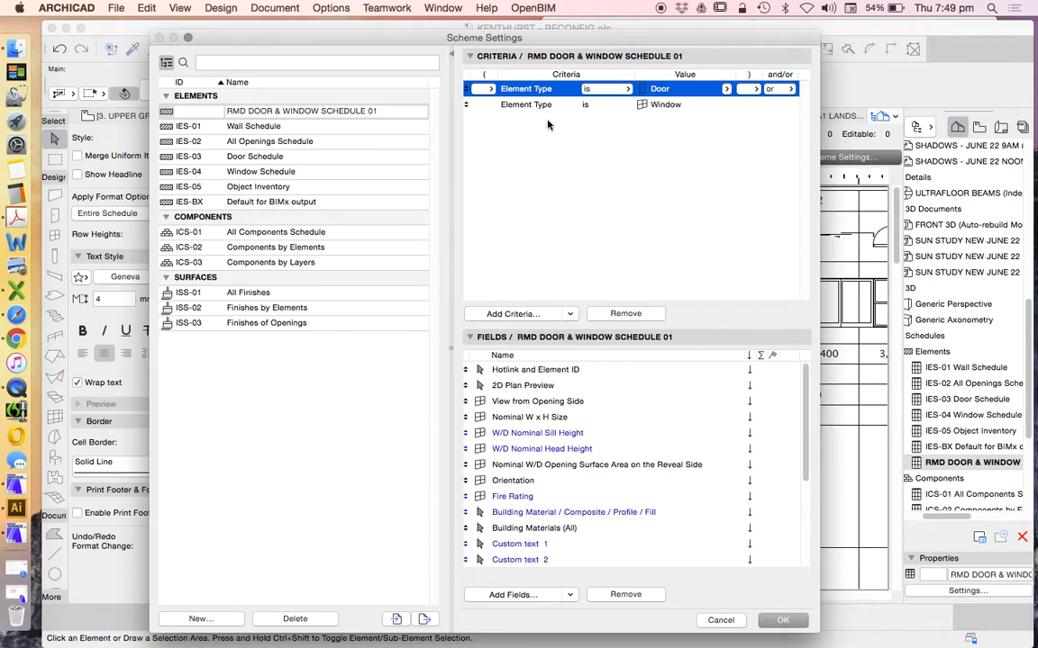
left_click(569, 594)
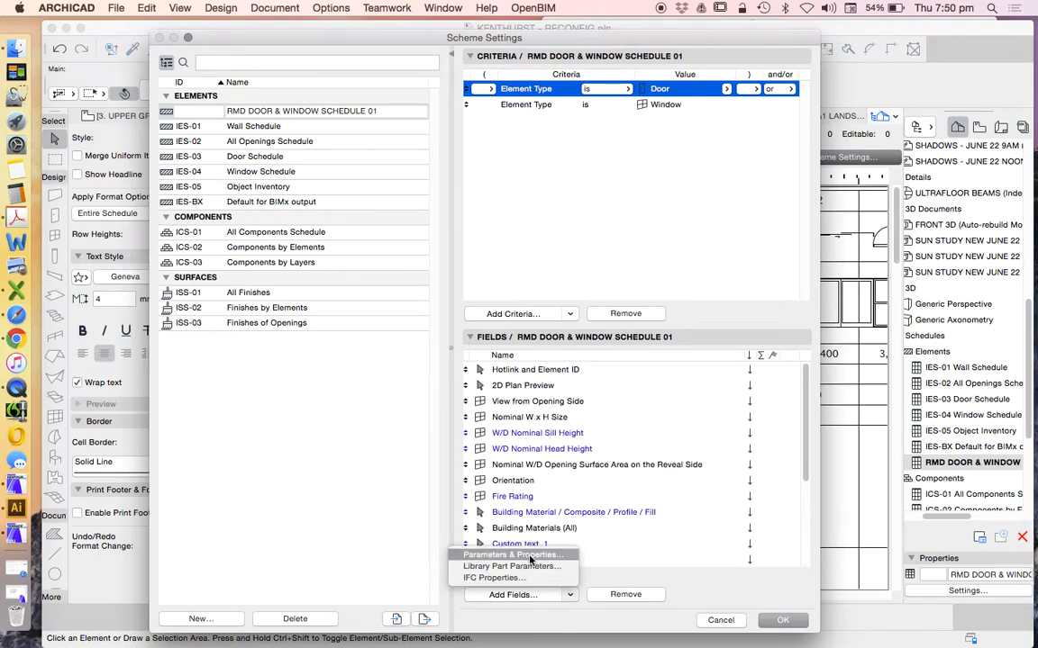
left_click(512, 554)
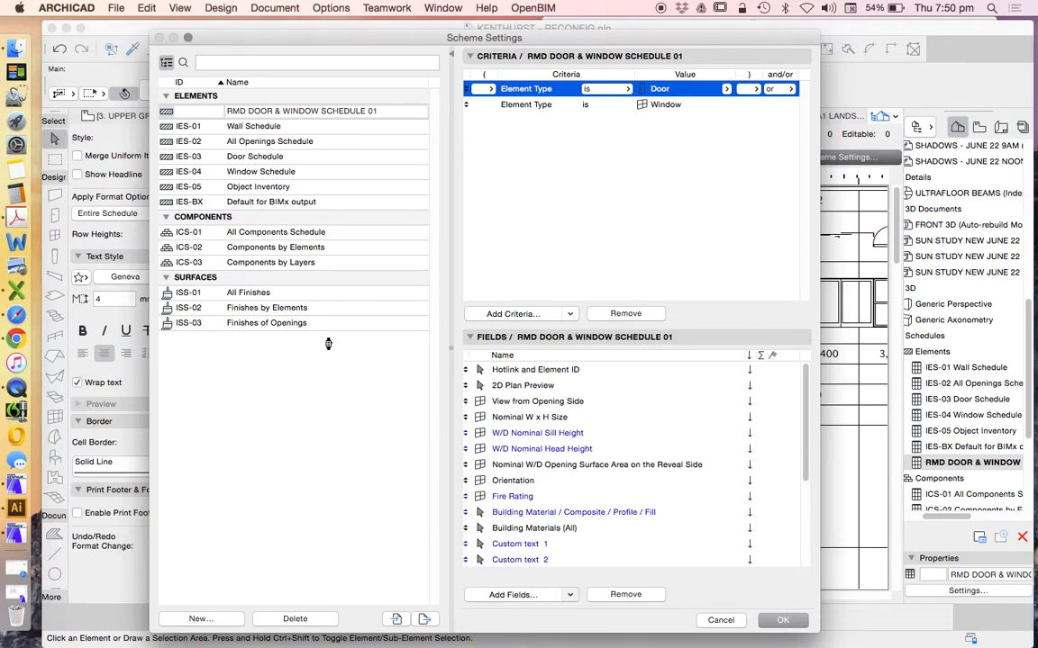
mouse_move(382, 344)
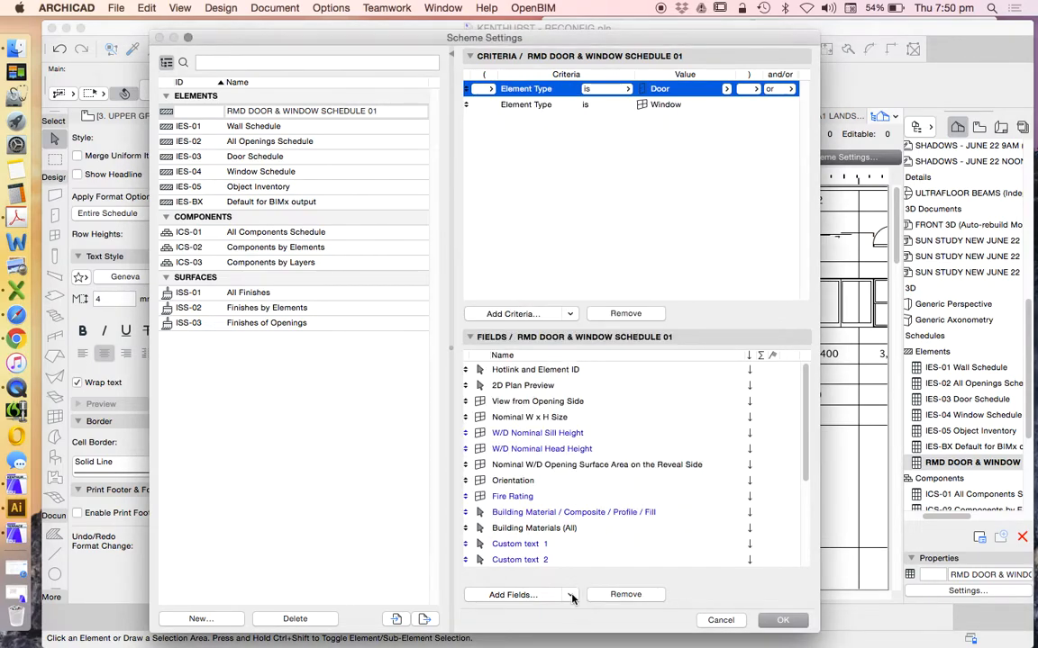
left_click(570, 594)
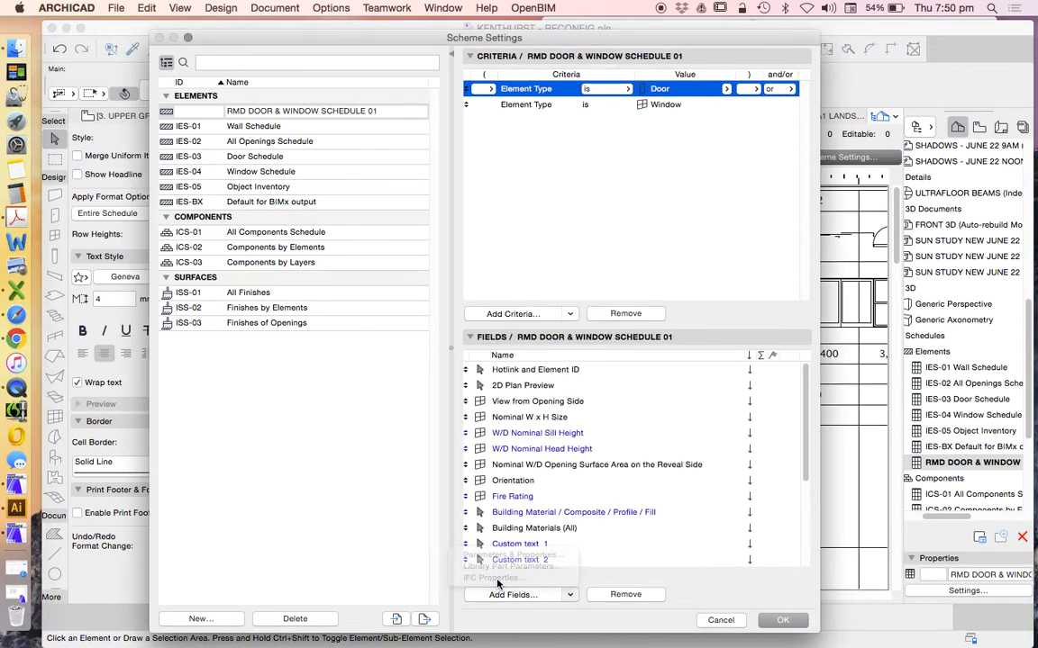
Step: Browse the IFC properties as possible fields, then cancel without adding any
left_click(491, 578)
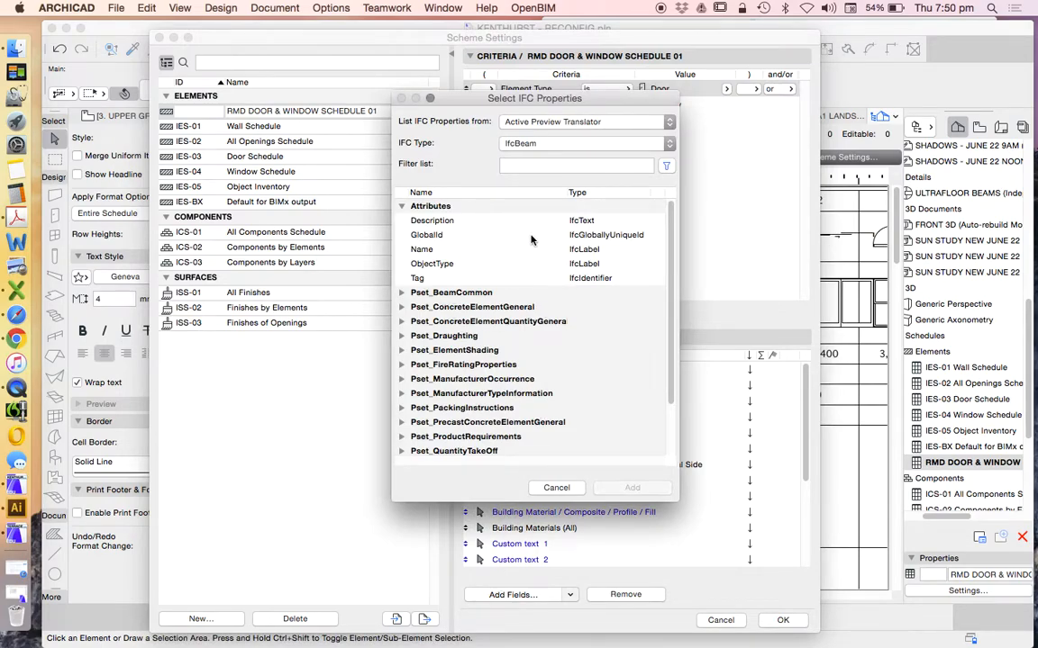
mouse_move(593, 383)
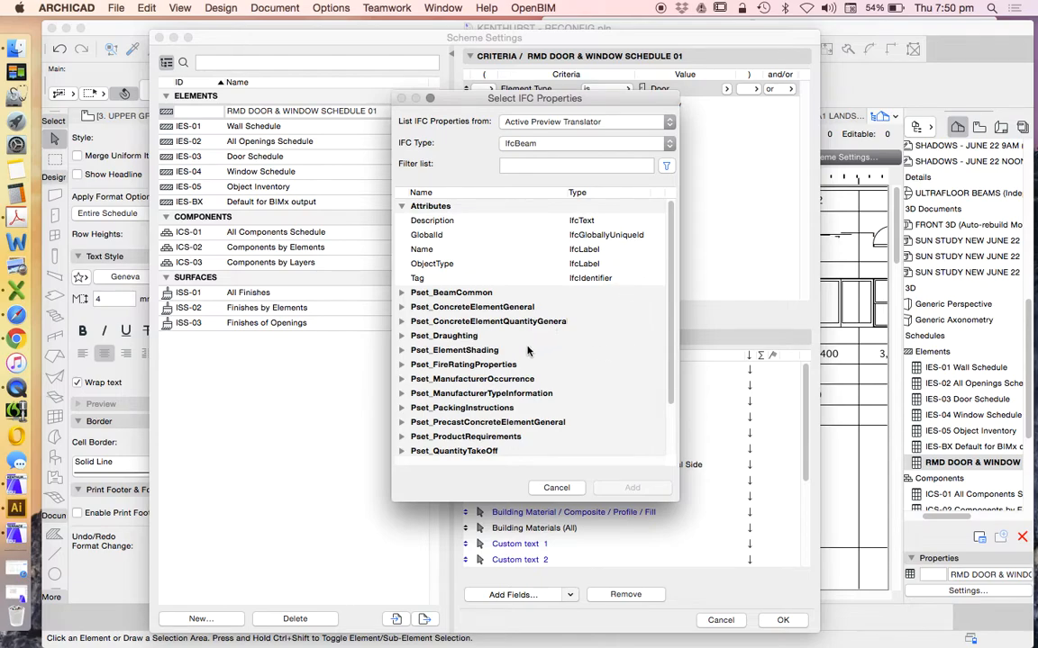
mouse_move(549, 338)
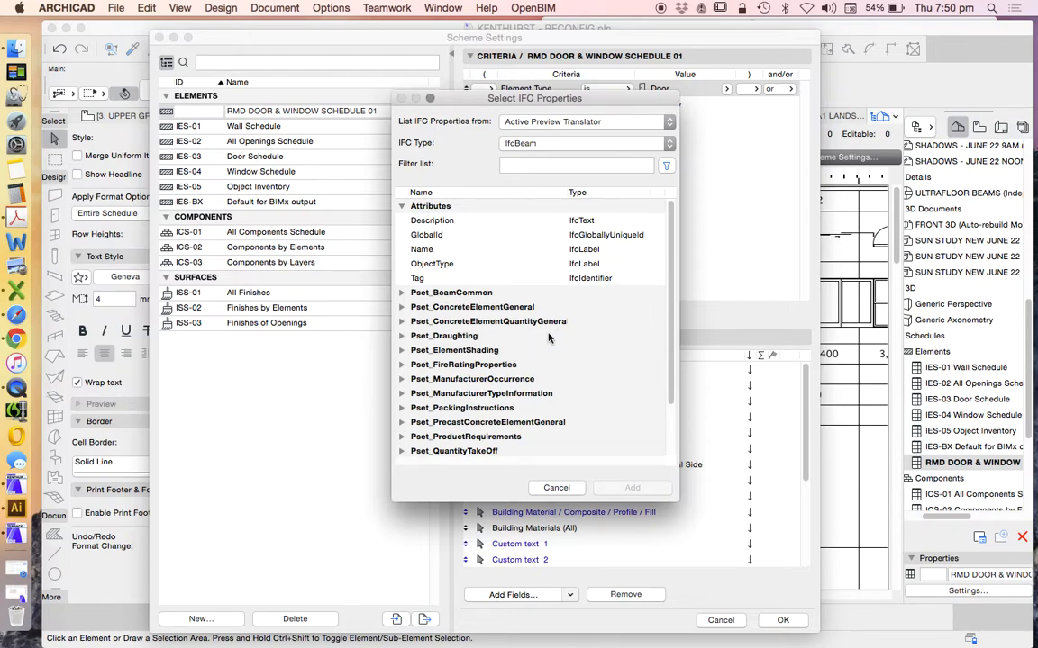
mouse_move(525, 453)
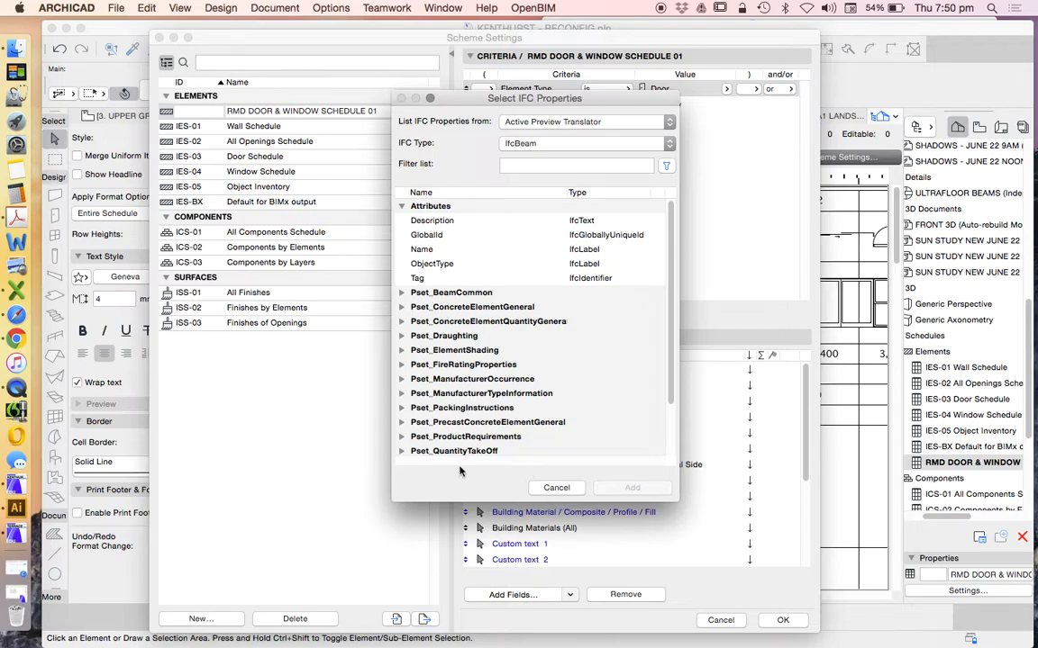
mouse_move(453, 471)
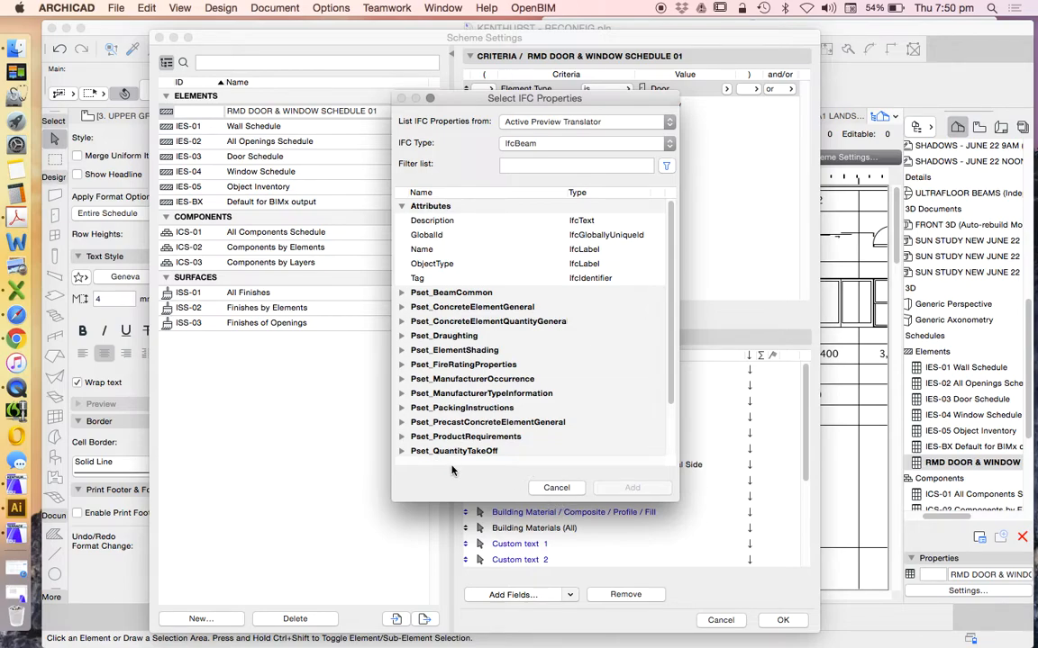
left_click(556, 488)
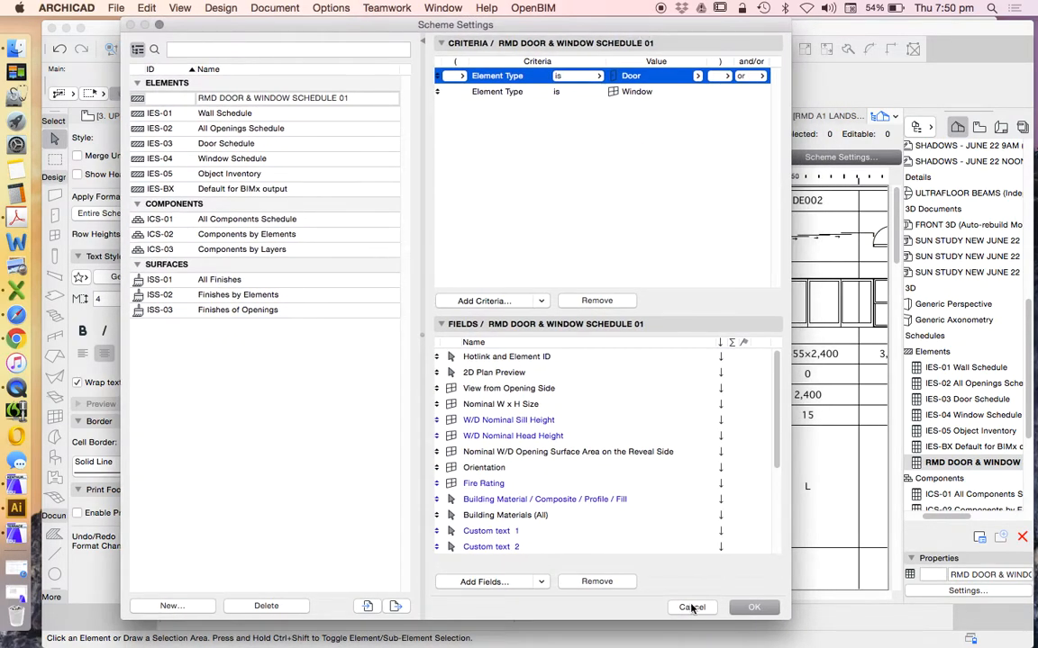
Step: Cancel Scheme Settings, leaving the RMD schedule's criteria and fields unchanged
left_click(692, 607)
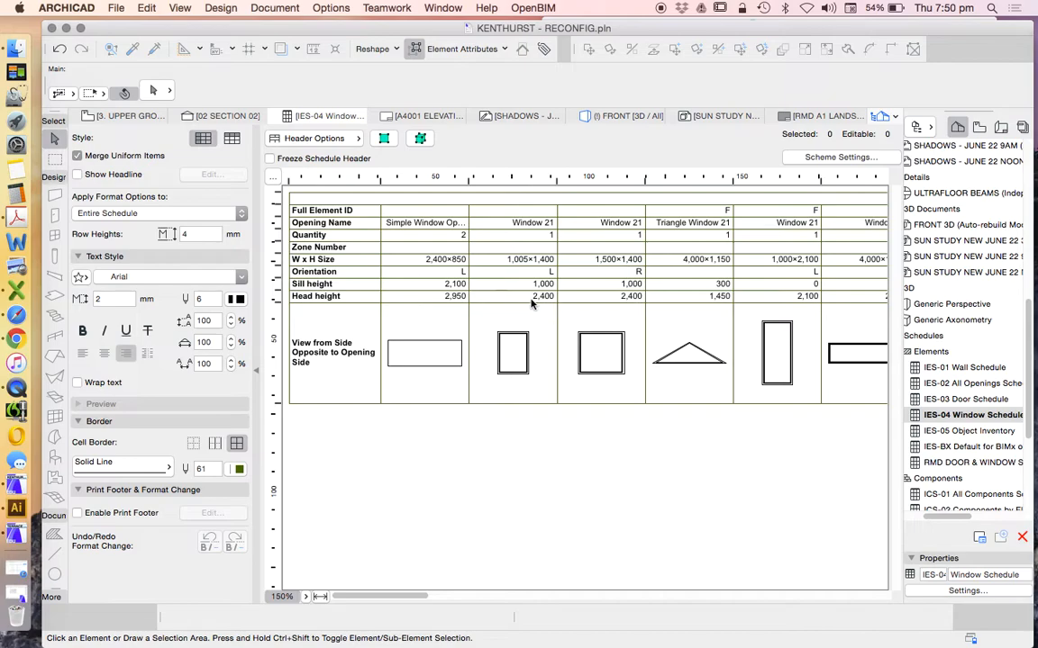
mouse_move(480, 277)
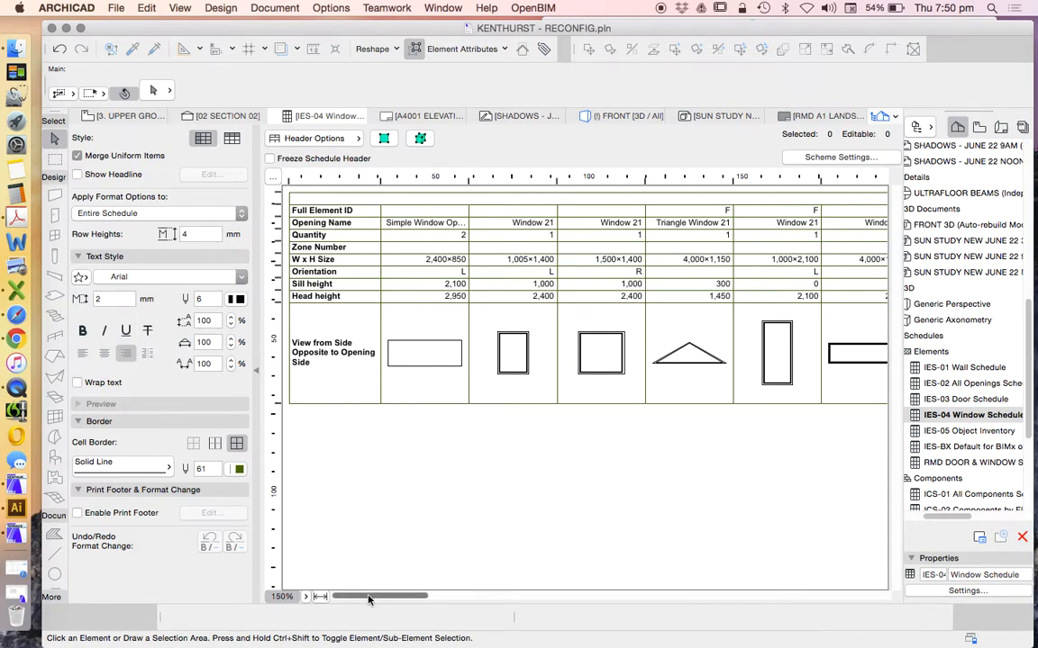
left_click_drag(369, 596, 422, 595)
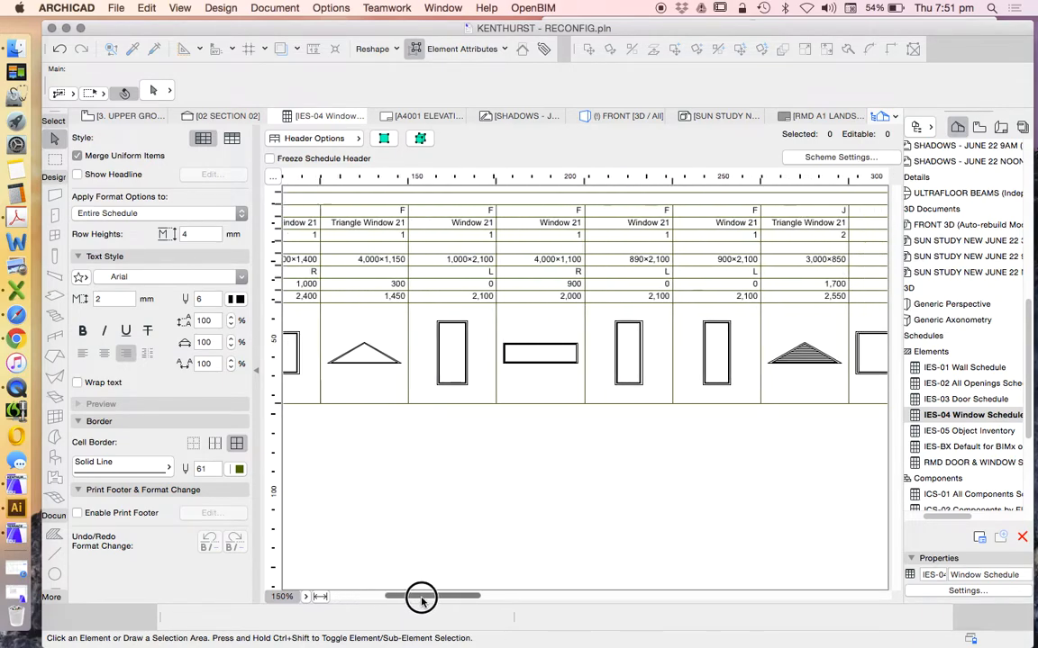
left_click_drag(421, 596, 535, 595)
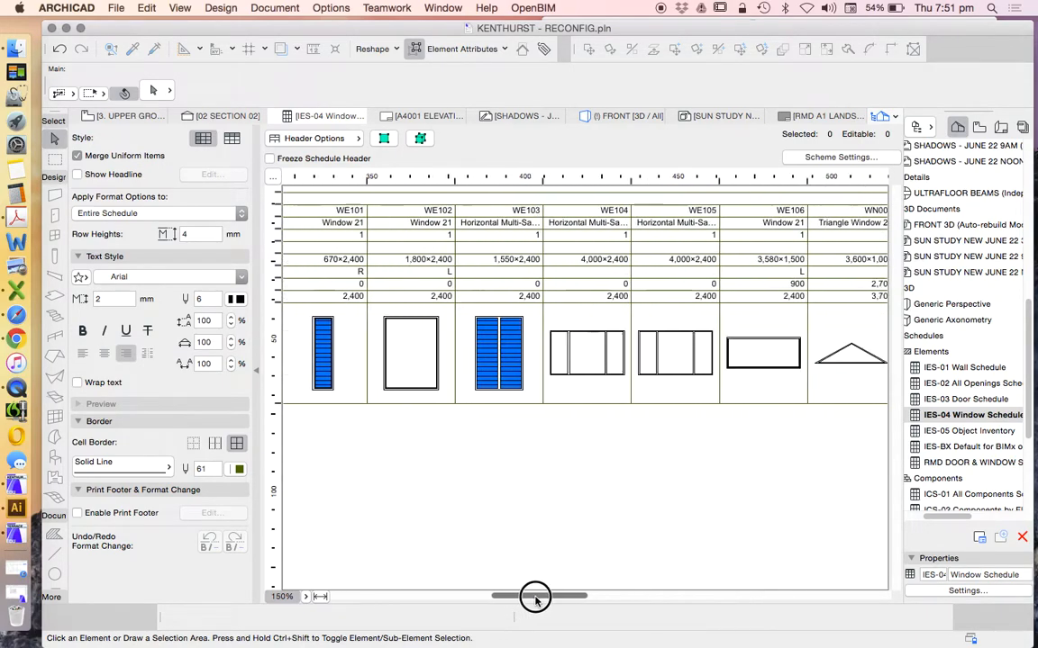
left_click_drag(535, 595, 619, 596)
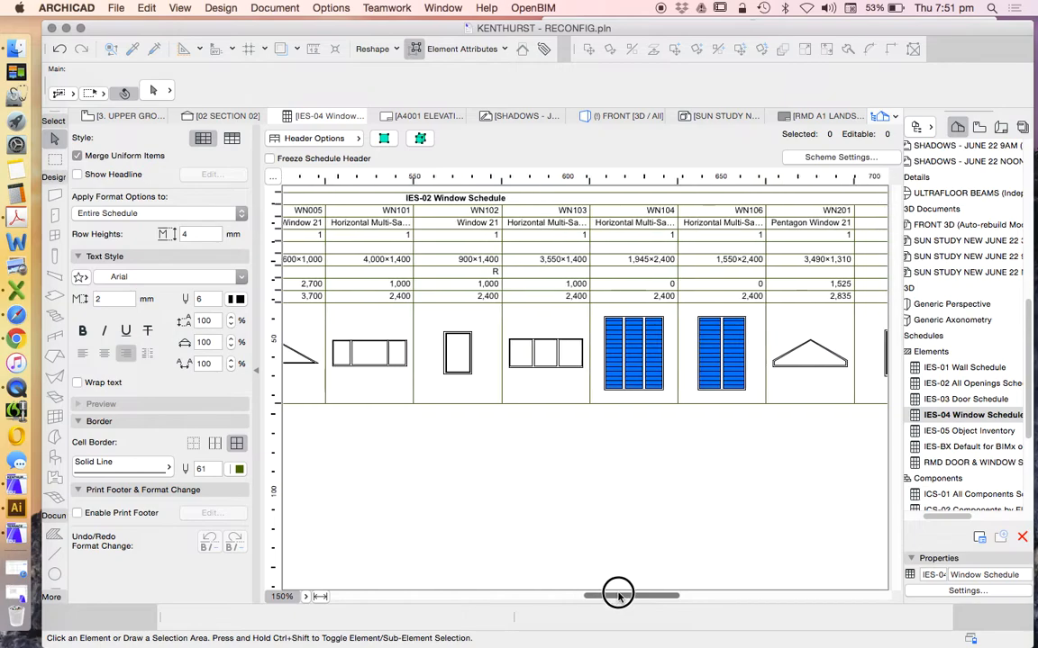
left_click_drag(617, 595, 736, 594)
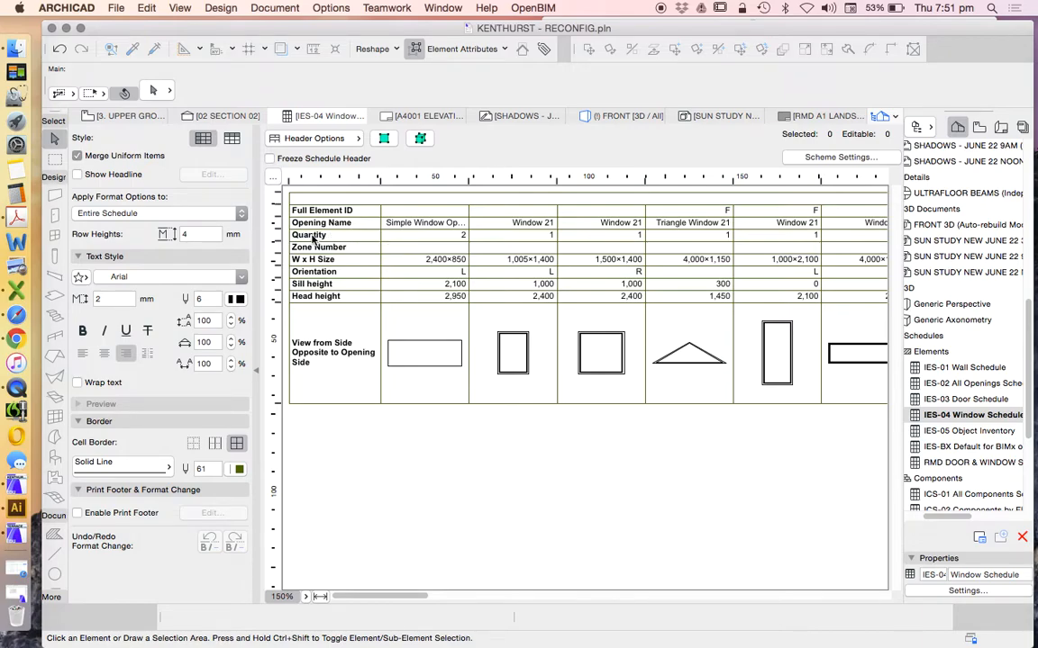
mouse_move(437, 236)
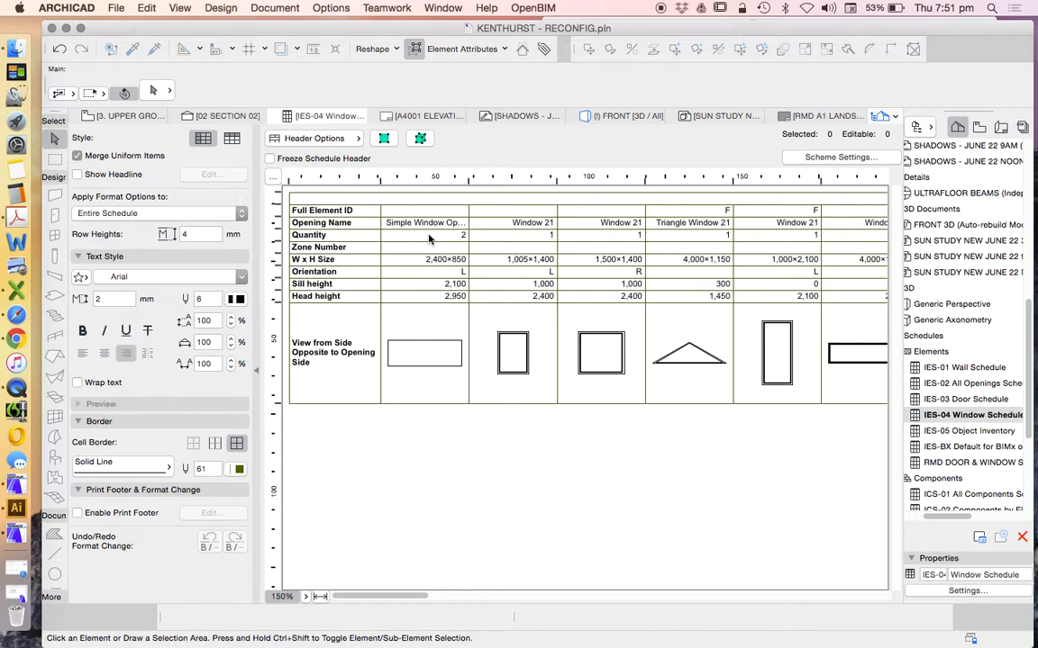
mouse_move(425, 241)
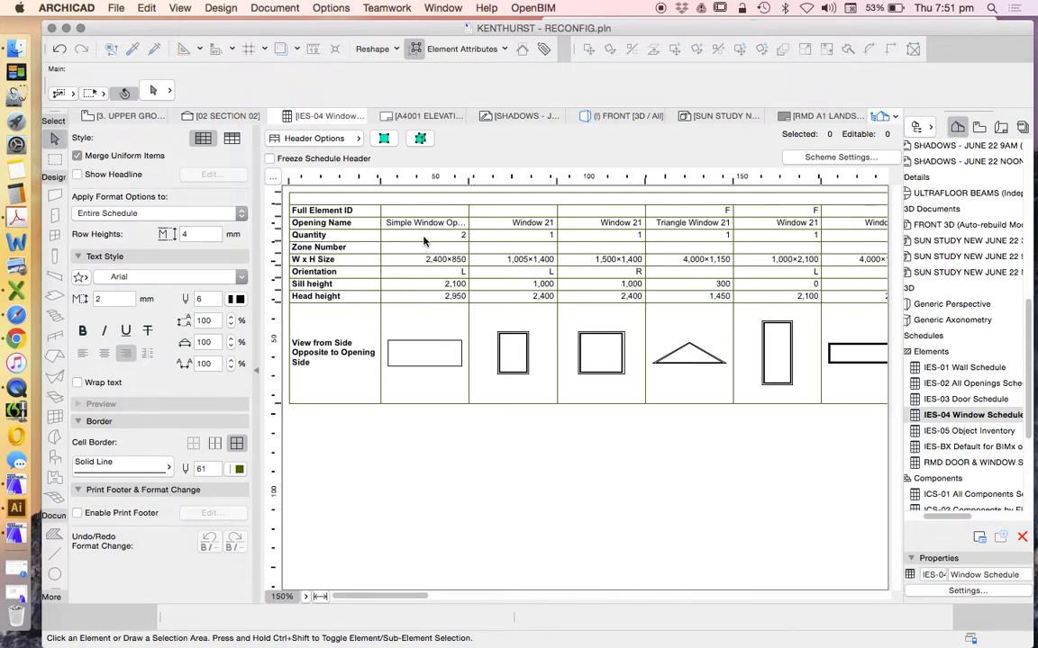
mouse_move(431, 238)
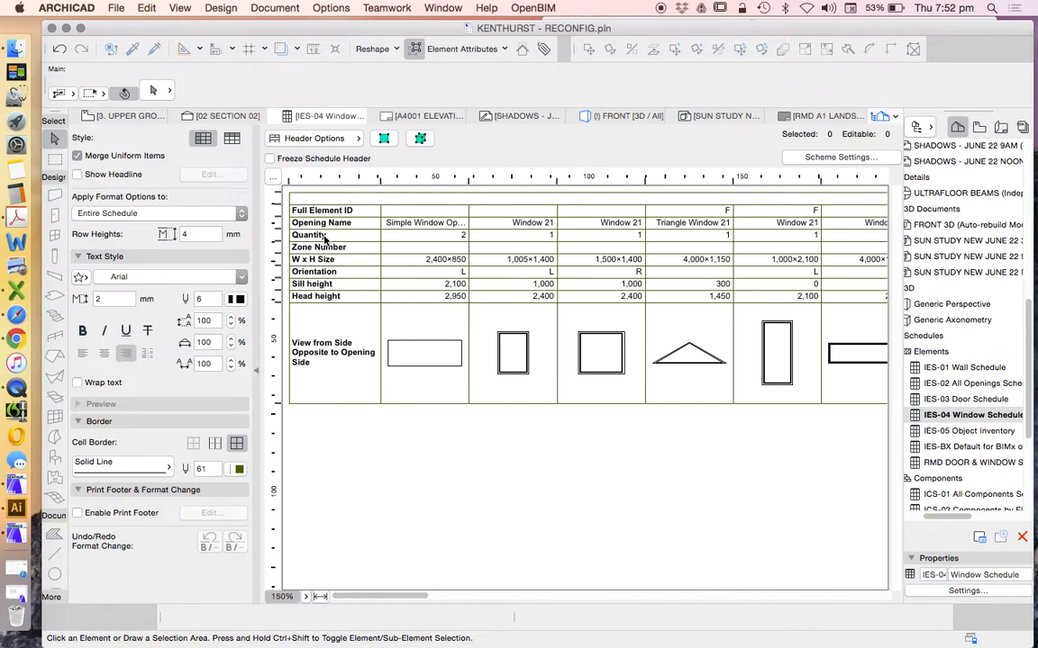
mouse_move(398, 241)
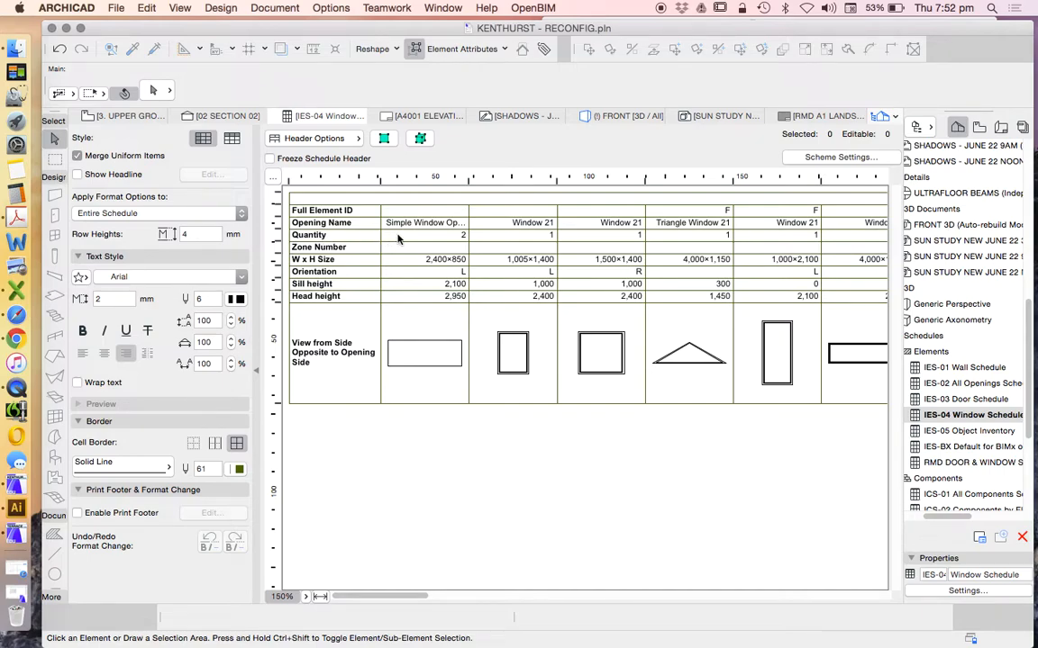
mouse_move(423, 235)
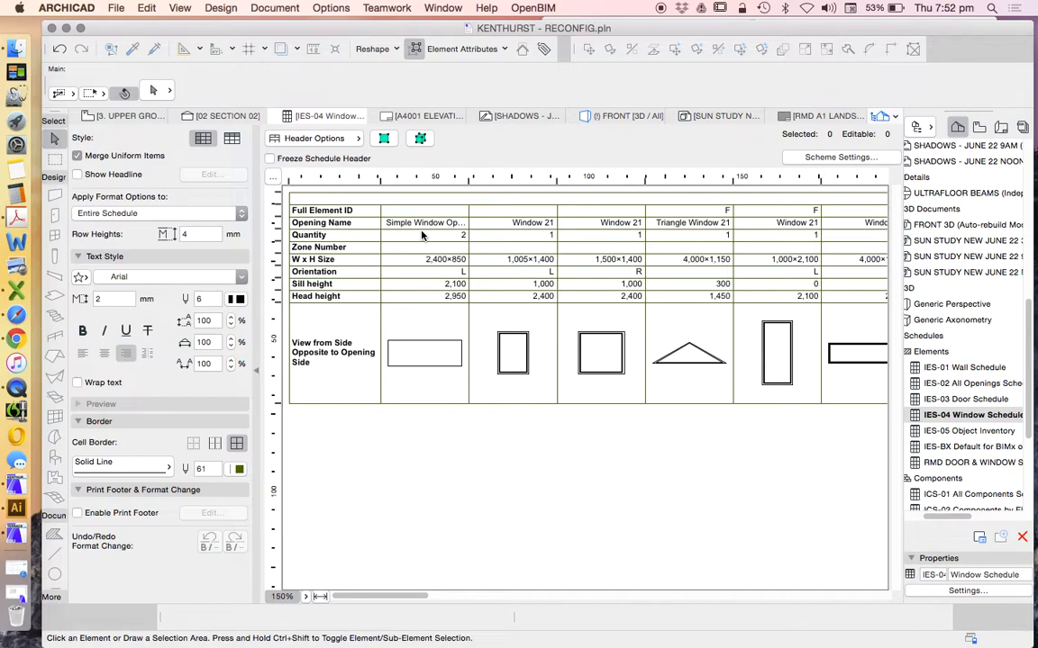
Step: Select the first schedule entry, two 2,400 × 850 Simple Windows
left_click(423, 236)
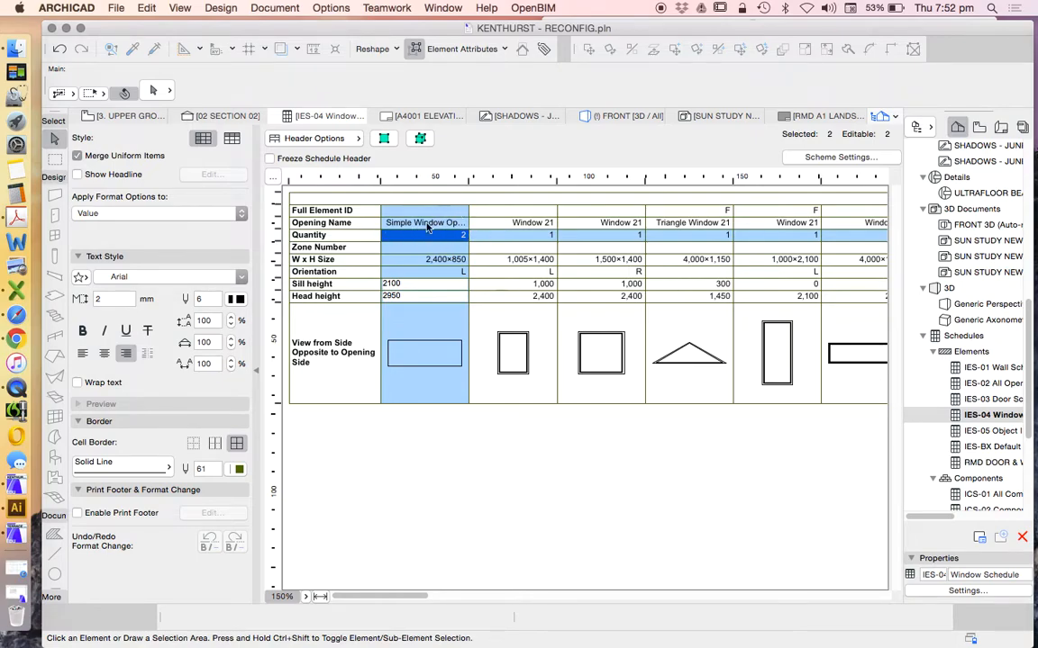
mouse_move(466, 228)
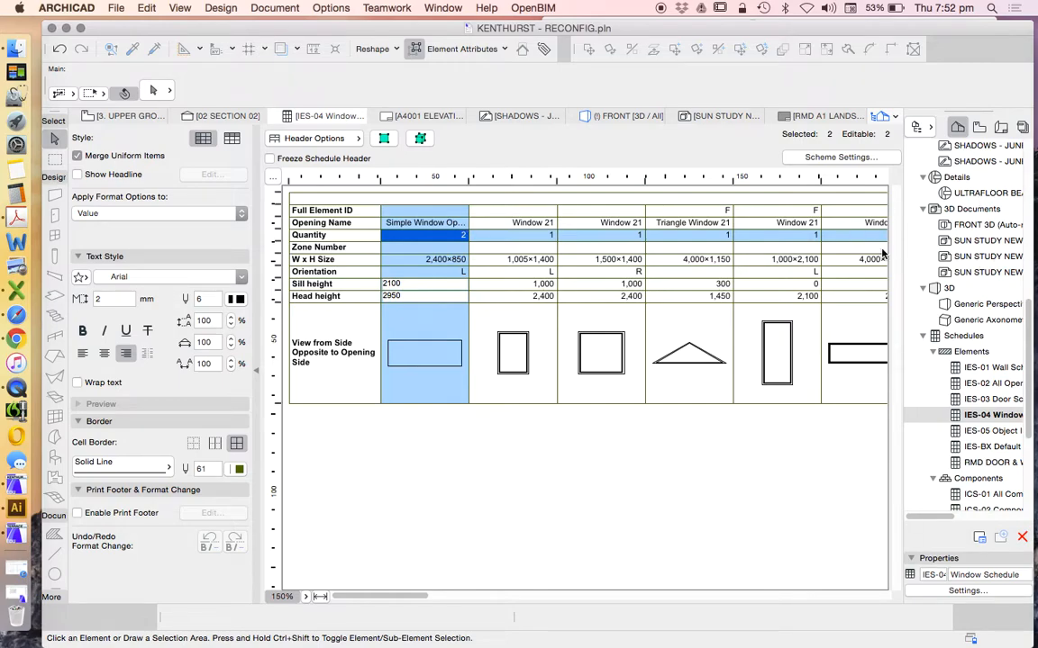
mouse_move(778, 175)
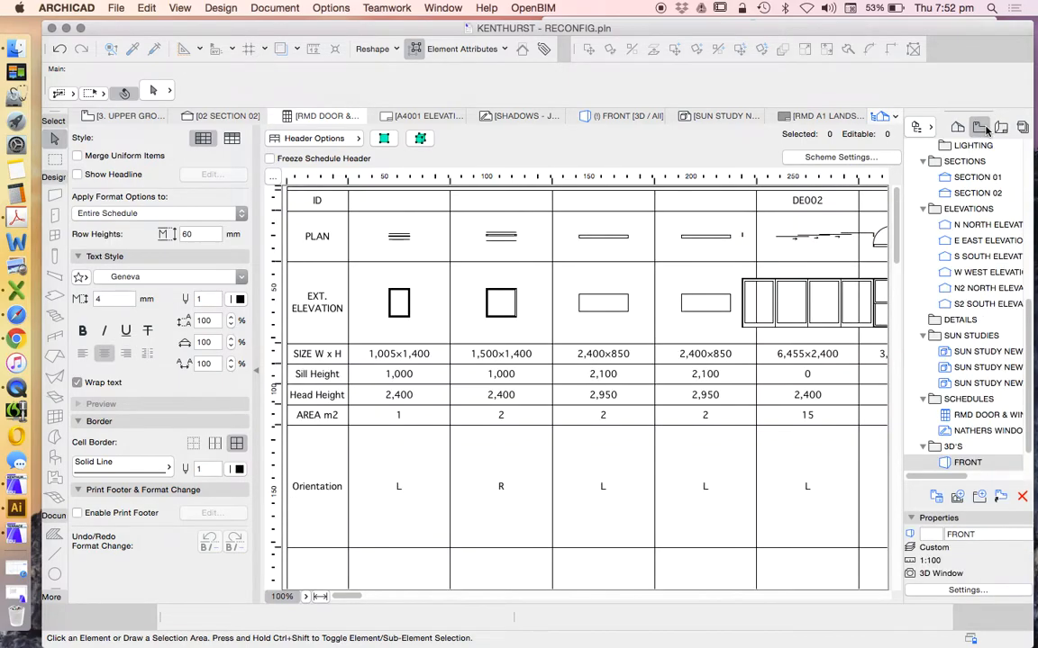
Step: Scroll through the Navigator's saved views and Layout Book
scroll("down", 3)
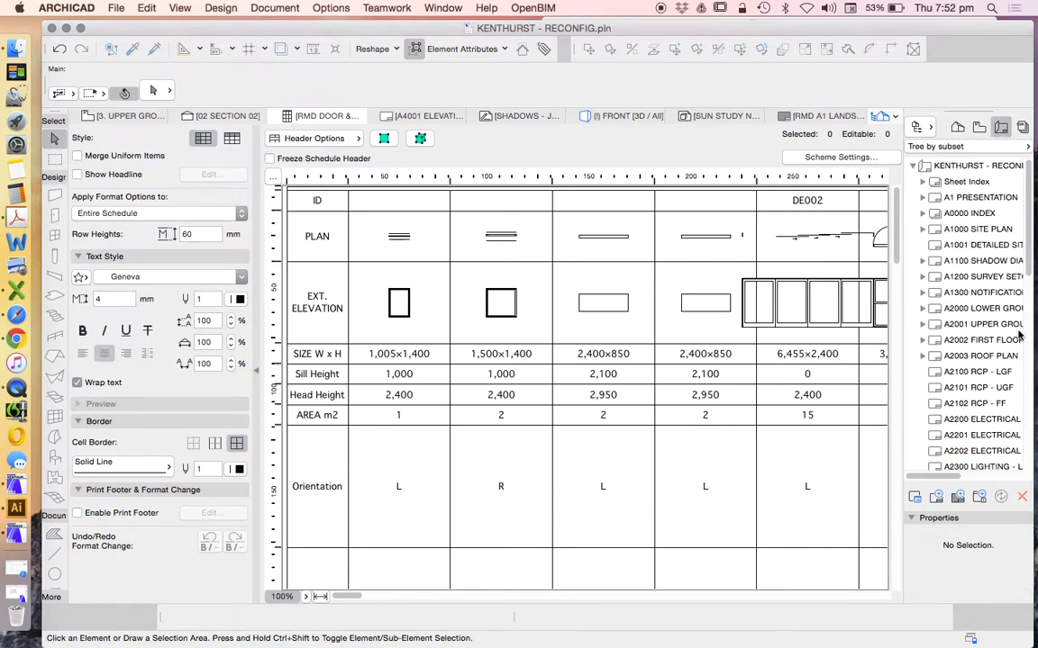
scroll("down", 3)
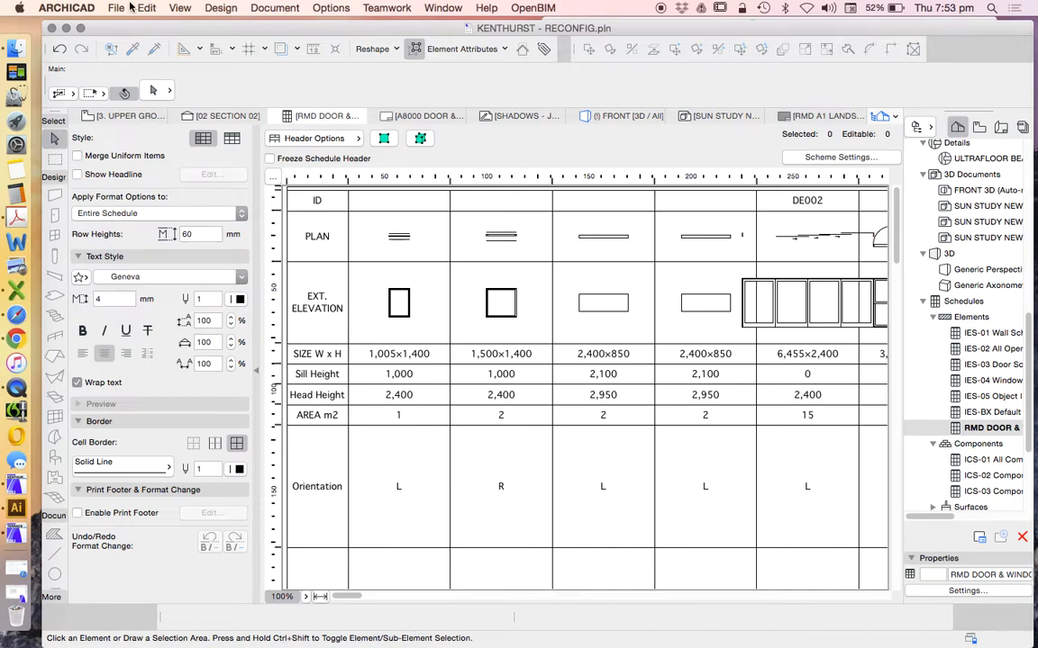
left_click(115, 8)
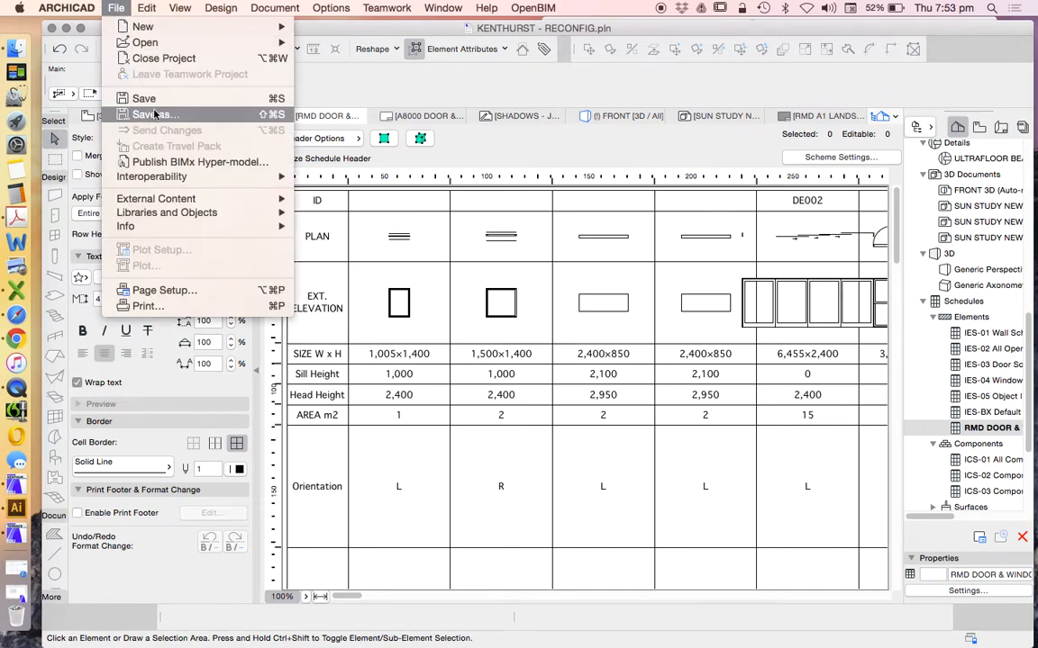
left_click(155, 115)
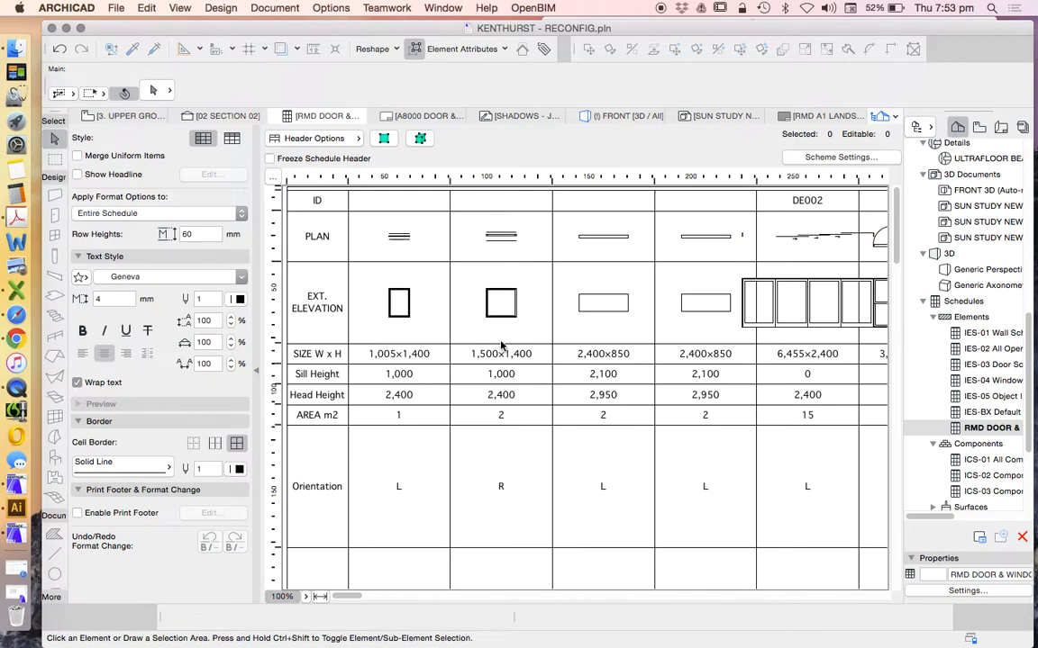
mouse_move(506, 244)
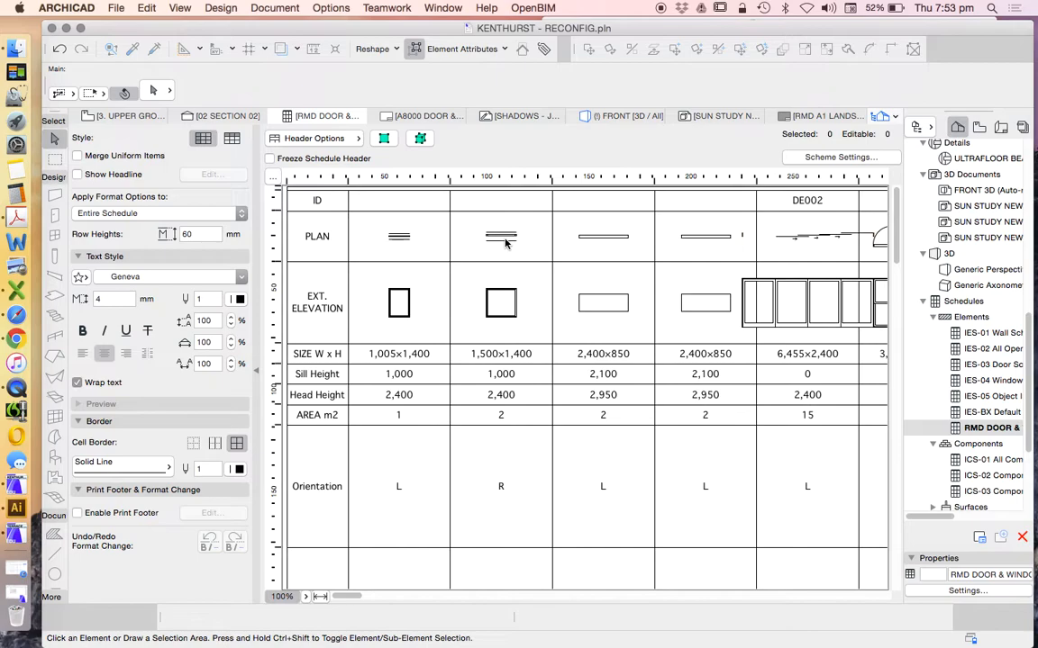
mouse_move(576, 378)
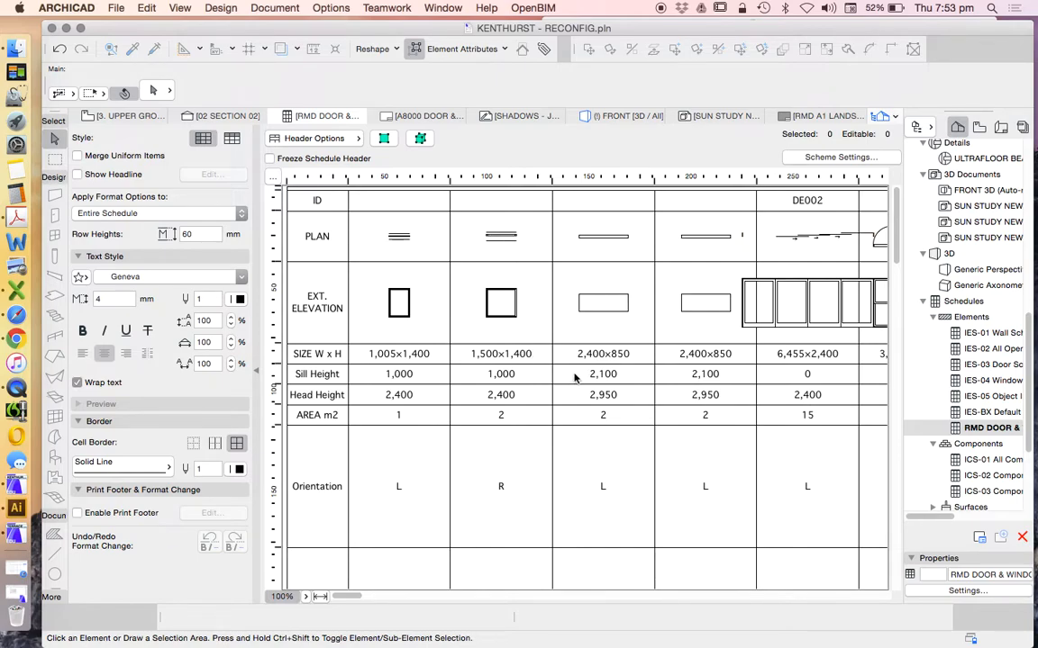
mouse_move(583, 298)
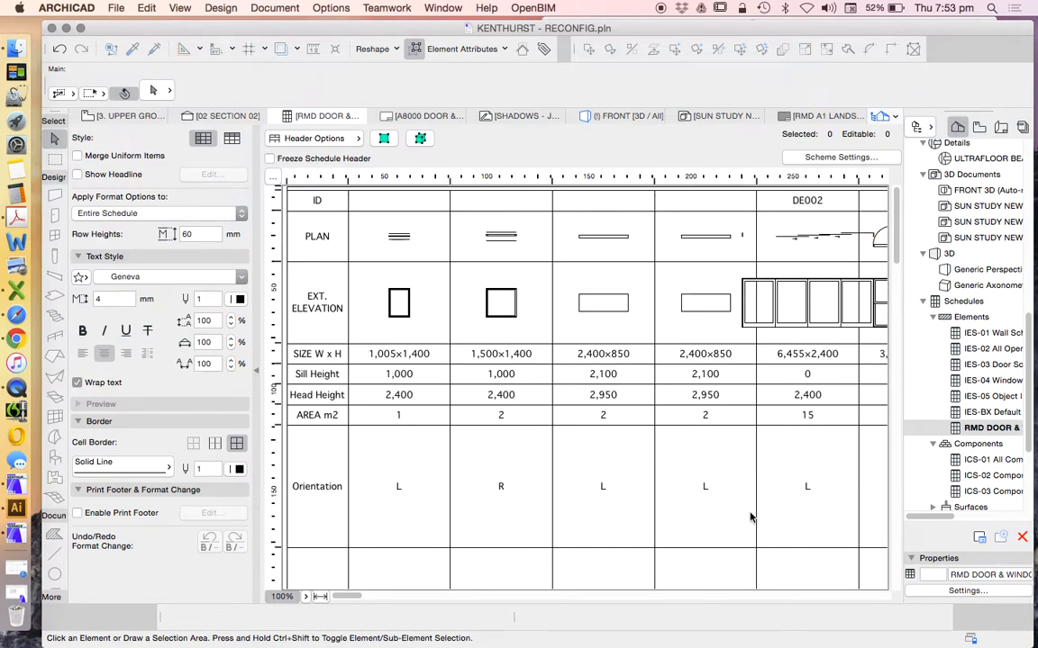
mouse_move(705, 410)
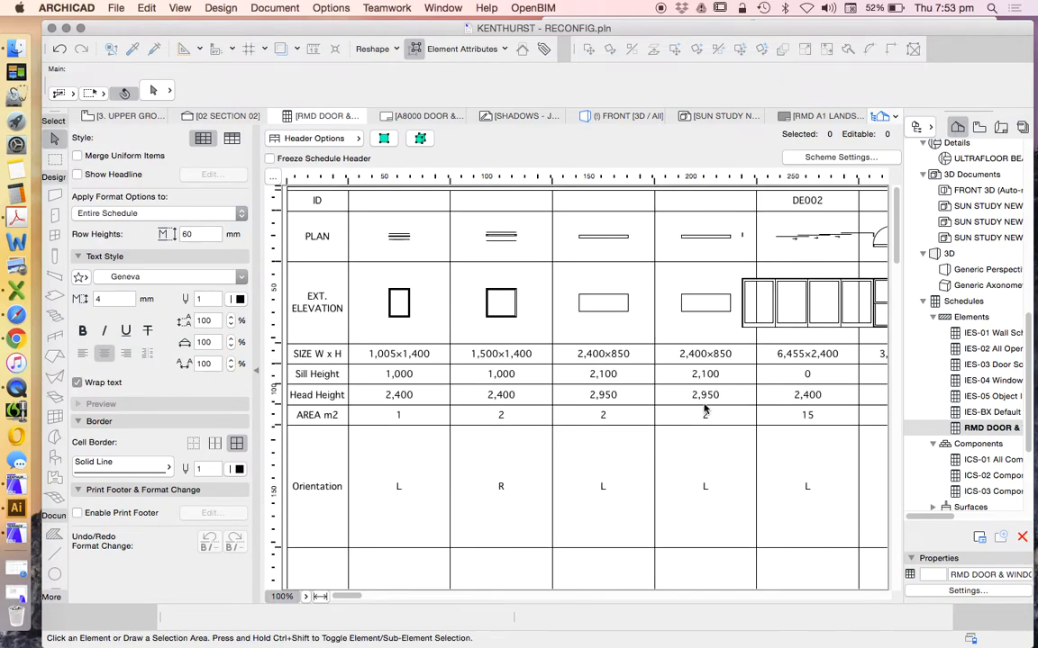